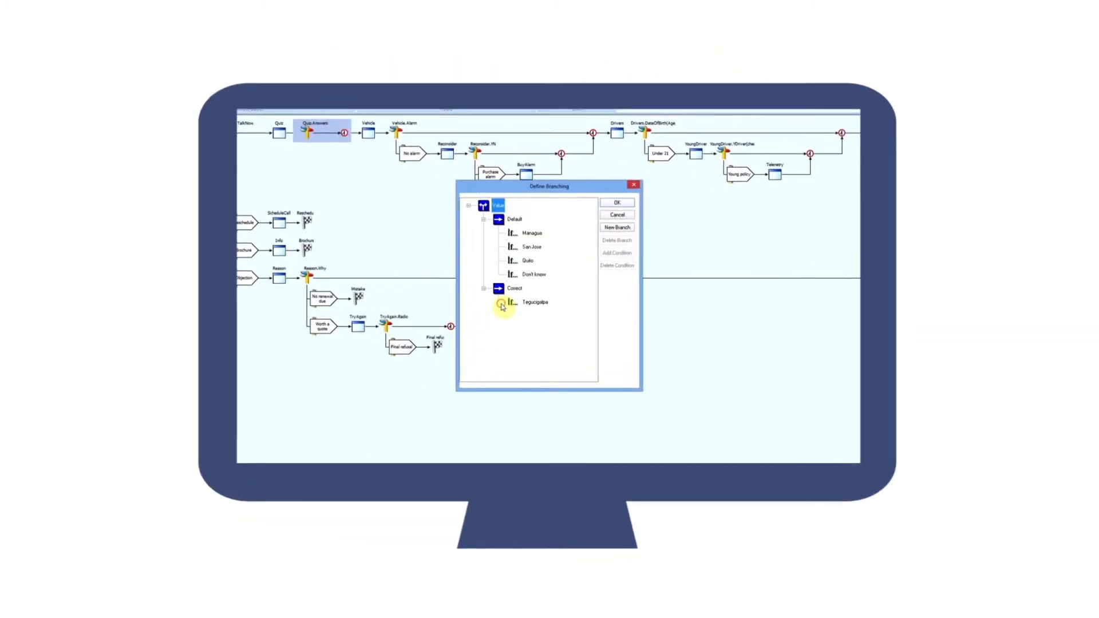
Add a new branch named Incorrect to the quiz answer decision.
click(617, 227)
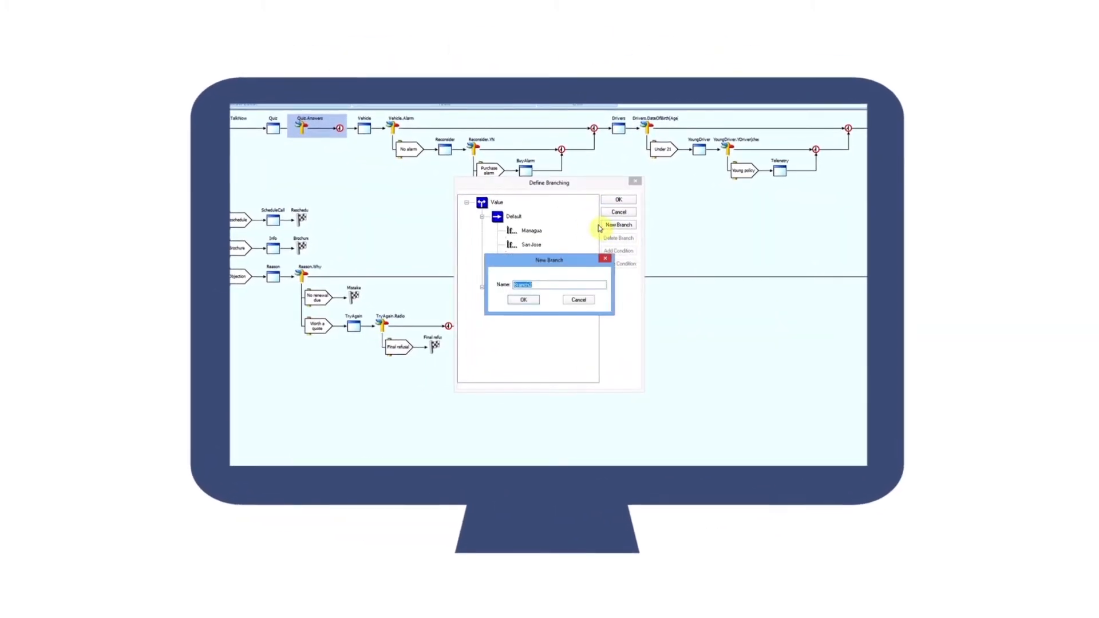
text(Incorrect)
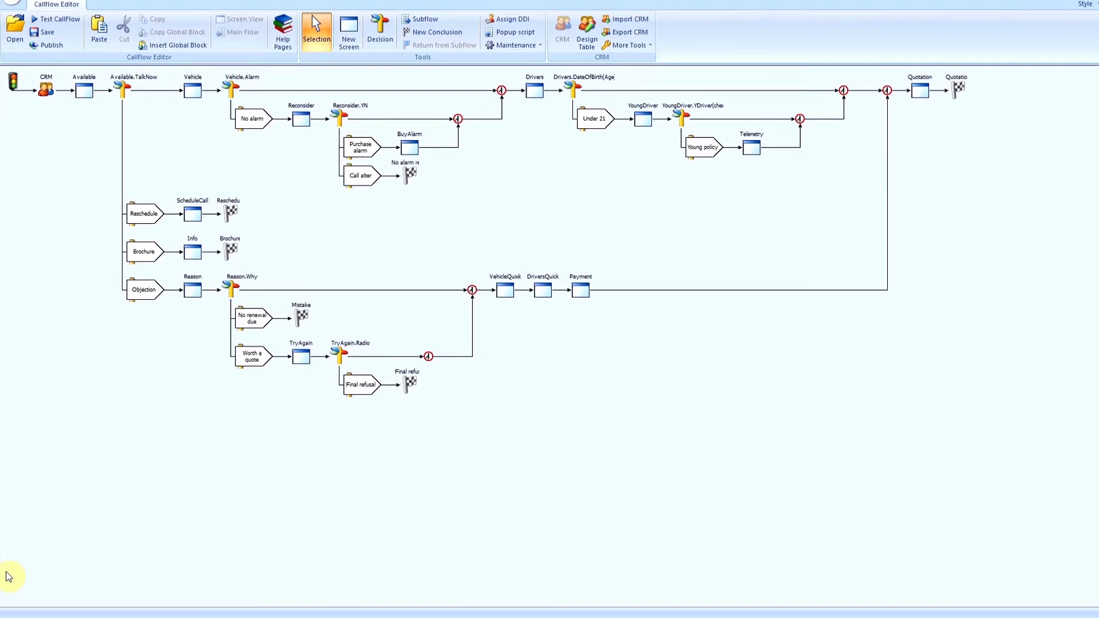
mouse_move(23, 223)
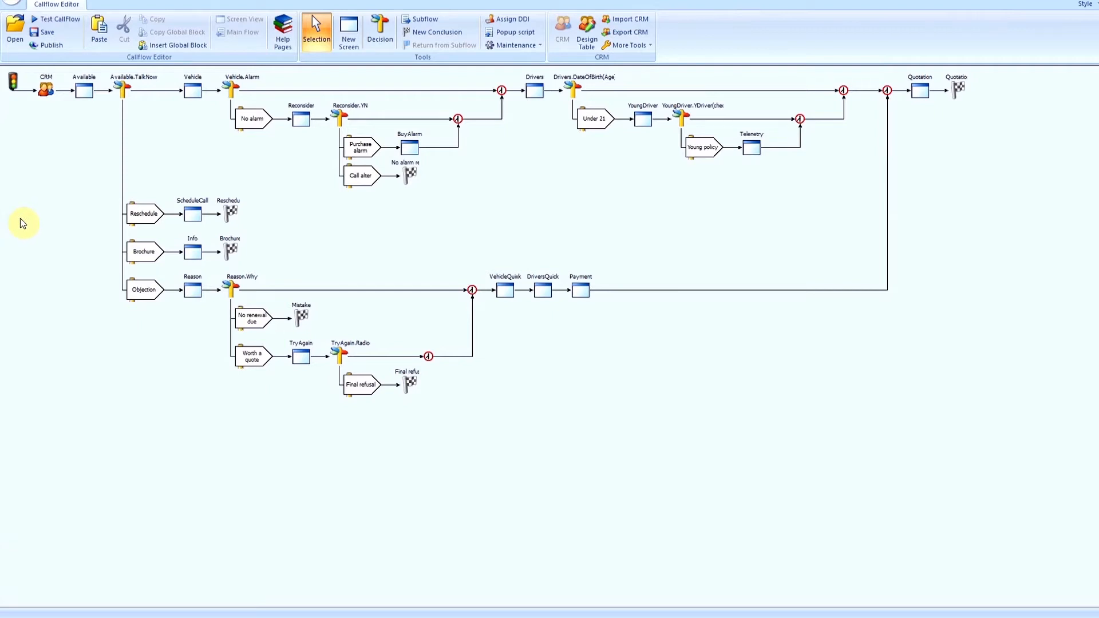
mouse_move(242, 231)
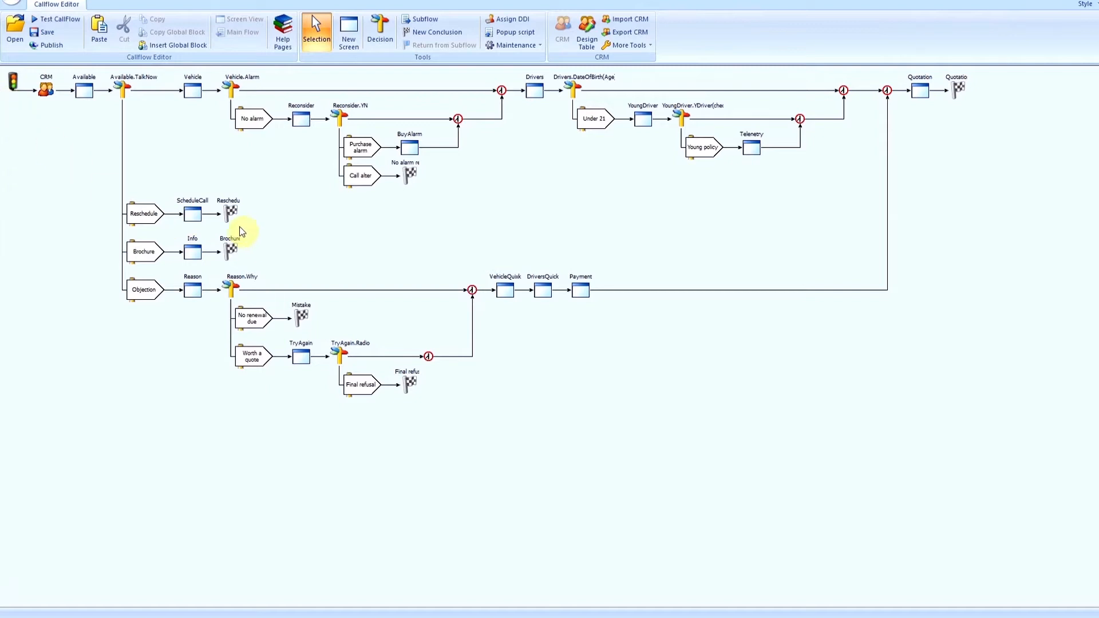
mouse_move(238, 228)
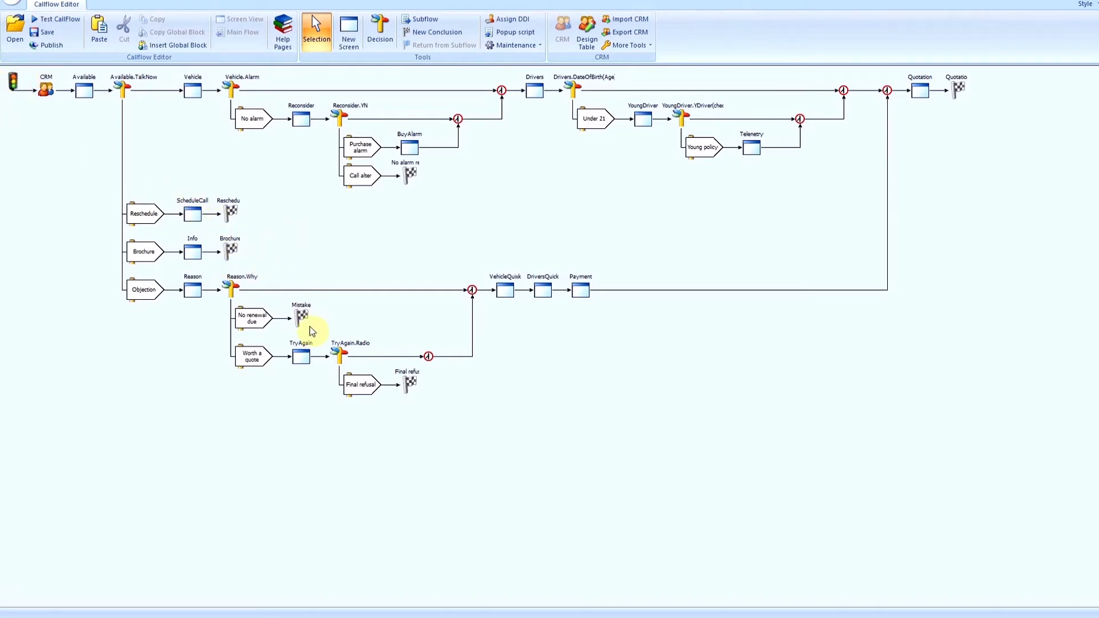
mouse_move(929, 157)
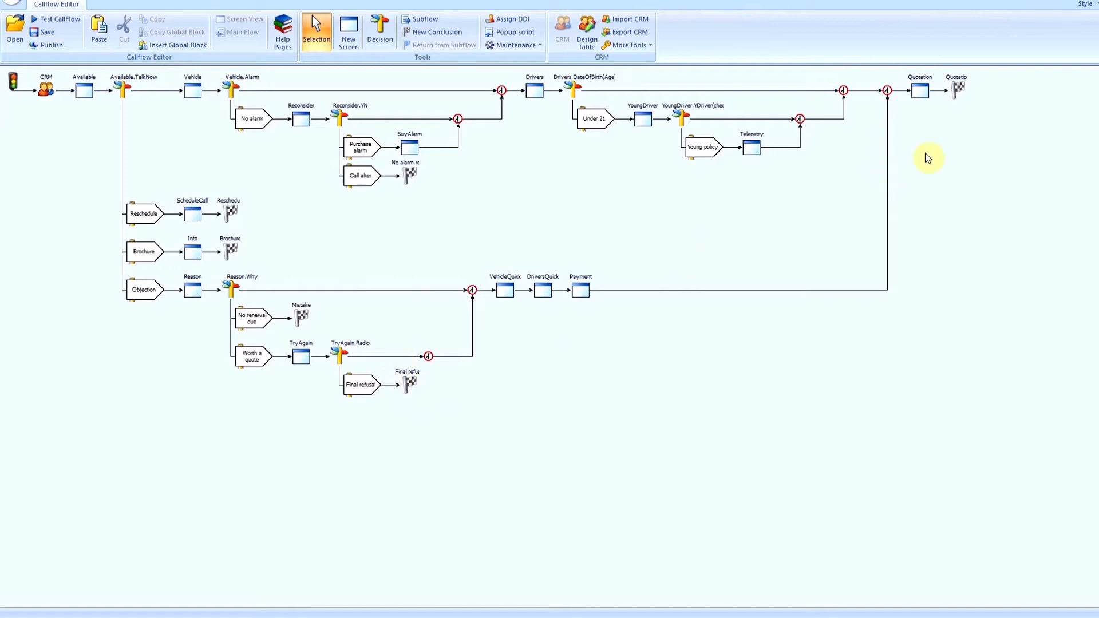
mouse_move(723, 178)
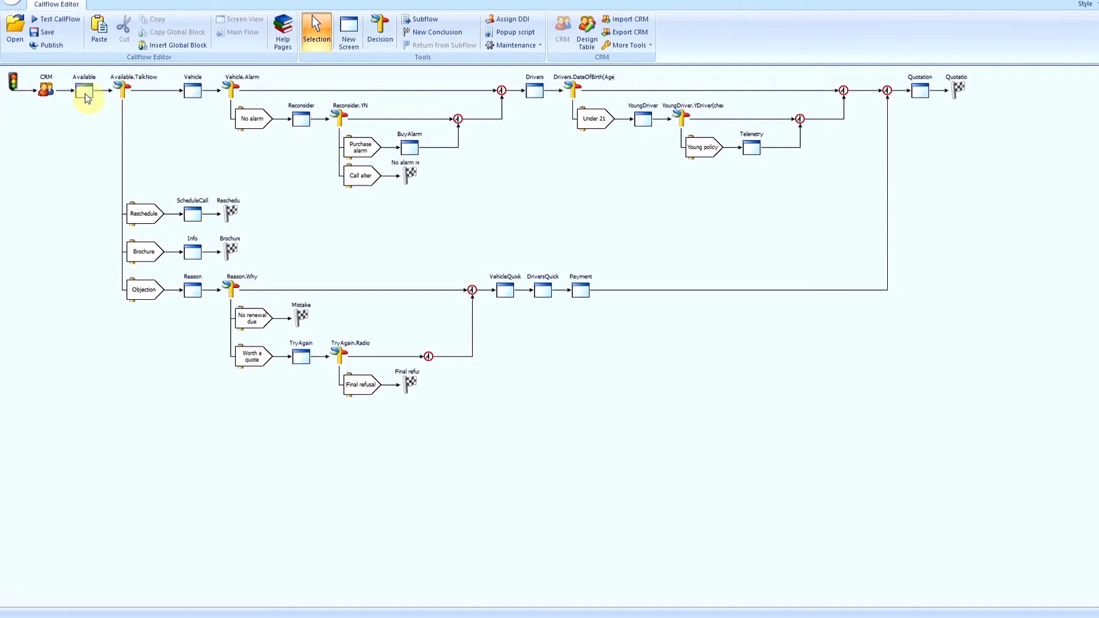
click(83, 90)
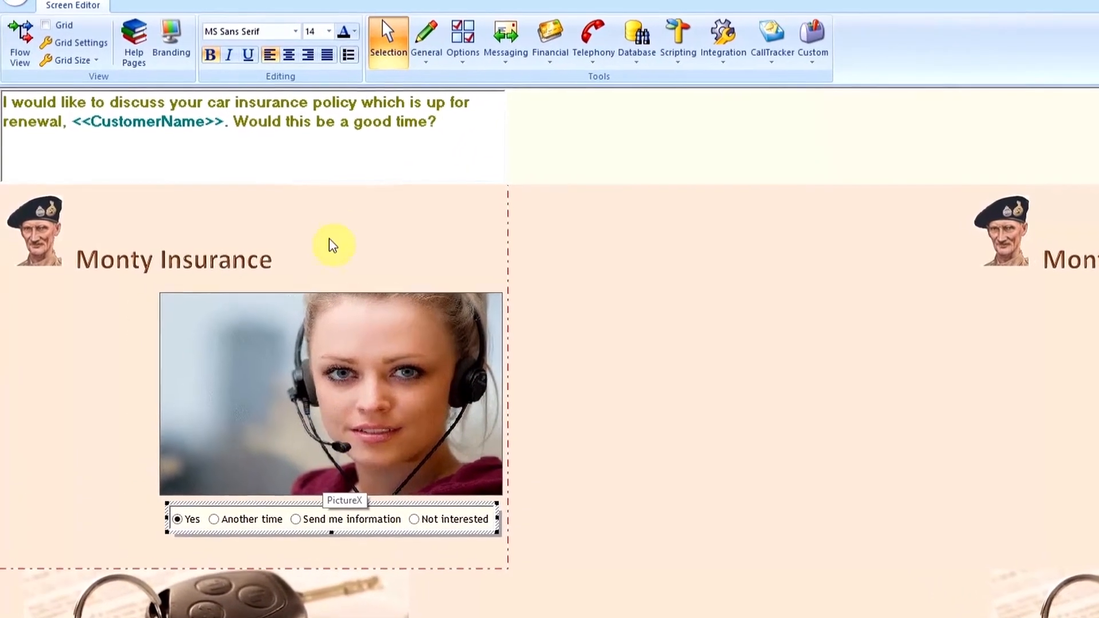
click(446, 40)
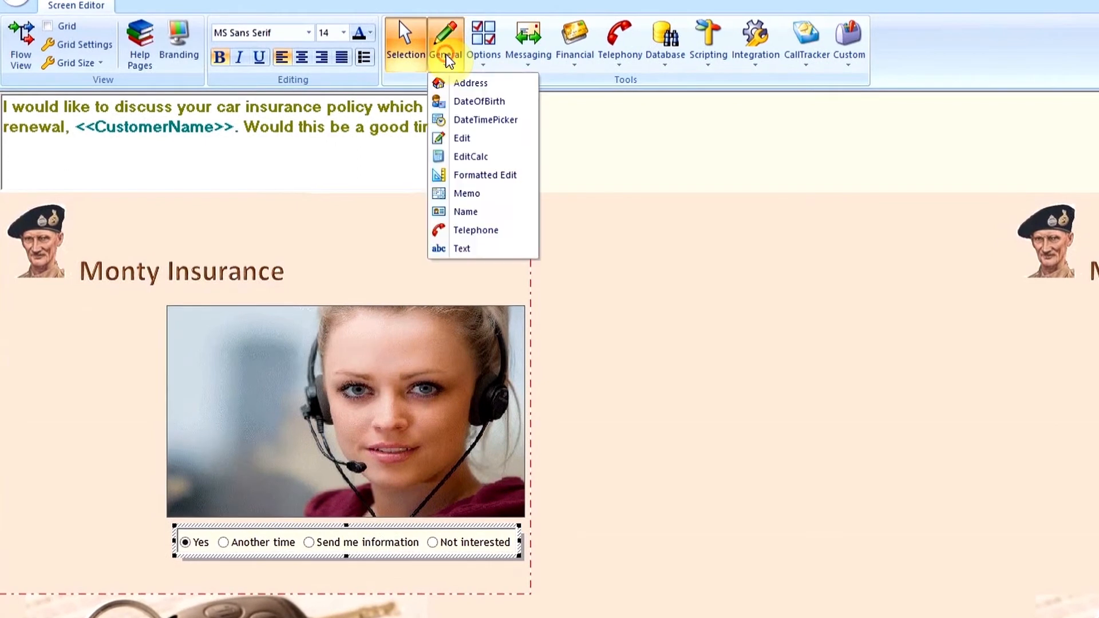
mouse_move(462, 248)
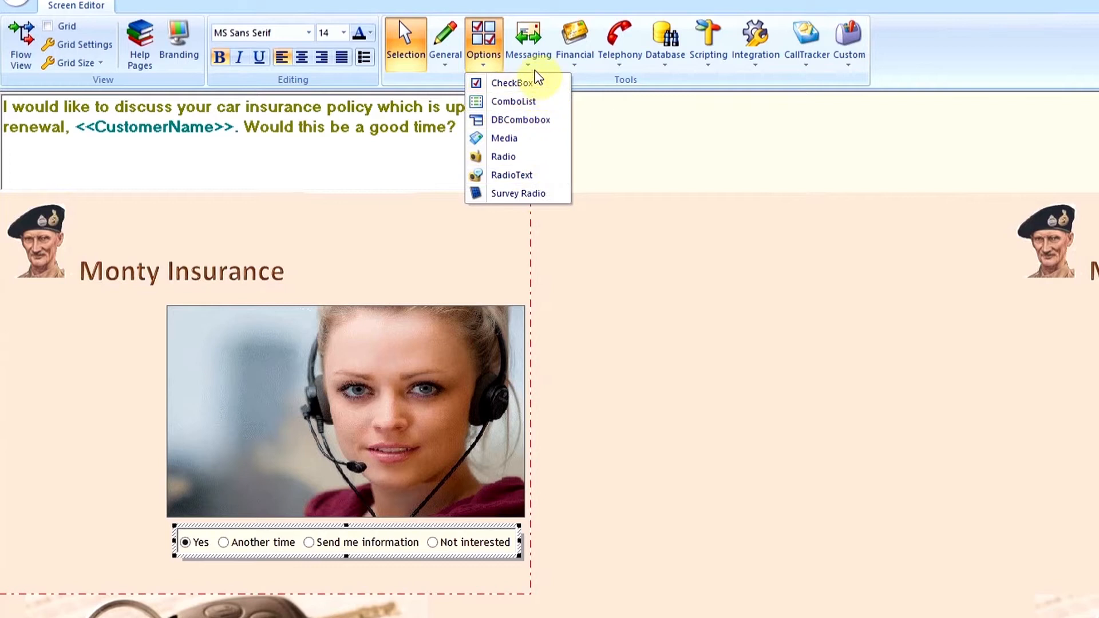
mouse_move(535, 53)
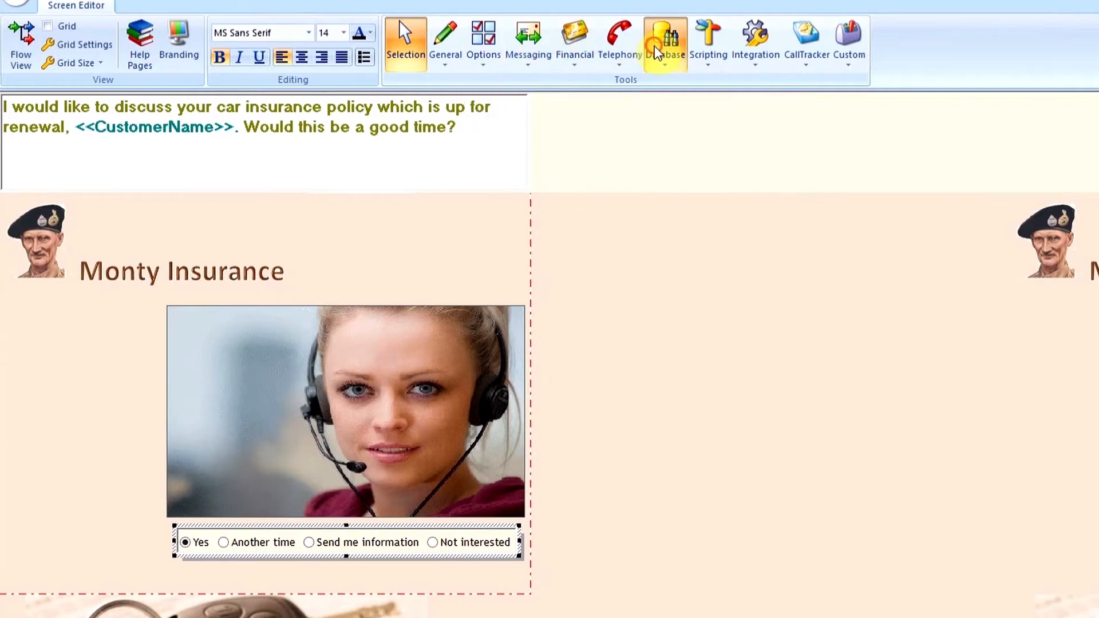
click(755, 41)
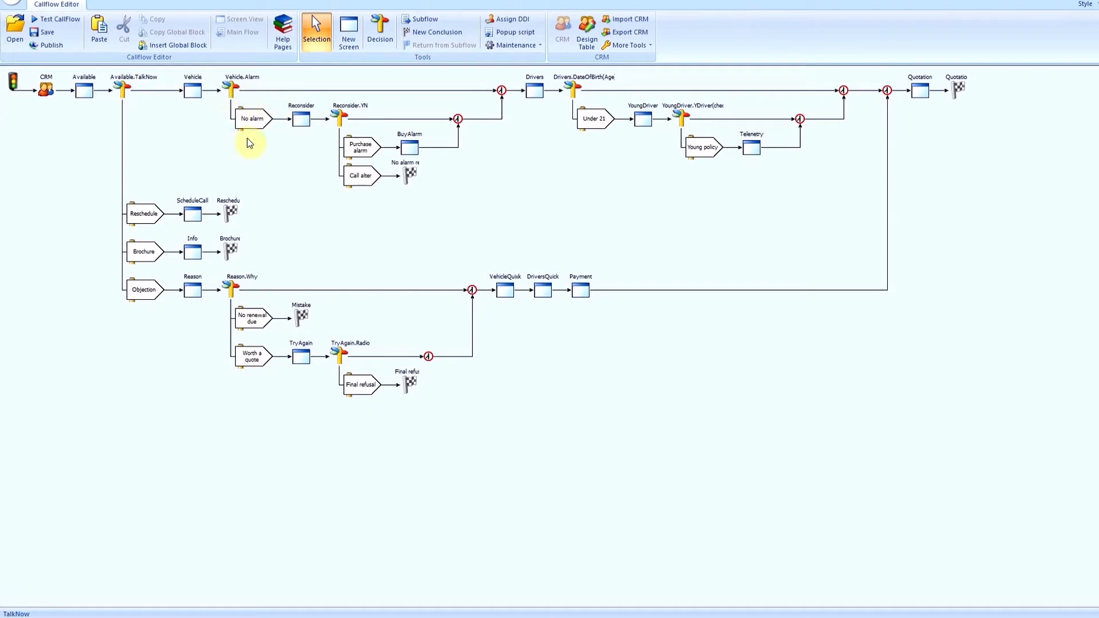
mouse_move(208, 96)
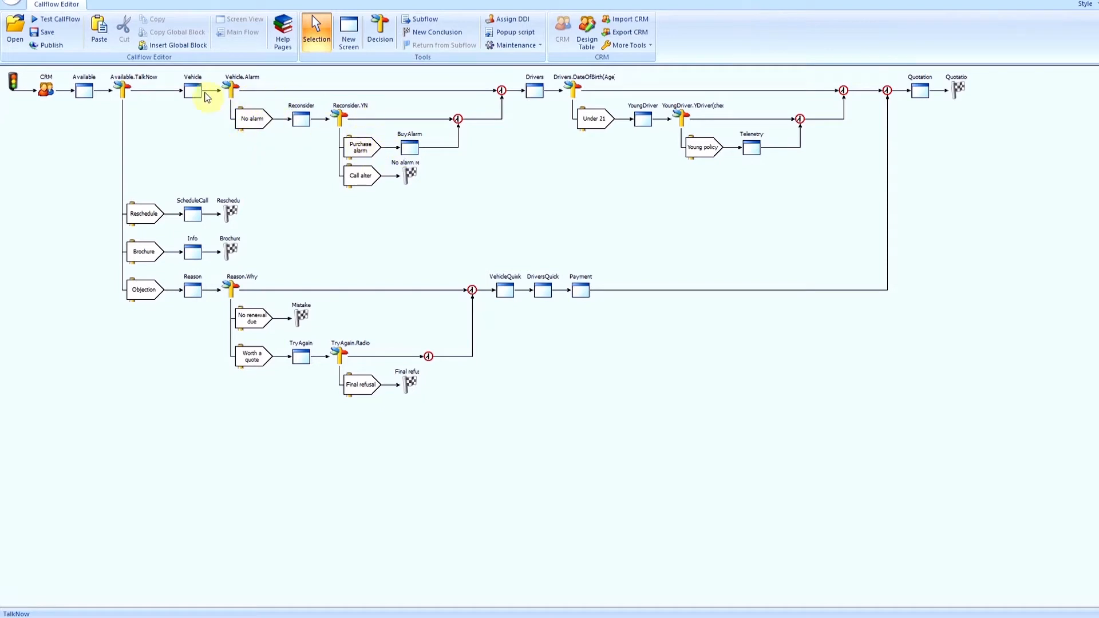
Select the Available step and open the CRM step before switching to Take Calls.
click(84, 89)
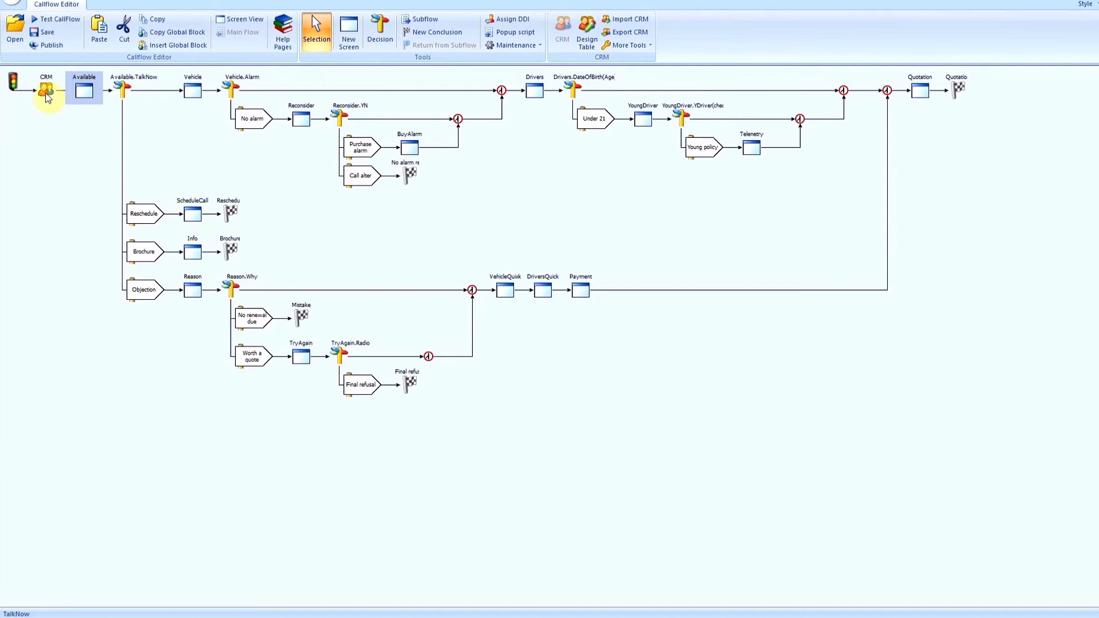
double_click(84, 89)
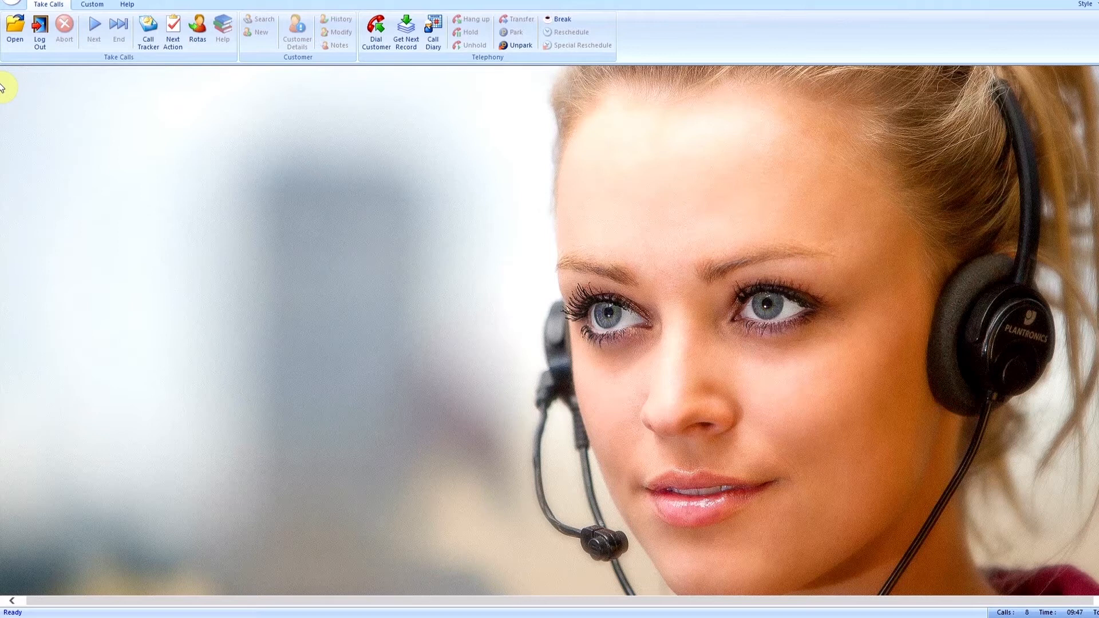
Start taking the next call on the customer record.
click(339, 20)
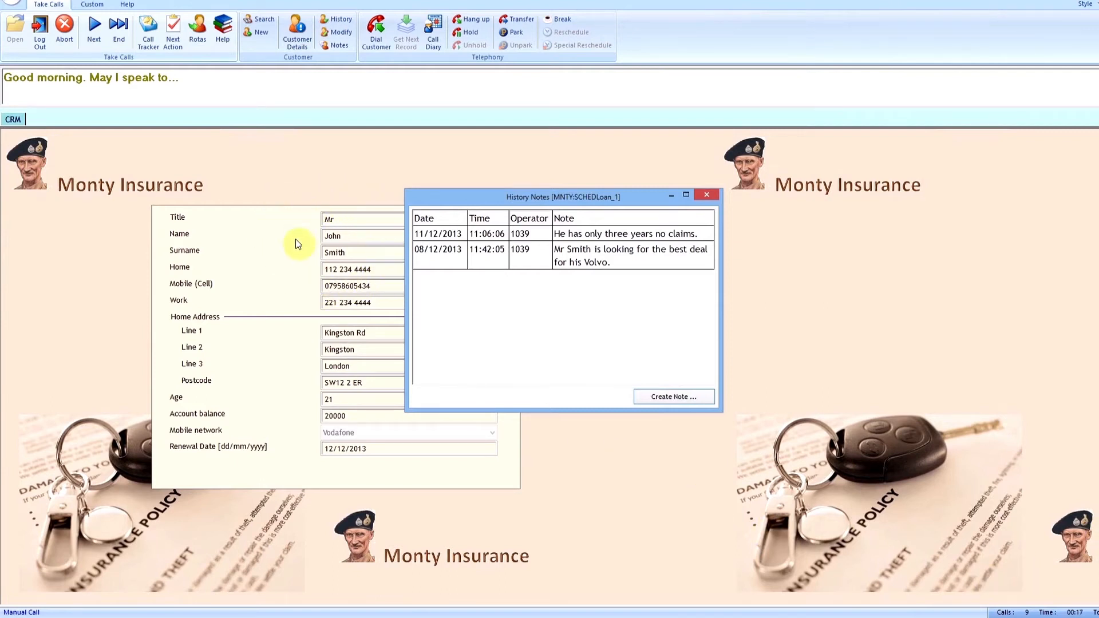
mouse_move(638, 135)
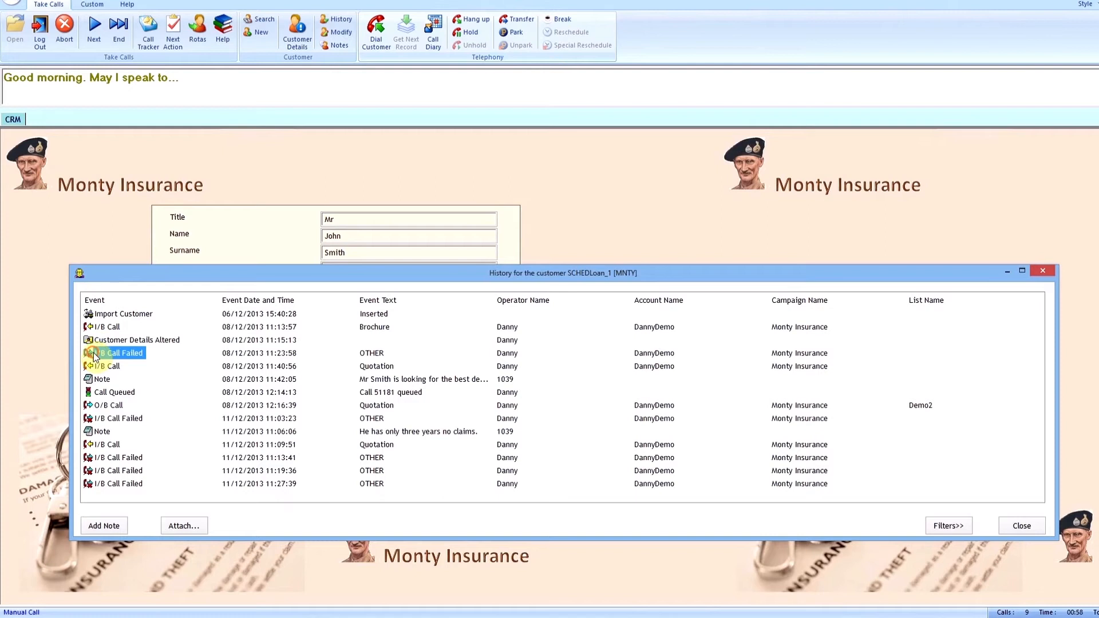
Close the history, answer Yes to availability and advance the script toward the payment screen.
click(104, 432)
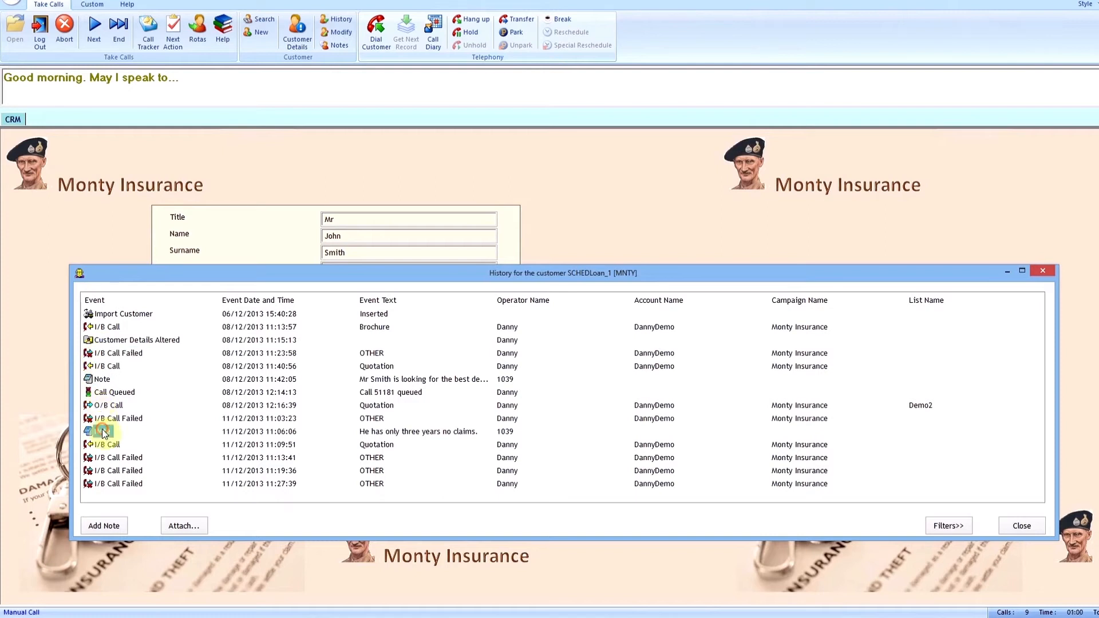
click(118, 457)
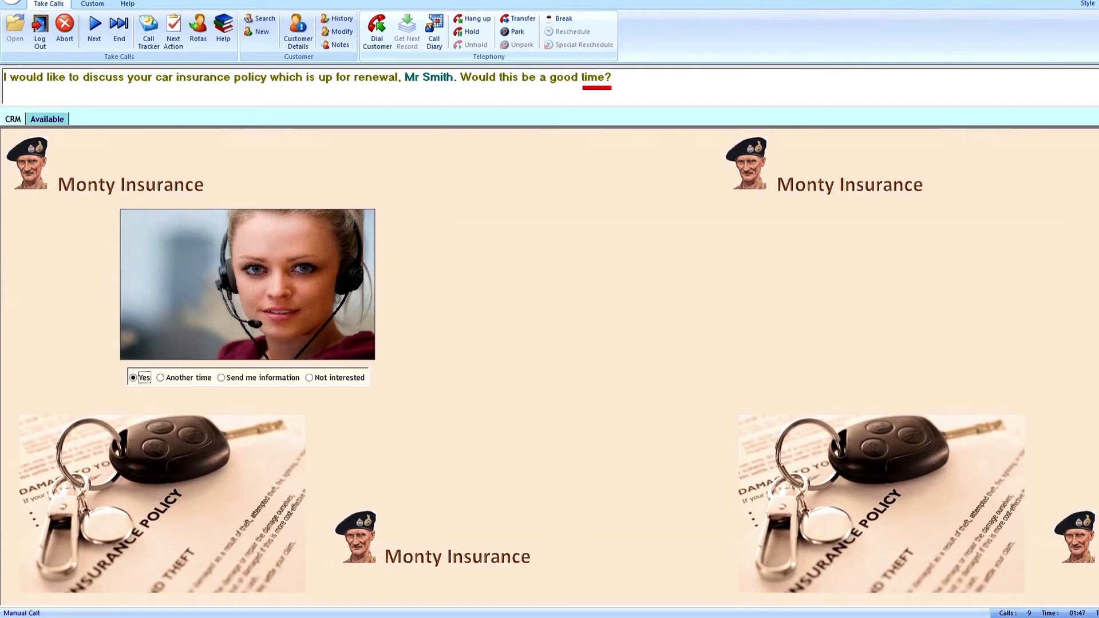
click(133, 377)
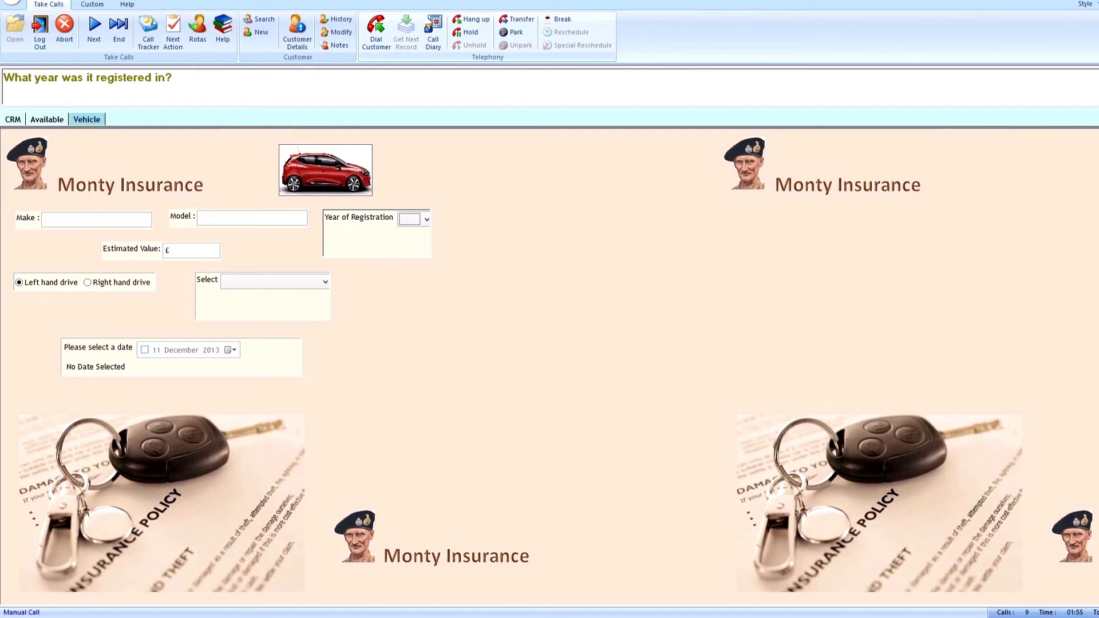
mouse_move(56, 142)
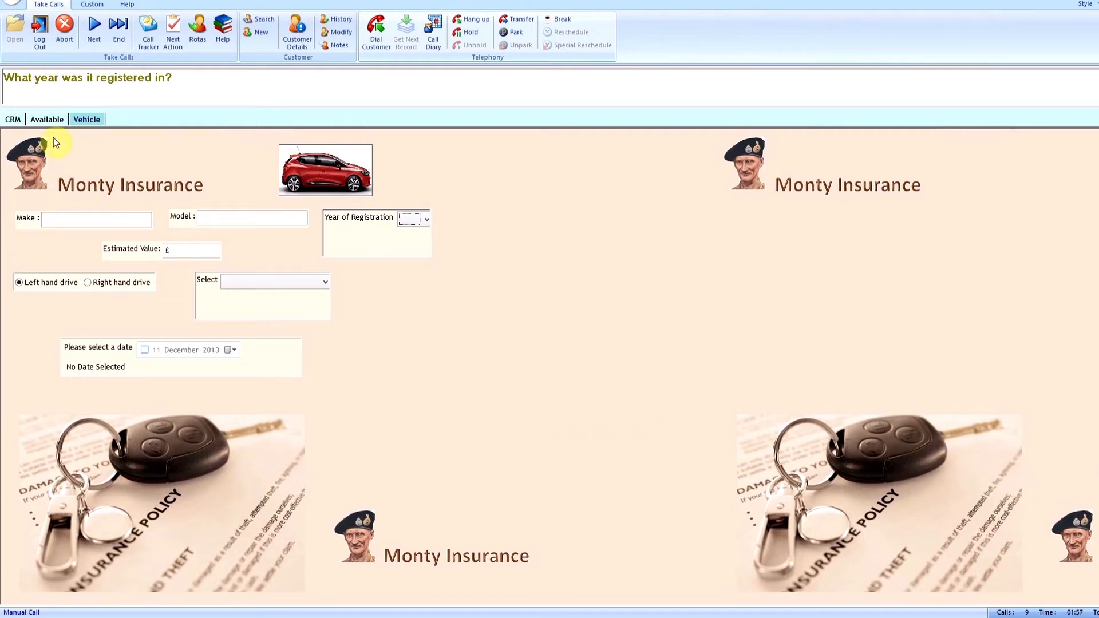
click(46, 119)
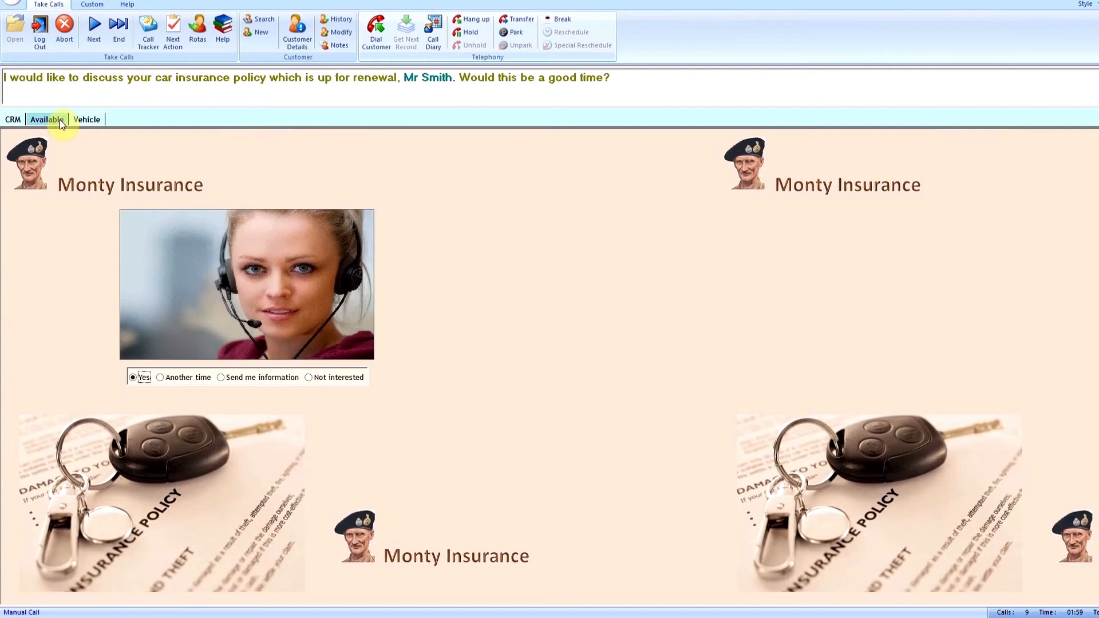
click(86, 119)
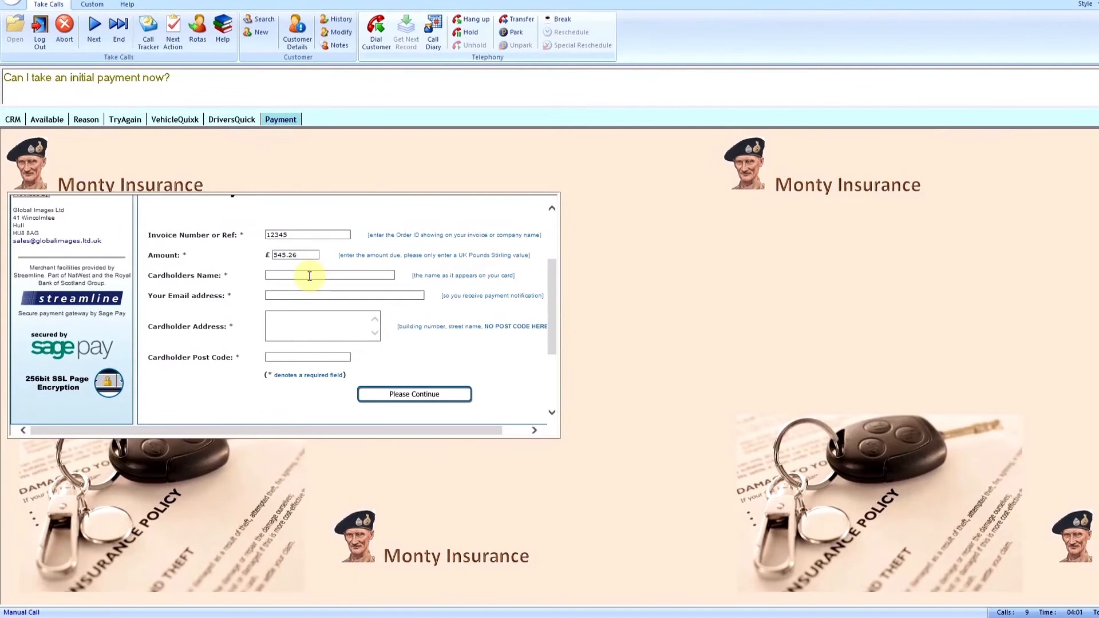
Enter the cardholder name 'Mr Hohn Smith' and scroll down the payment form.
text(Mr H)
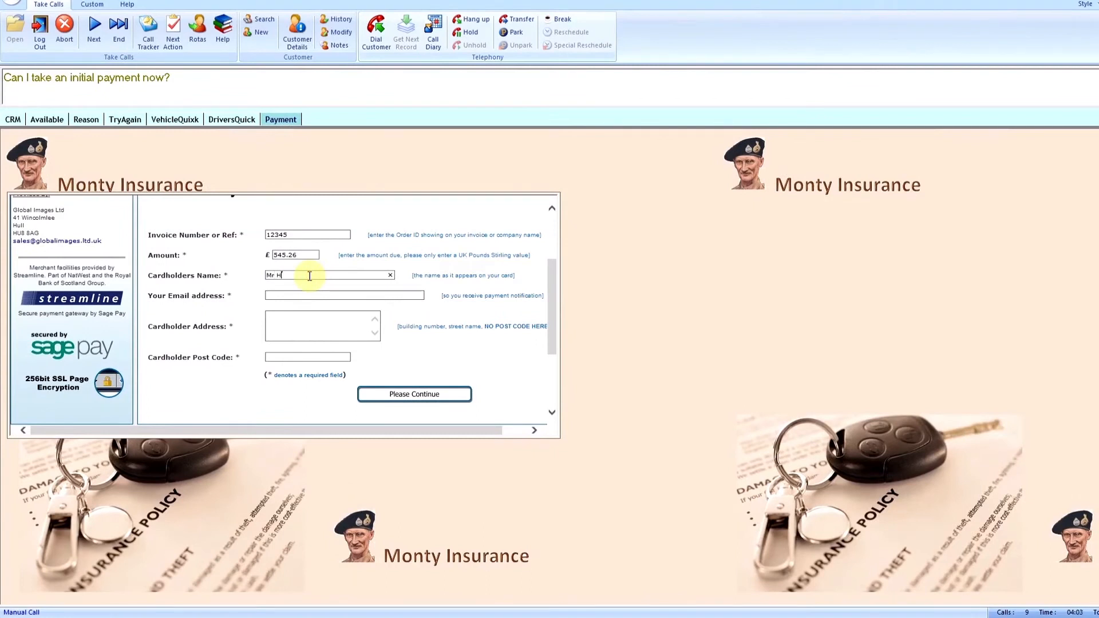
text(ohn S)
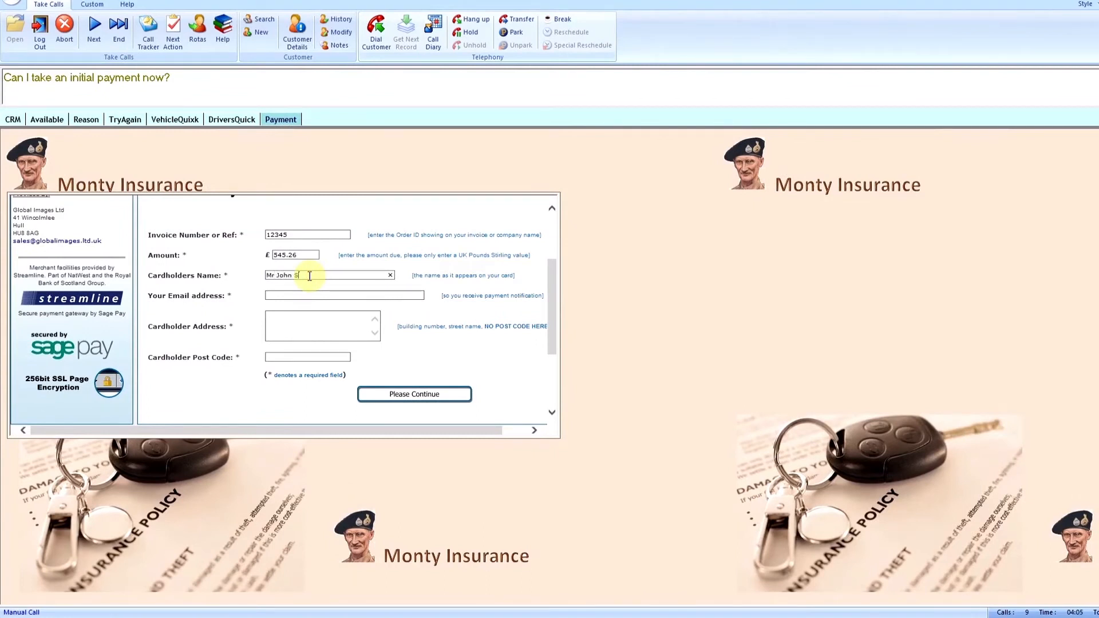
text(mith)
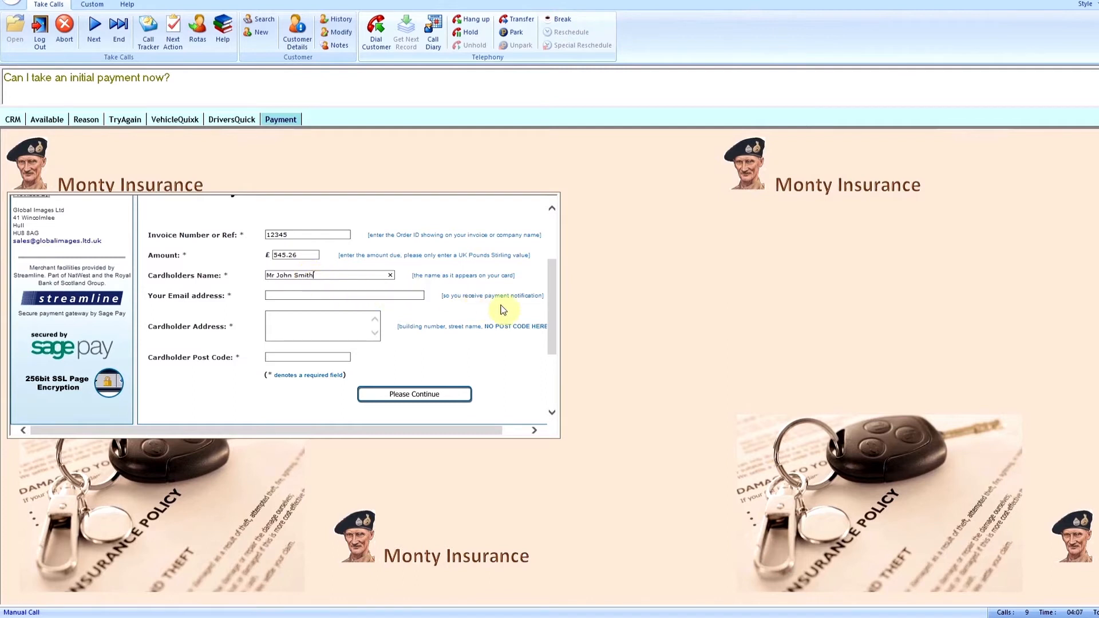
scroll(down, 3)
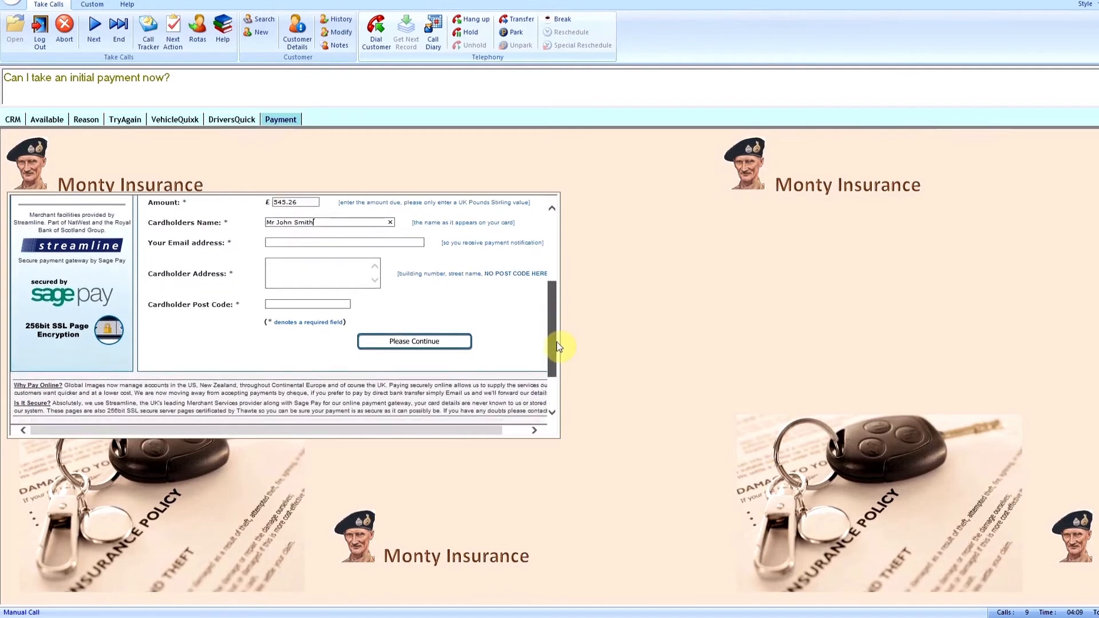
scroll(down, 3)
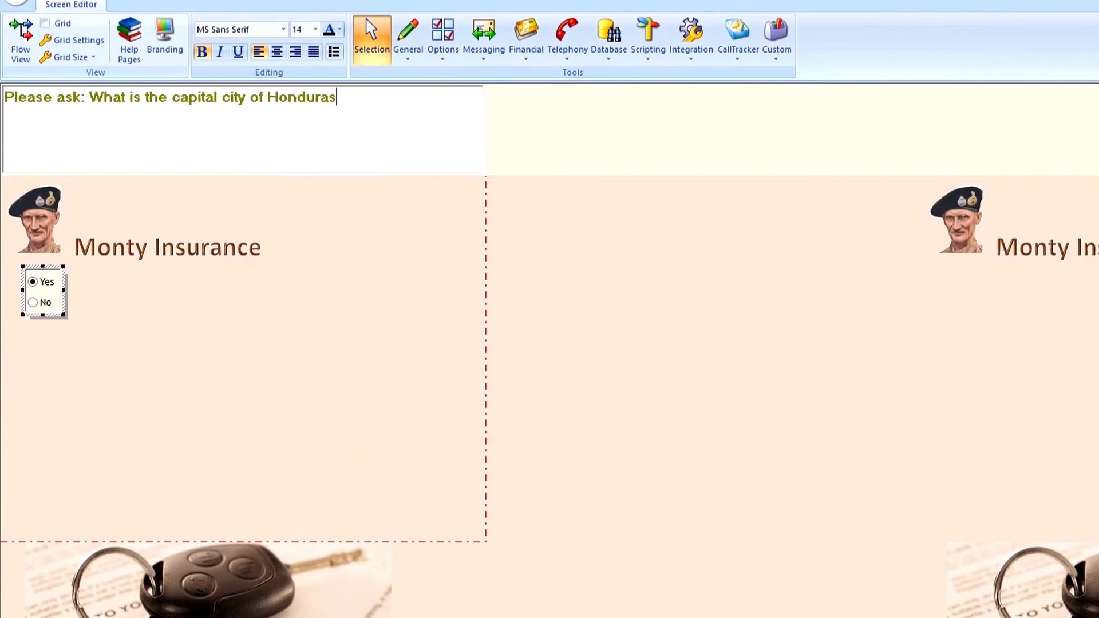
Replace the yes/no control's answers with Managua, Tegucigalpa, San Jose, Quito and Don't know.
text(?)
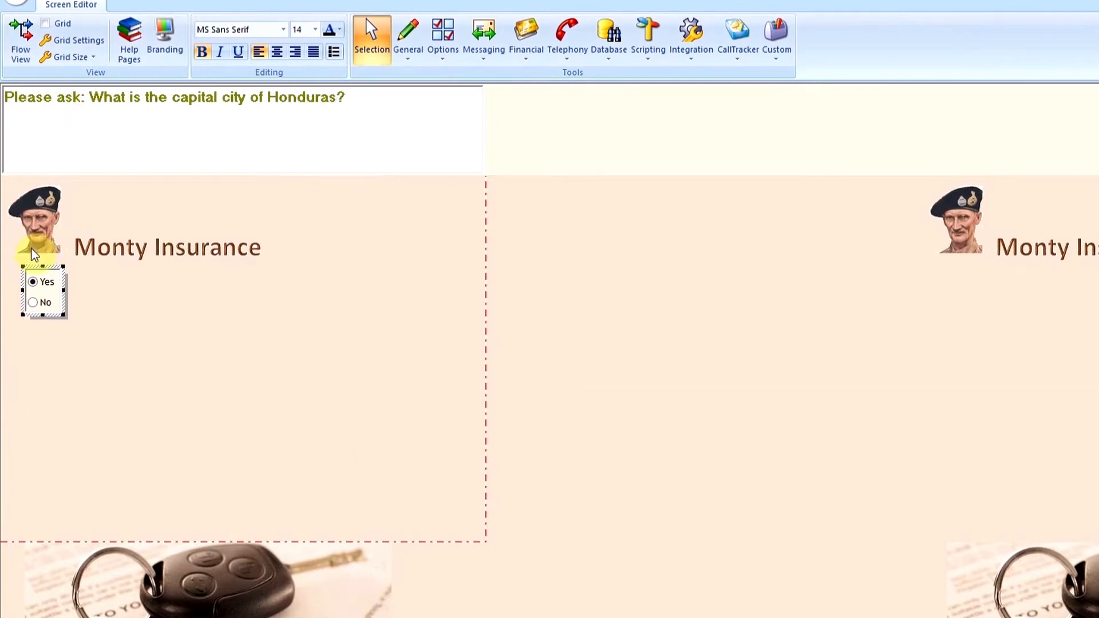
right_click(43, 291)
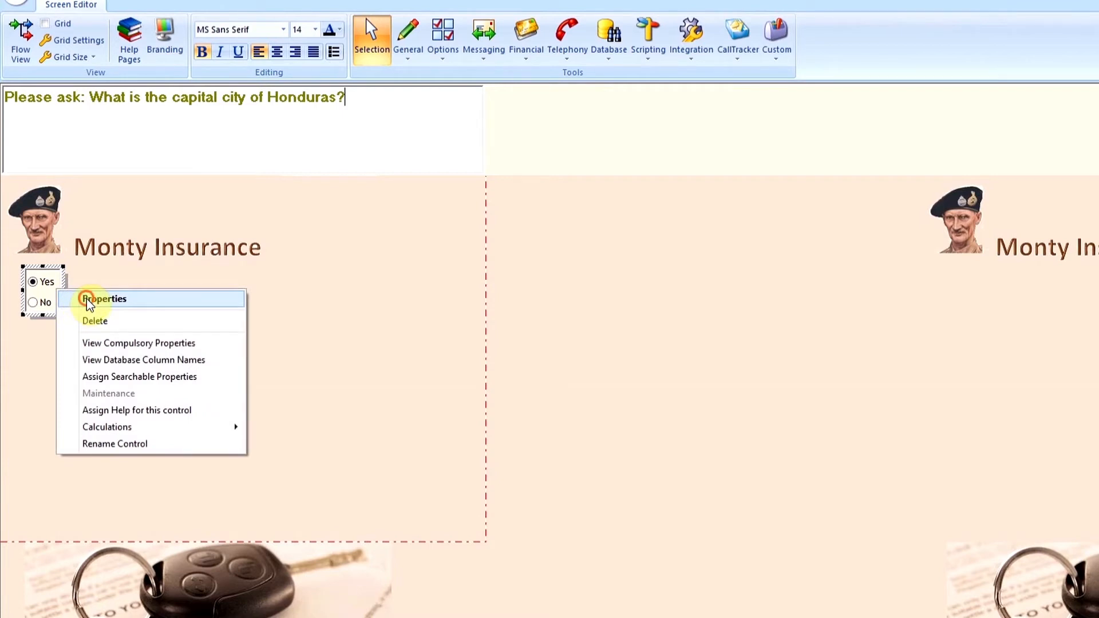
click(104, 299)
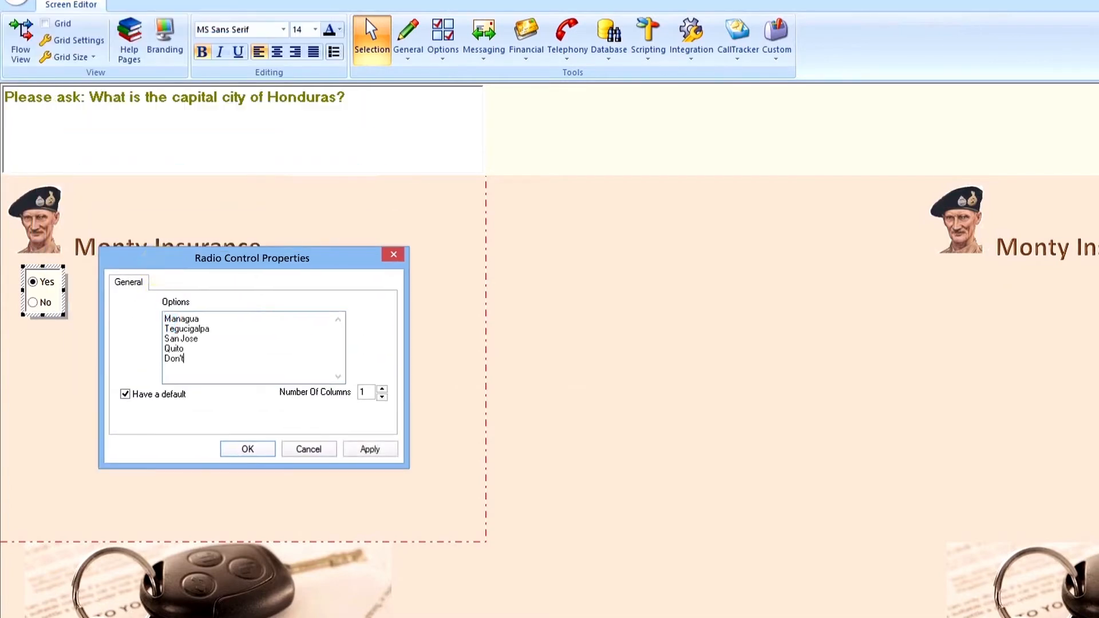
text(know)
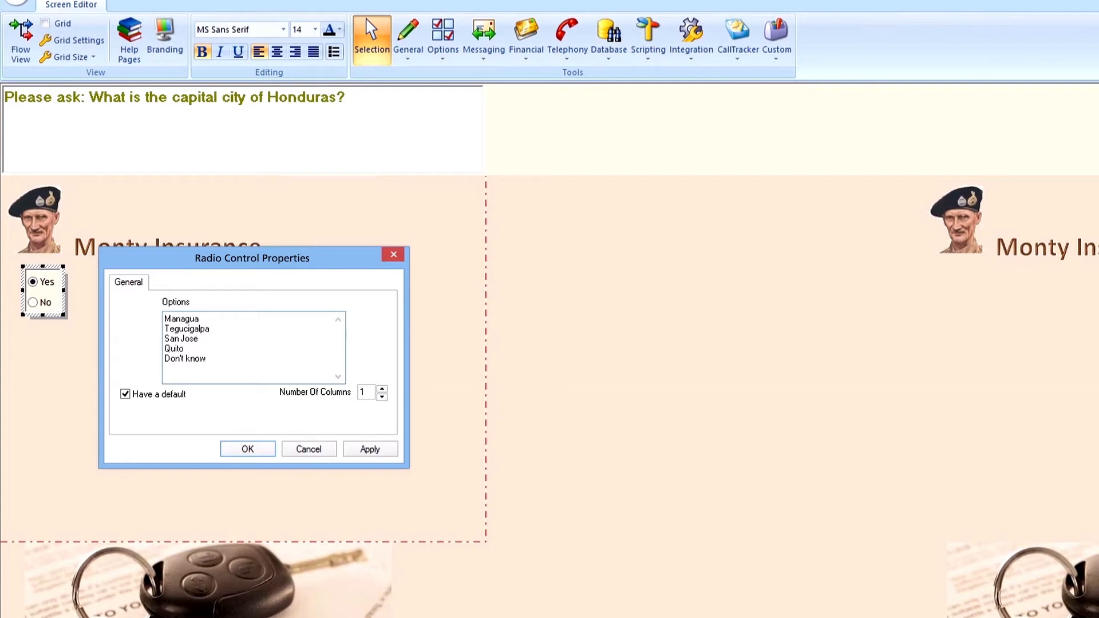
click(247, 449)
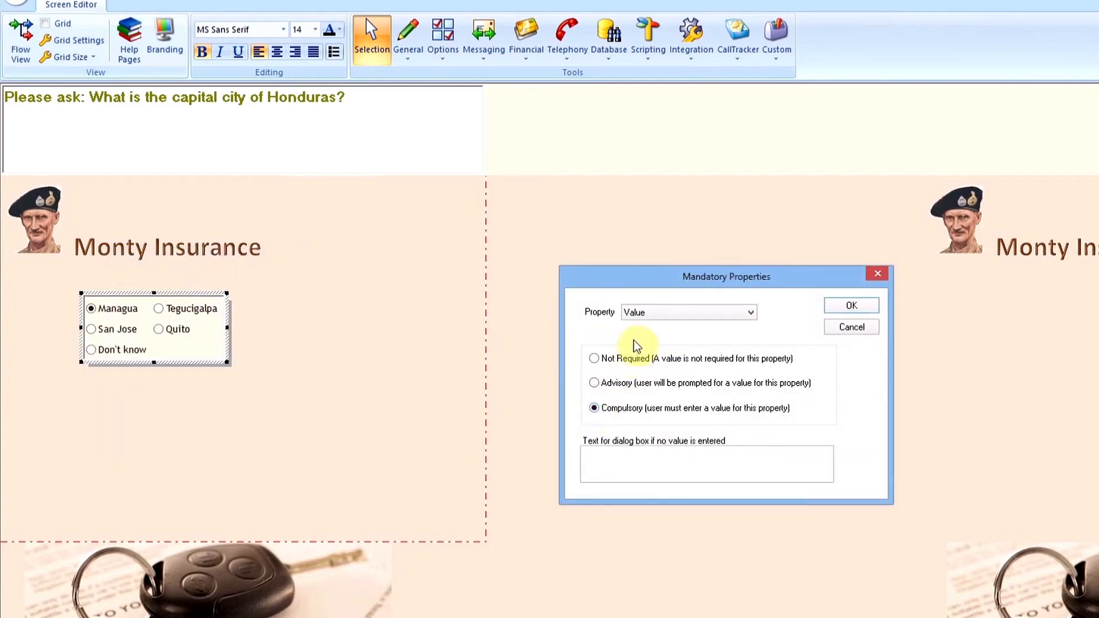
mouse_move(596, 436)
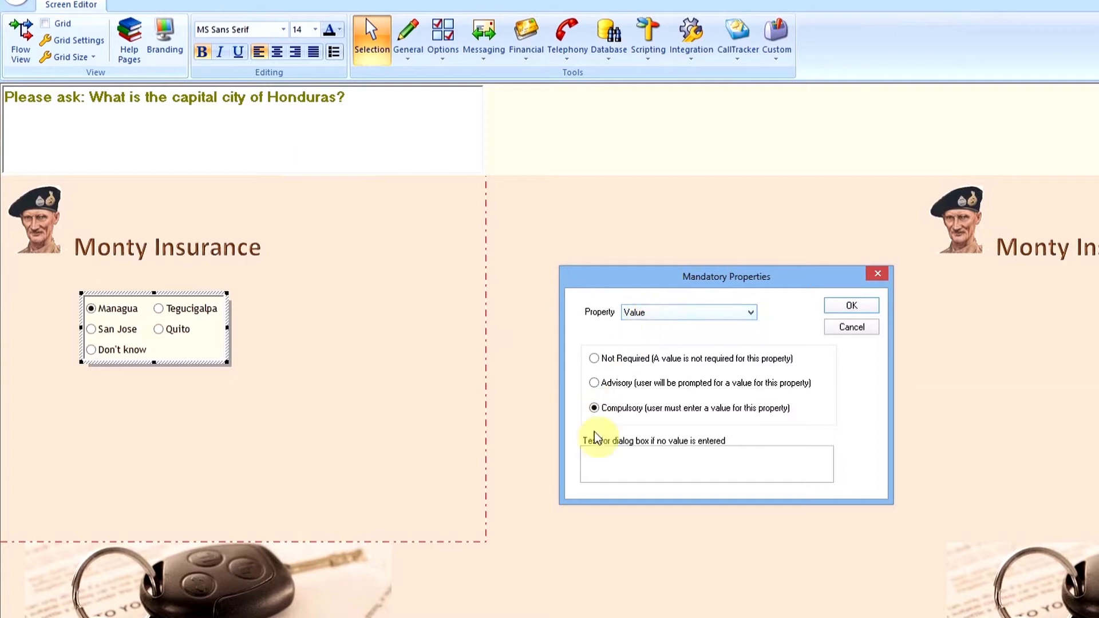
Set the compulsory warning text to 'You must enter a value'.
text(Y)
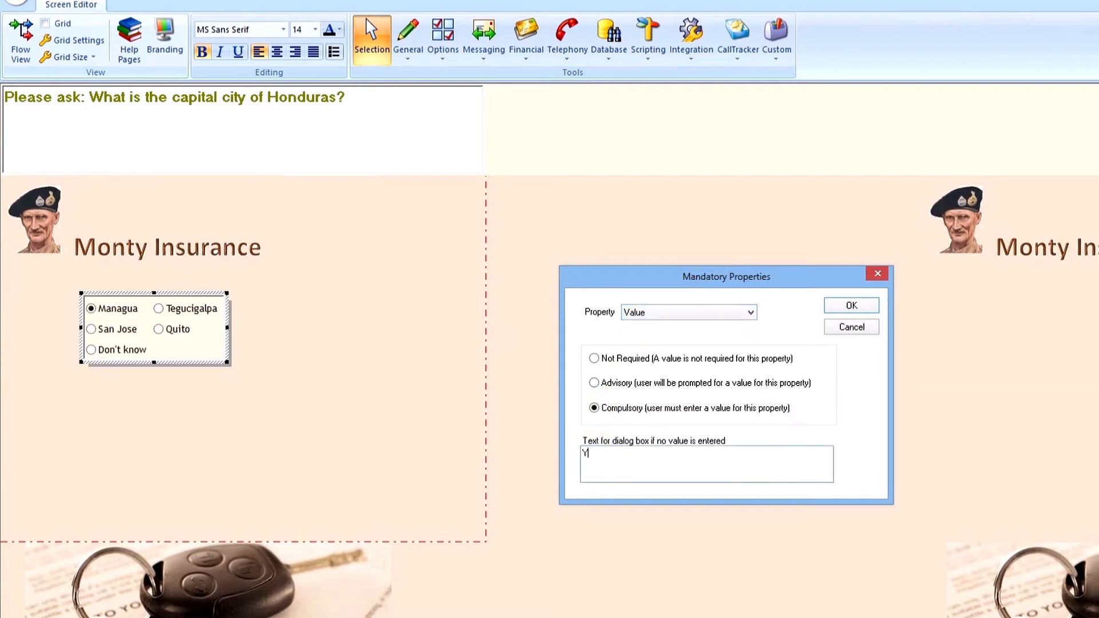
text(ou must e)
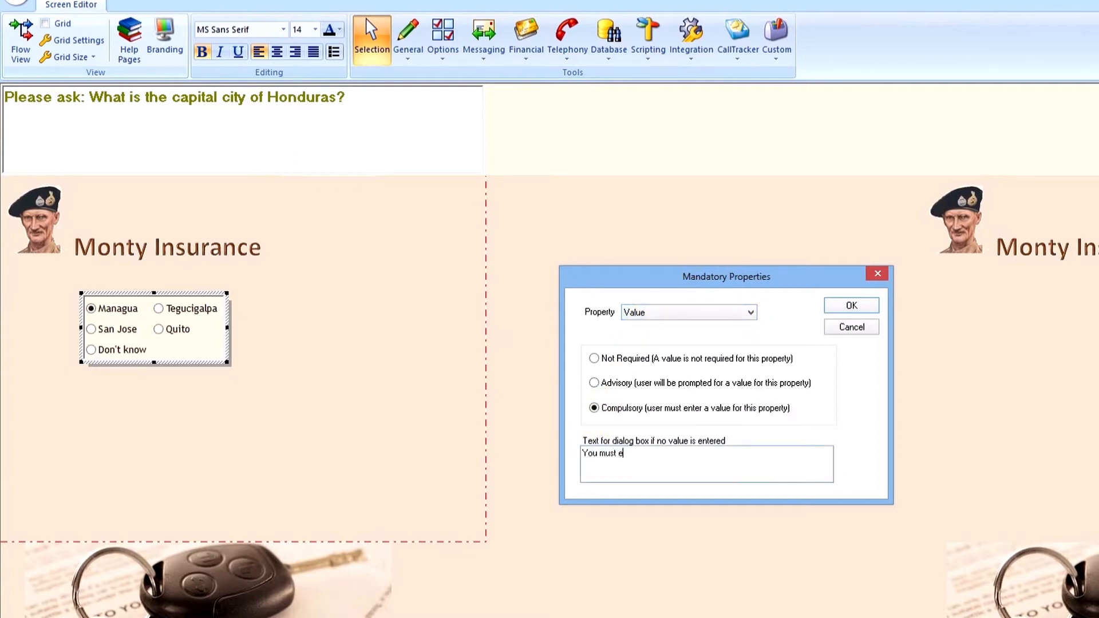
text(nter a valu)
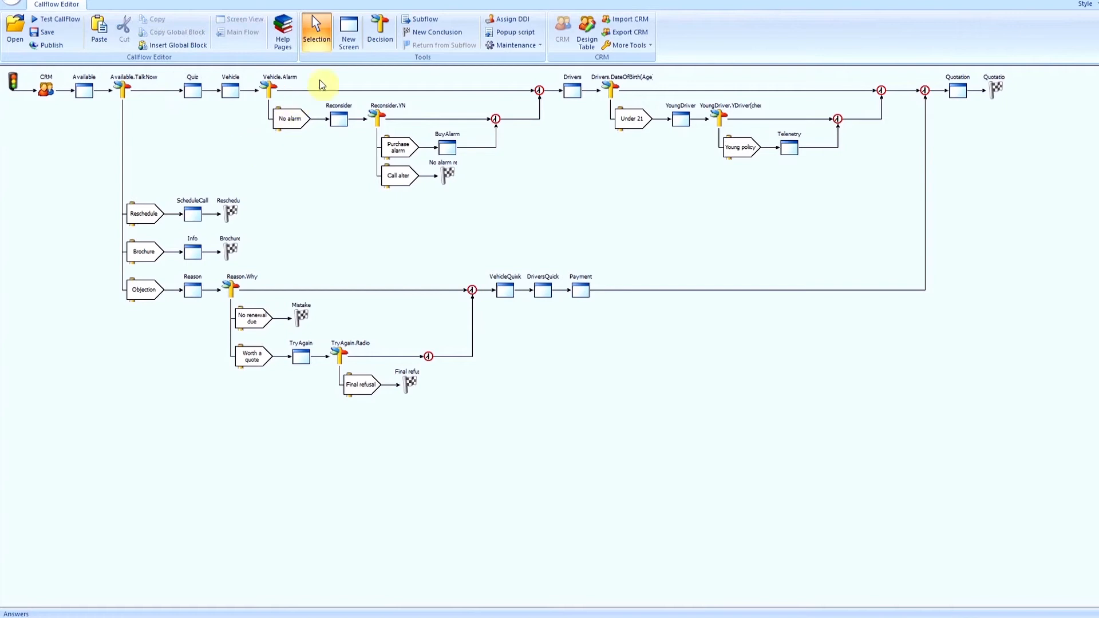
mouse_move(380, 30)
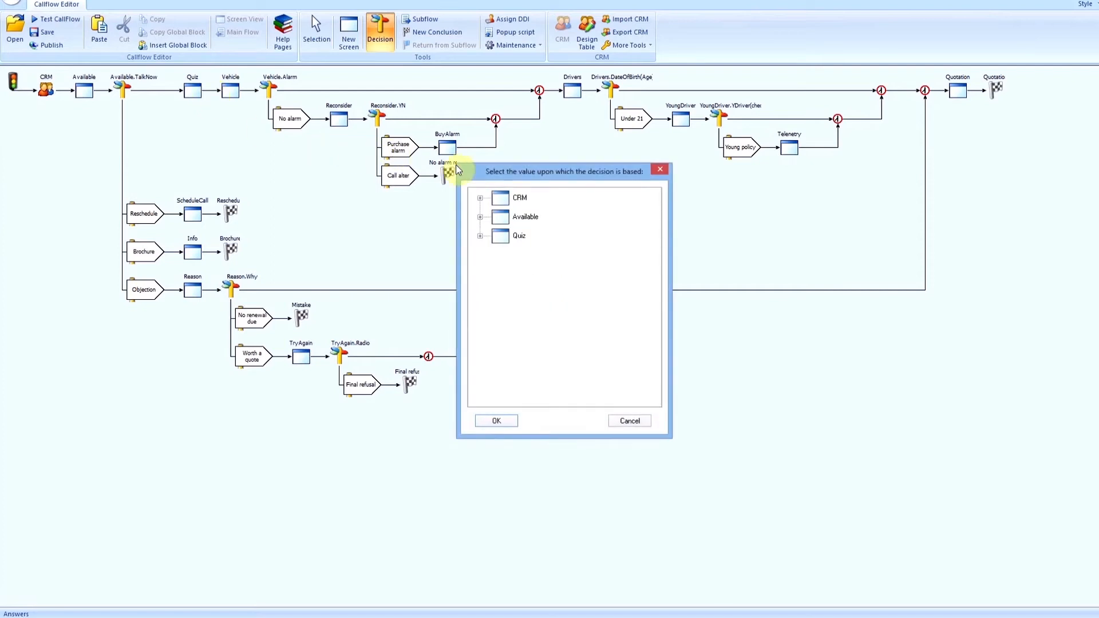
Base the new decision after Quiz on Quiz > Answers > Value.
drag(561, 172, 327, 83)
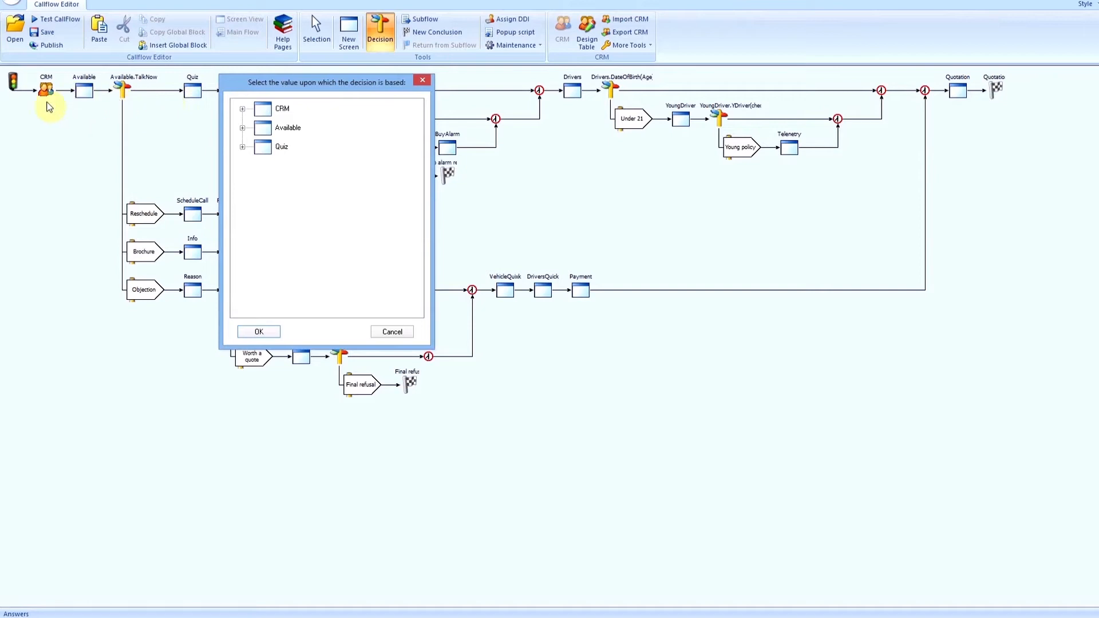
mouse_move(194, 104)
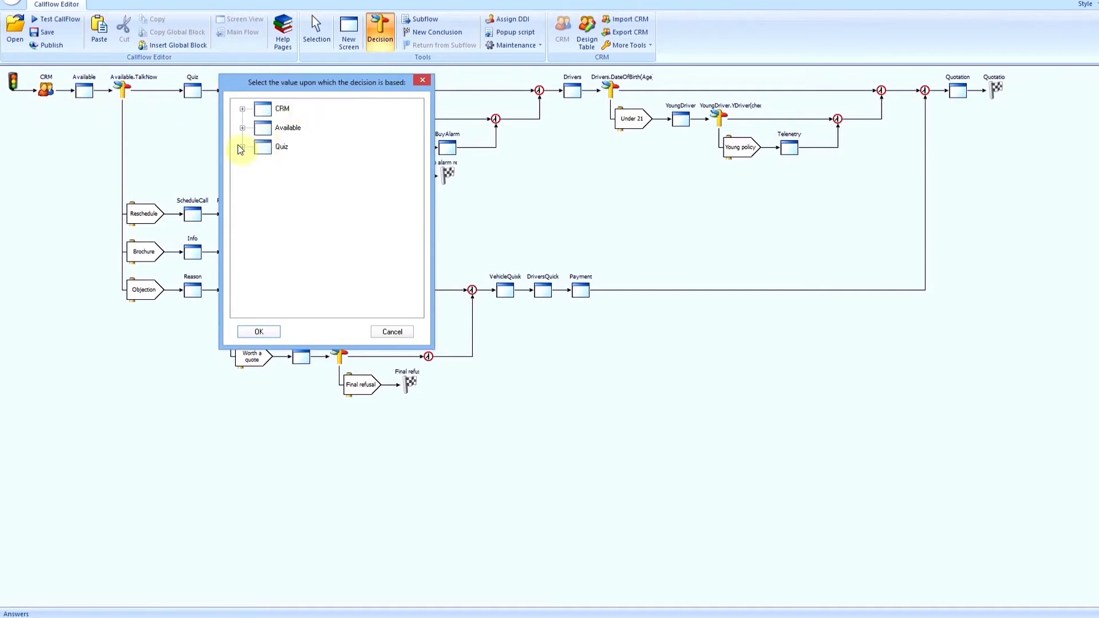
click(241, 146)
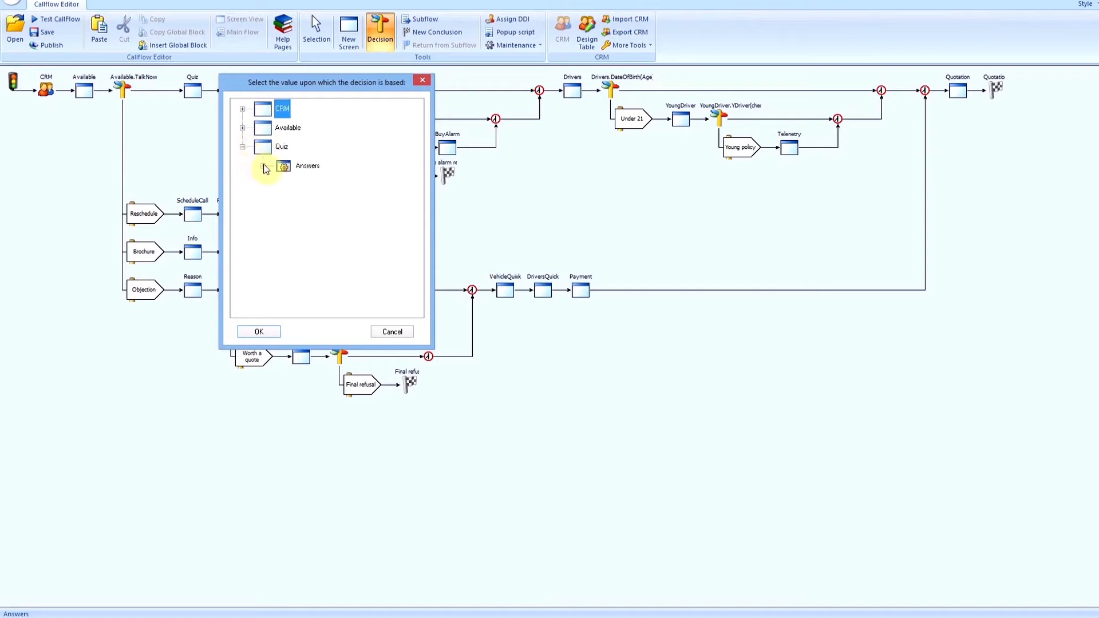
click(271, 166)
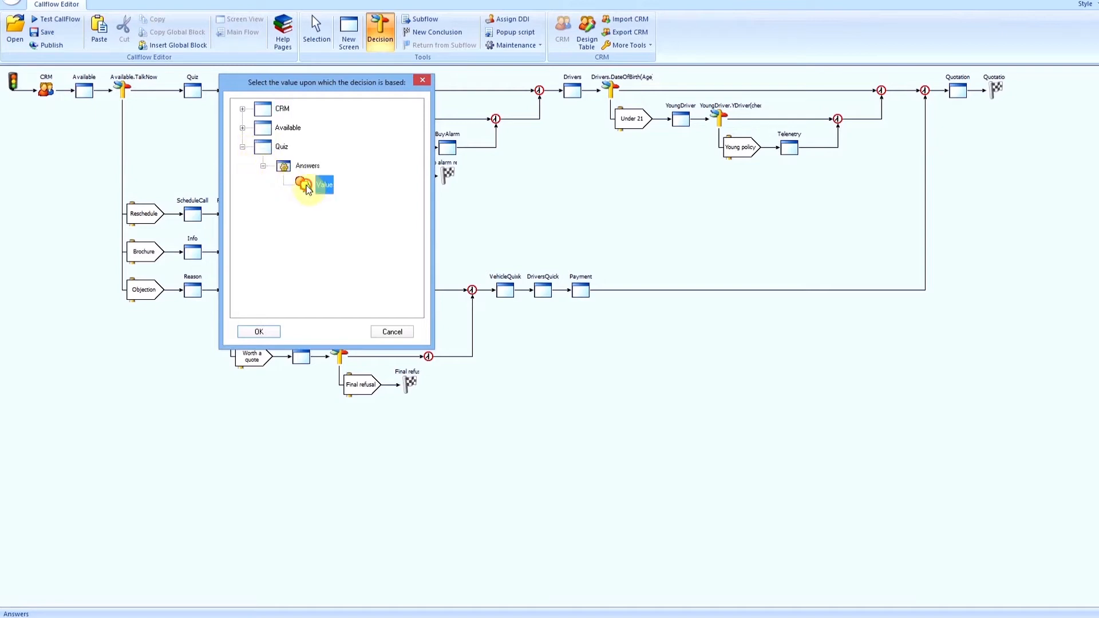
click(258, 332)
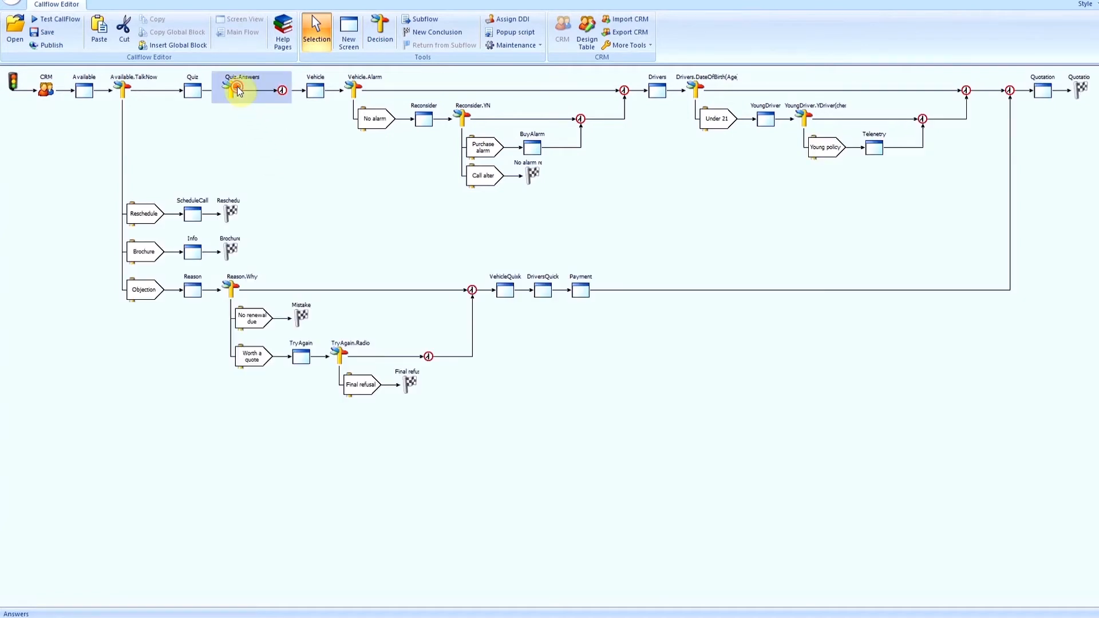
Create Correct and Incorrect branches on Quiz.Answers and move the wrong capitals under Incorrect.
double_click(251, 90)
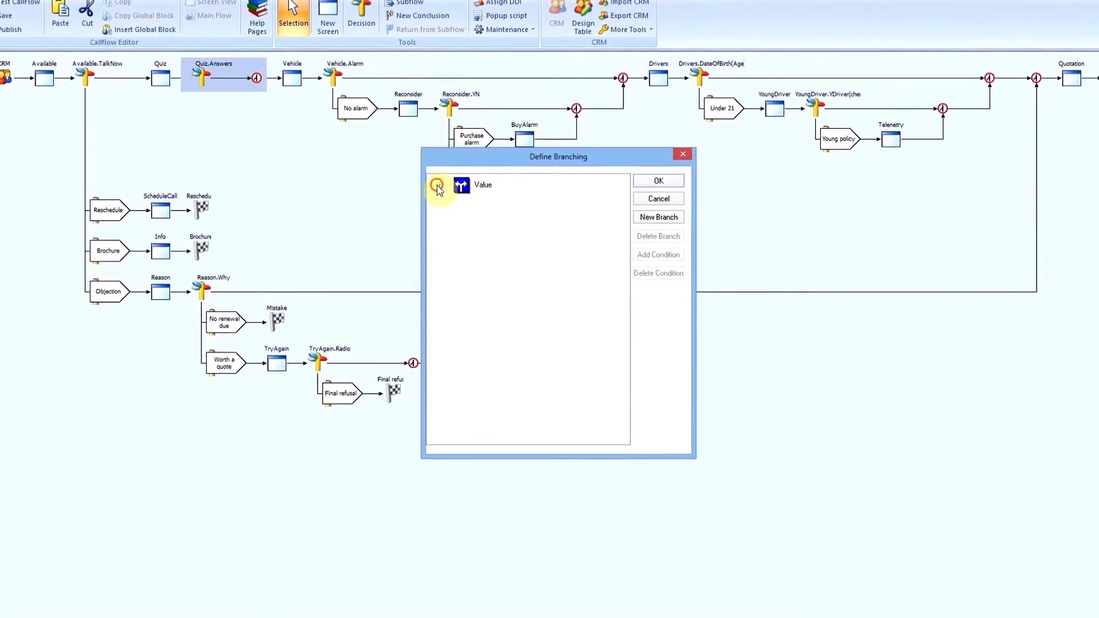
click(657, 216)
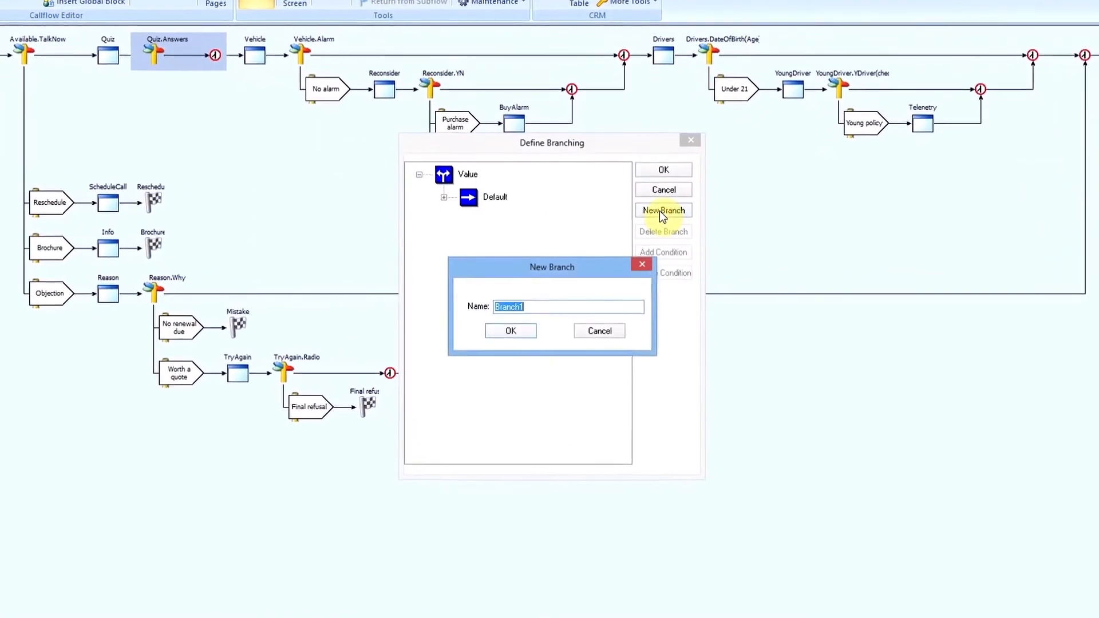
text(Correct)
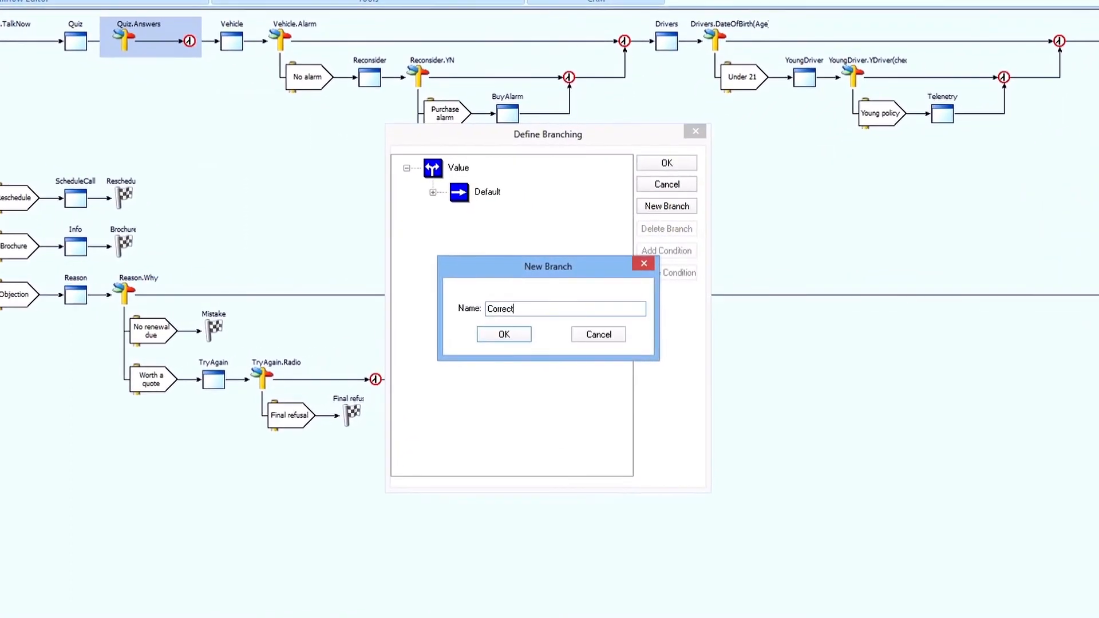
click(504, 333)
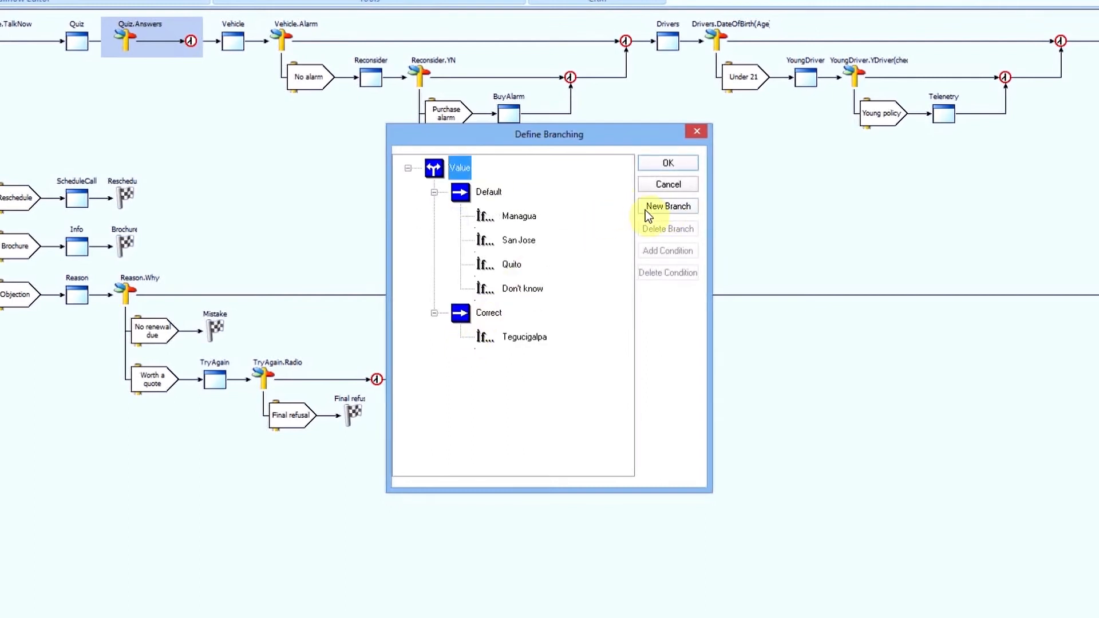
click(668, 206)
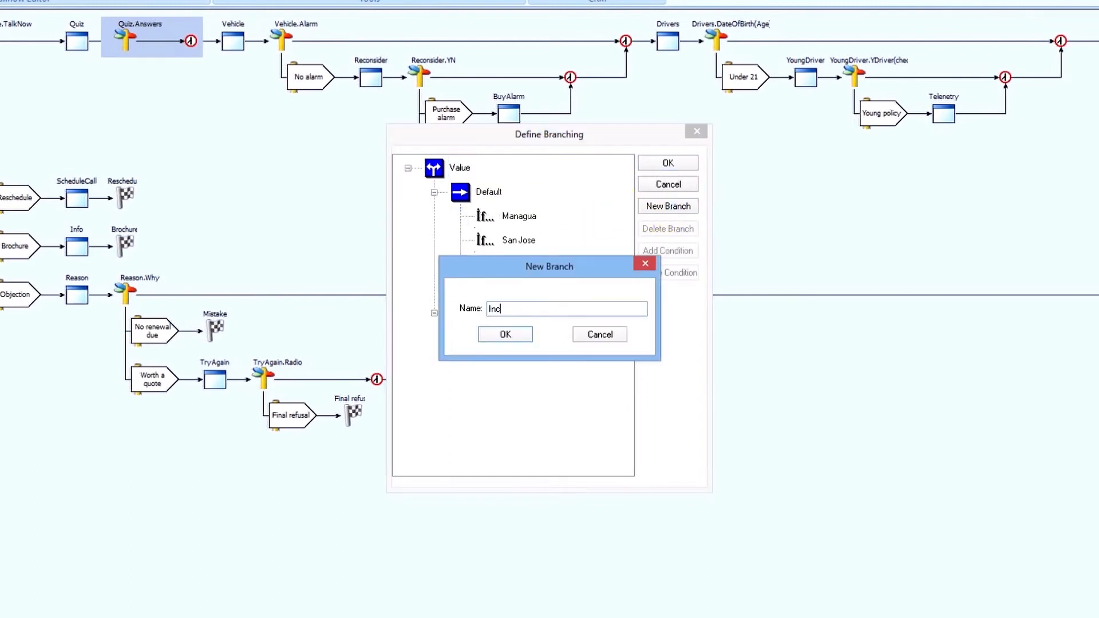
click(505, 334)
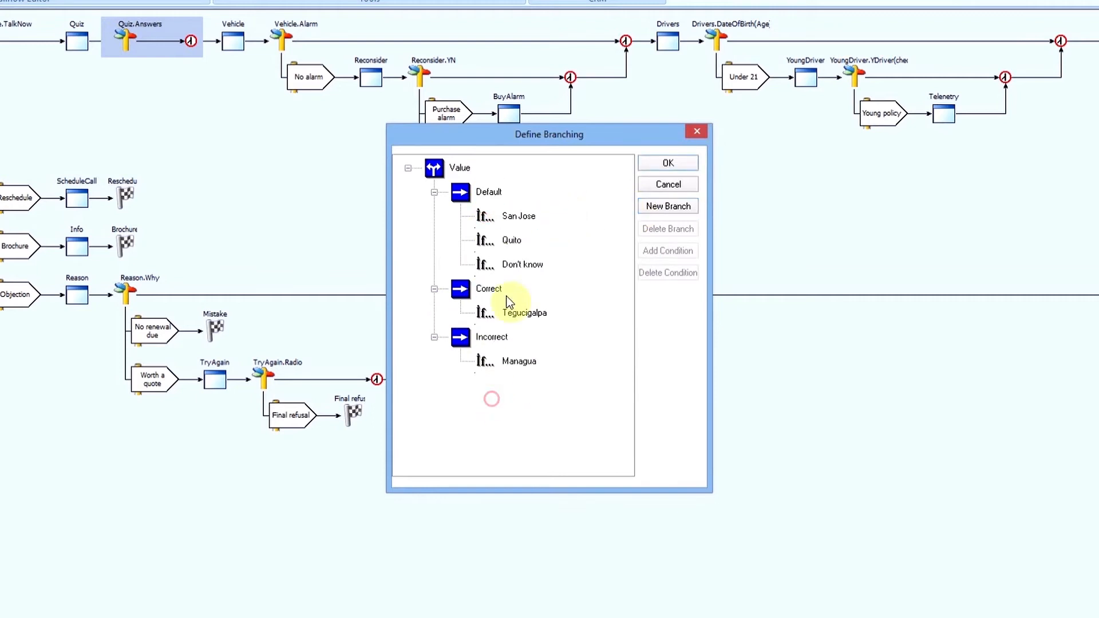
click(492, 337)
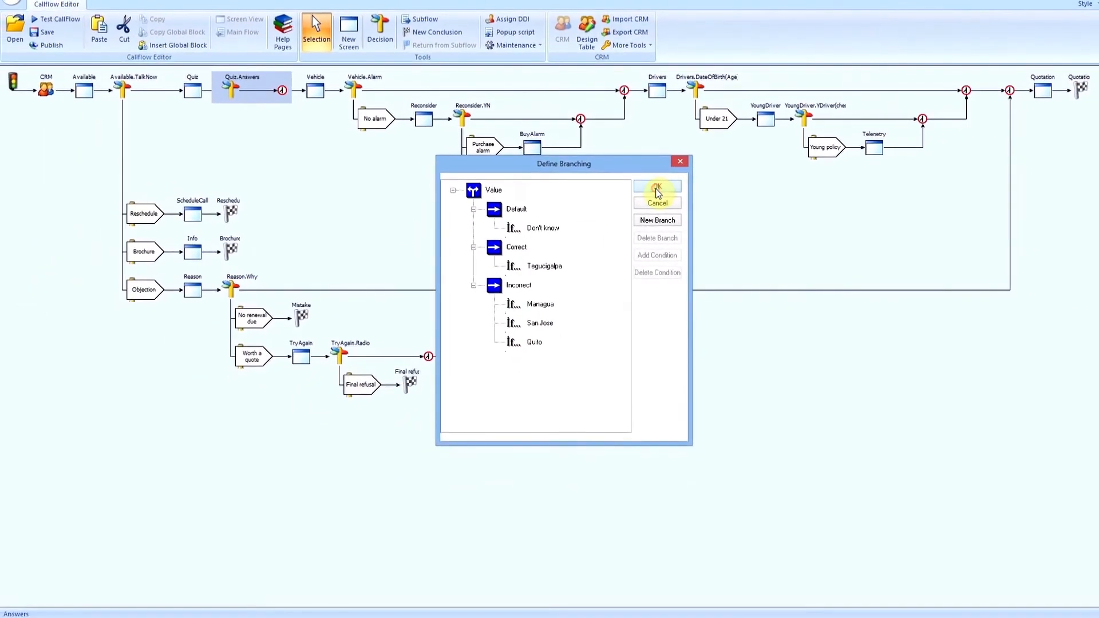
click(656, 188)
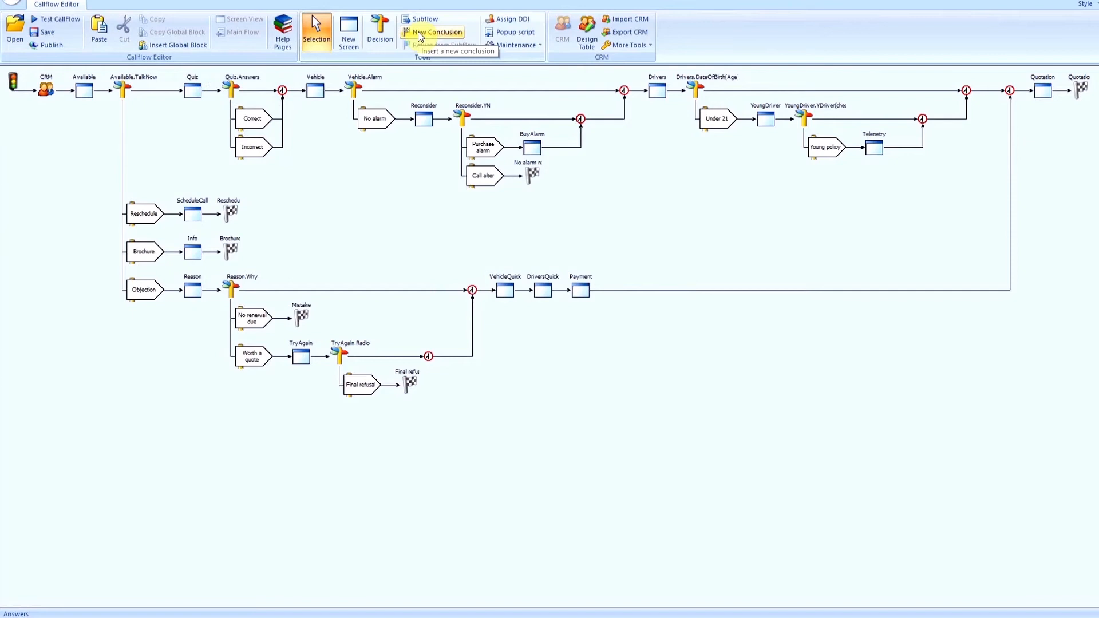
End Incorrect with a conclusion and give Correct a Prize screen with the temple photo under the Monty Insurance heading.
click(433, 32)
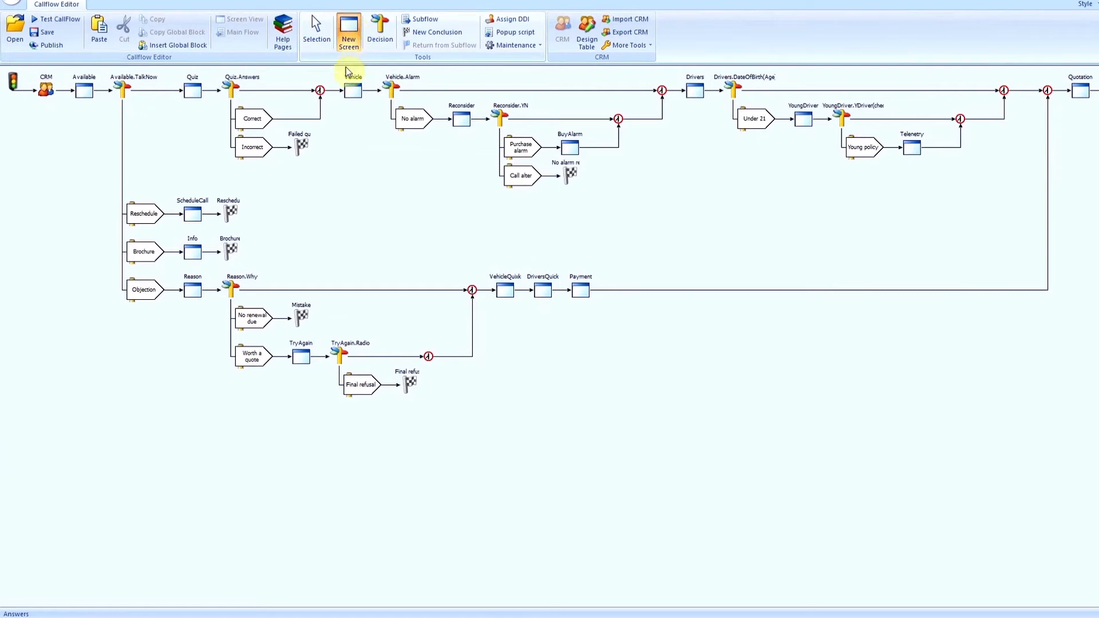
click(348, 30)
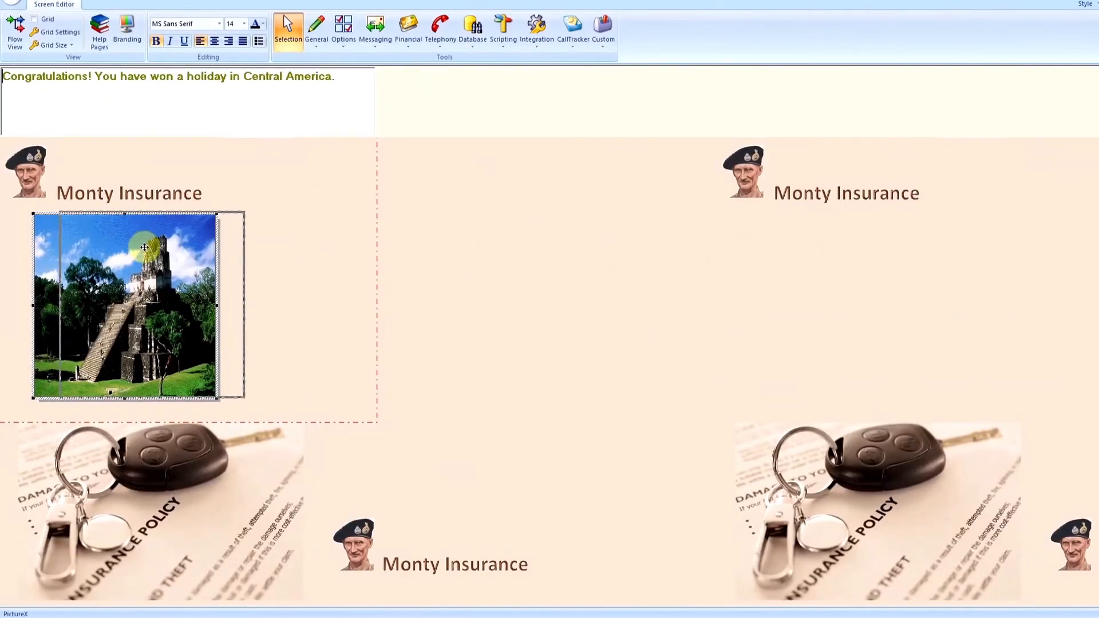
drag(144, 248, 109, 238)
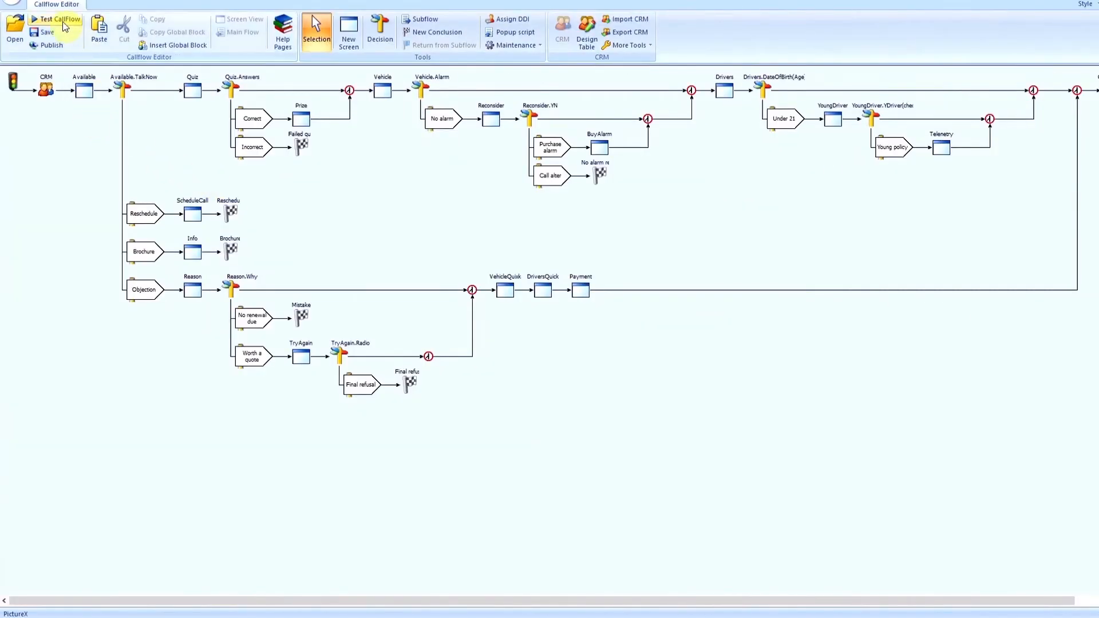
mouse_move(62, 20)
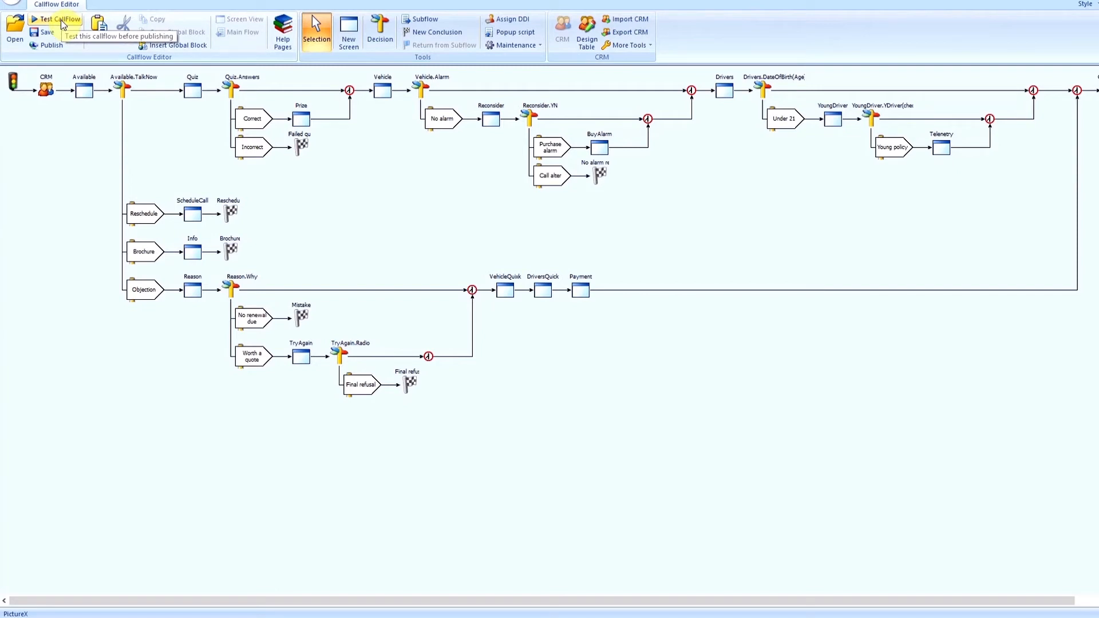
Publish the callflow with 'demo' entered as the reason for publishing.
click(50, 45)
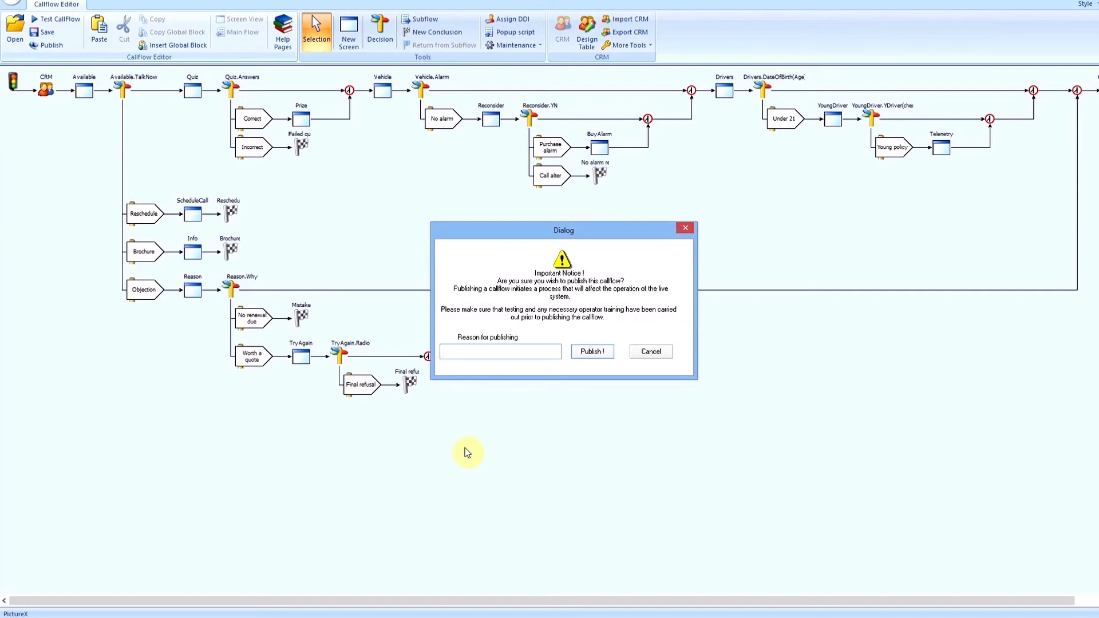
text(demo)
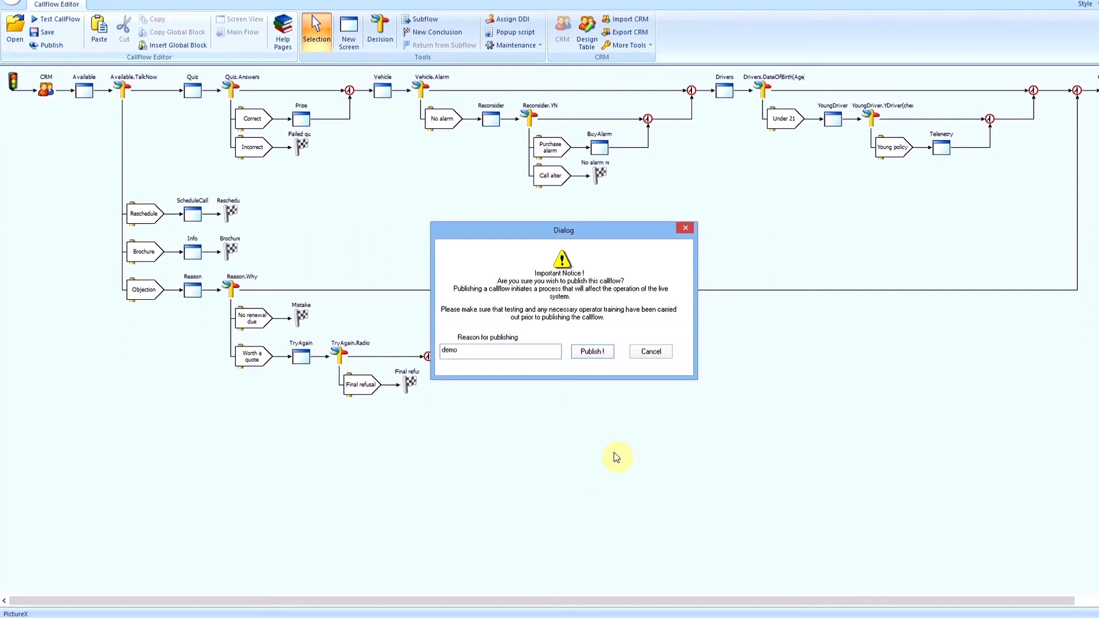
click(592, 351)
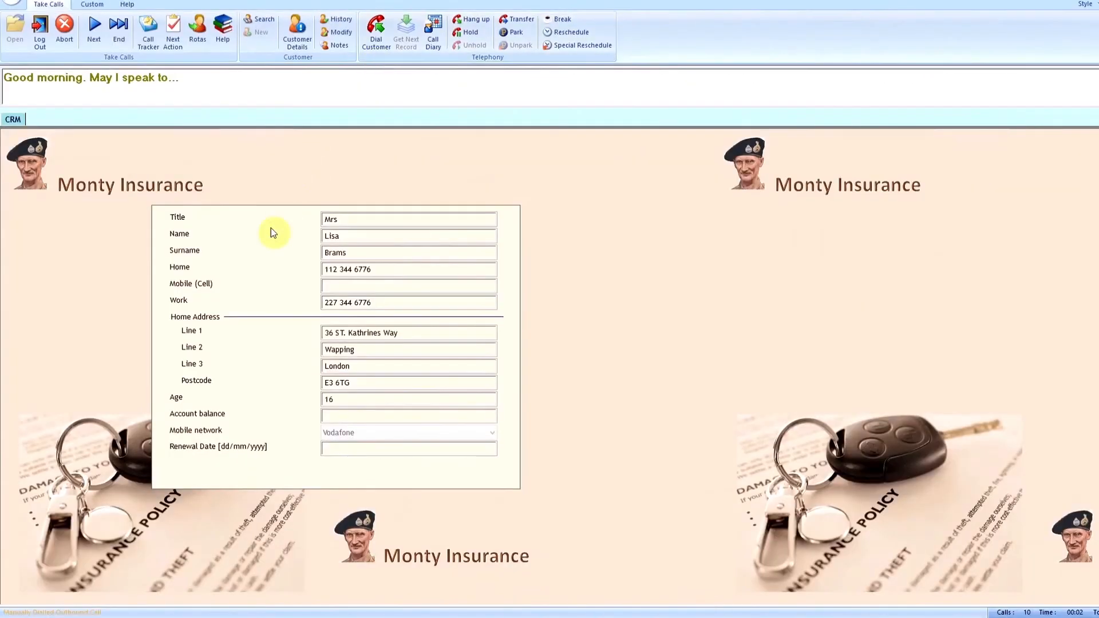
mouse_move(44, 581)
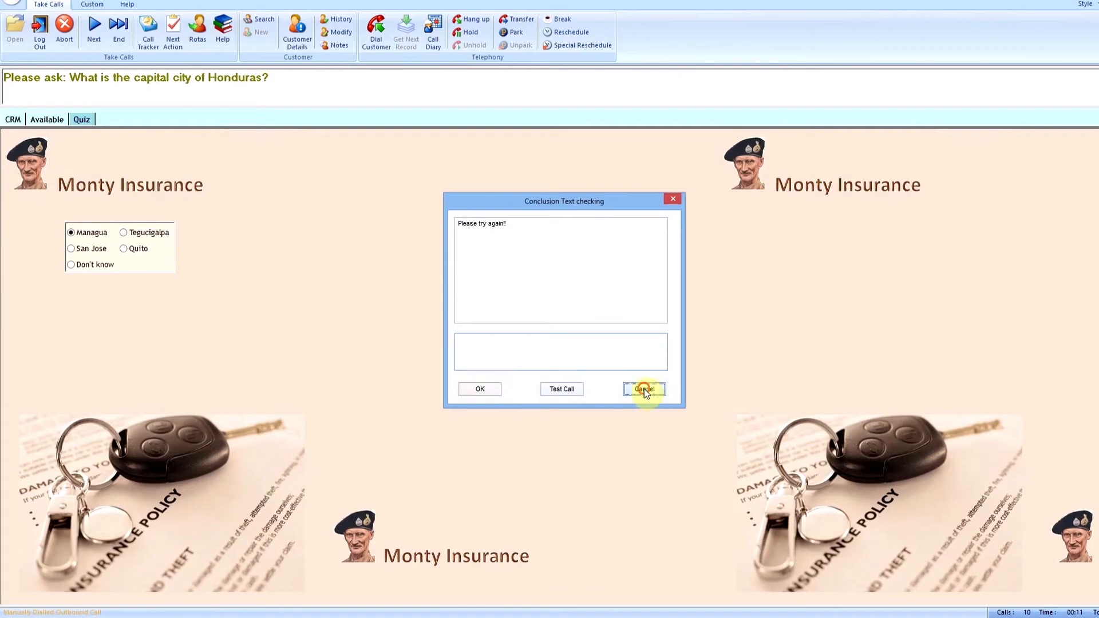
Dismiss the try-again preview and answer Tegucigalpa to reach the holiday prize screen.
click(642, 389)
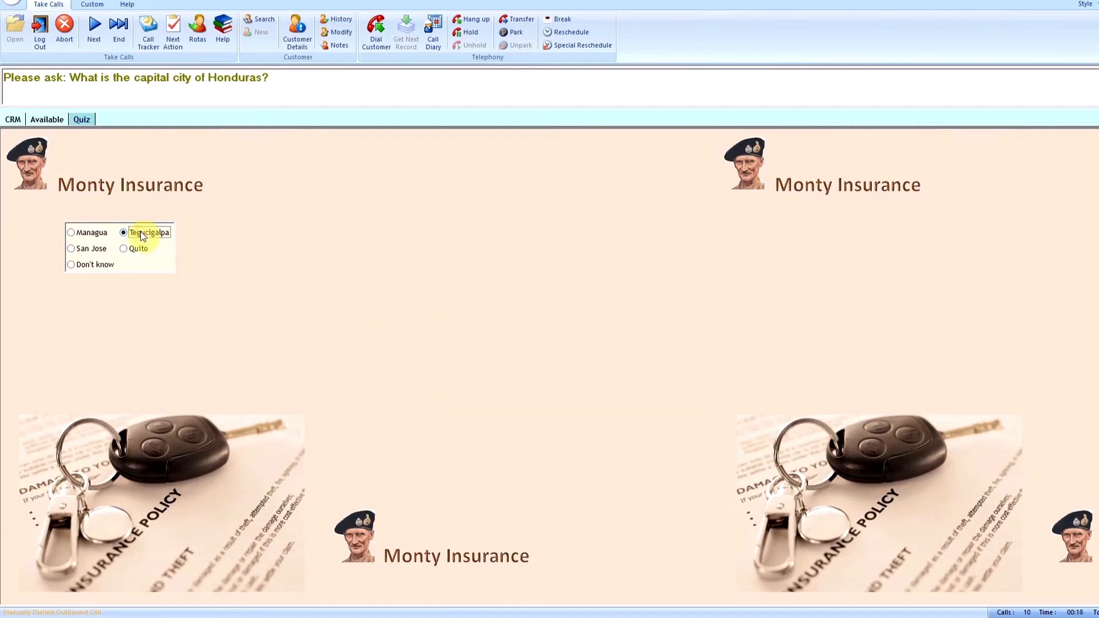
click(124, 232)
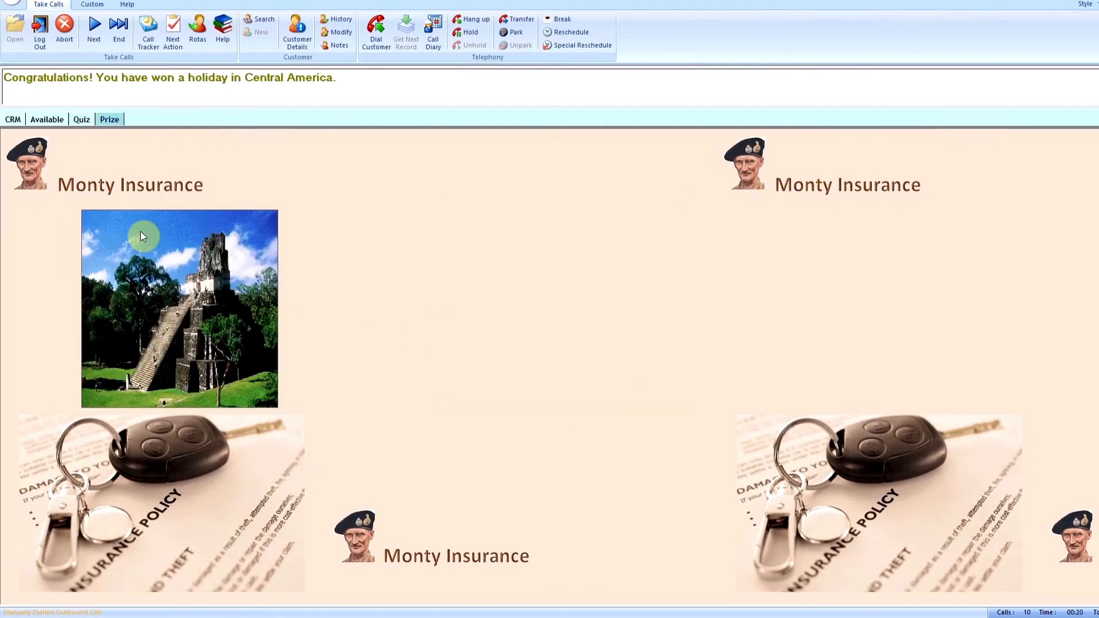
mouse_move(252, 304)
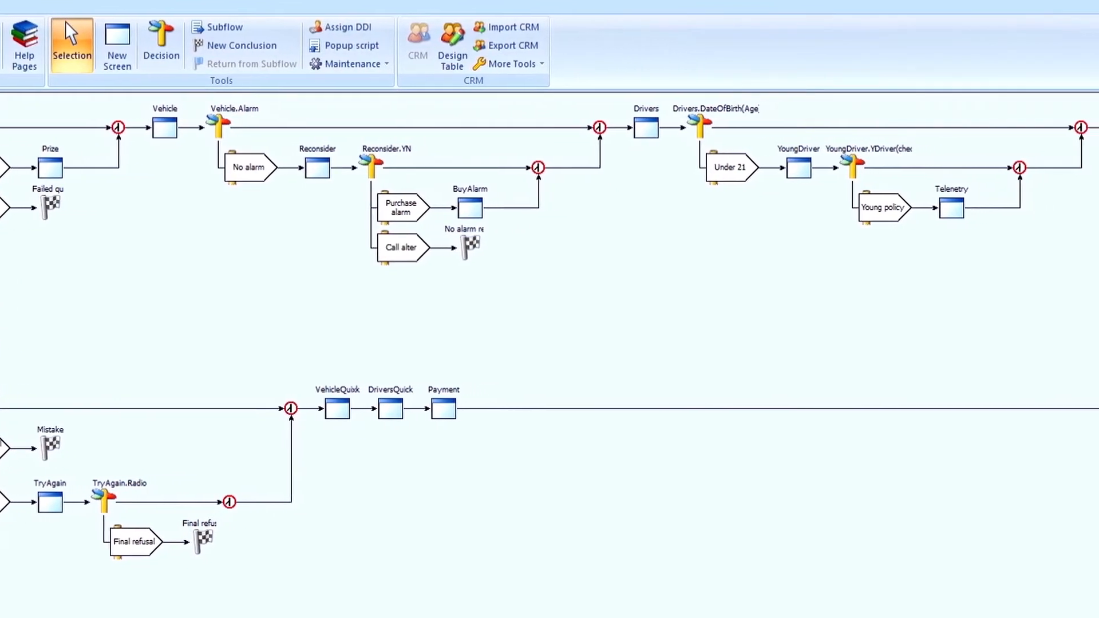
scroll(left, 3)
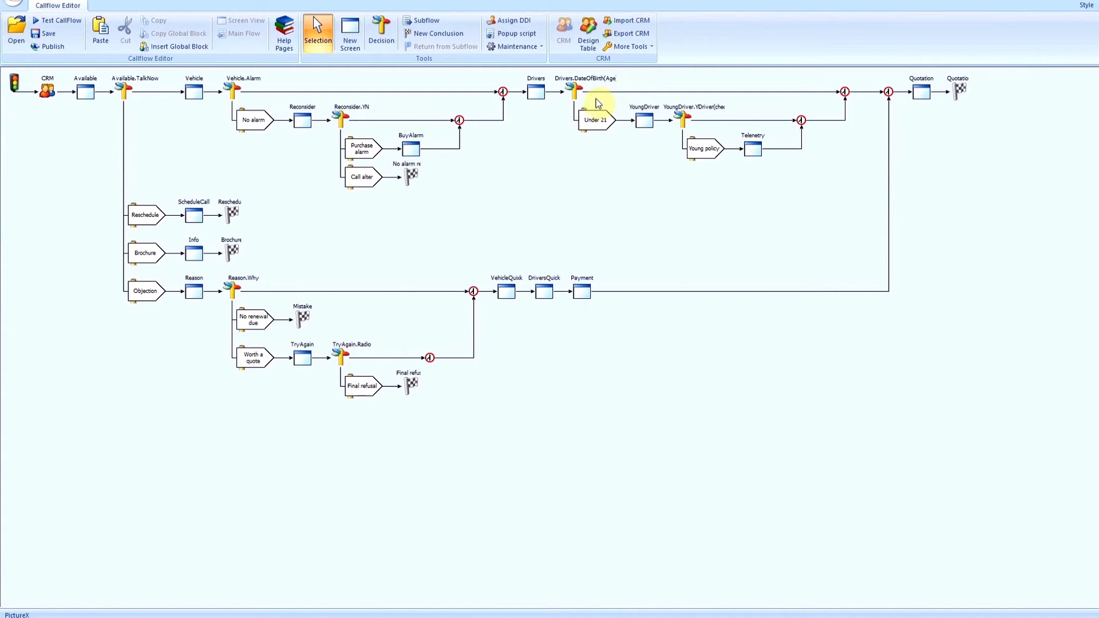
mouse_move(561, 161)
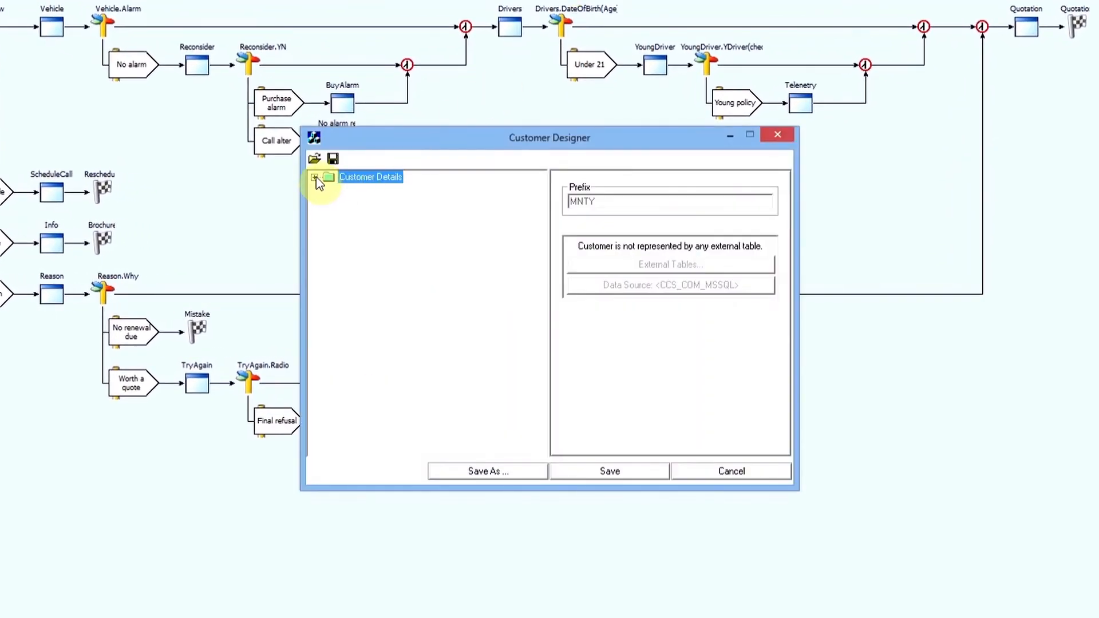
Expand the Customer Details field group in the design table to review the MNTY fields.
click(316, 176)
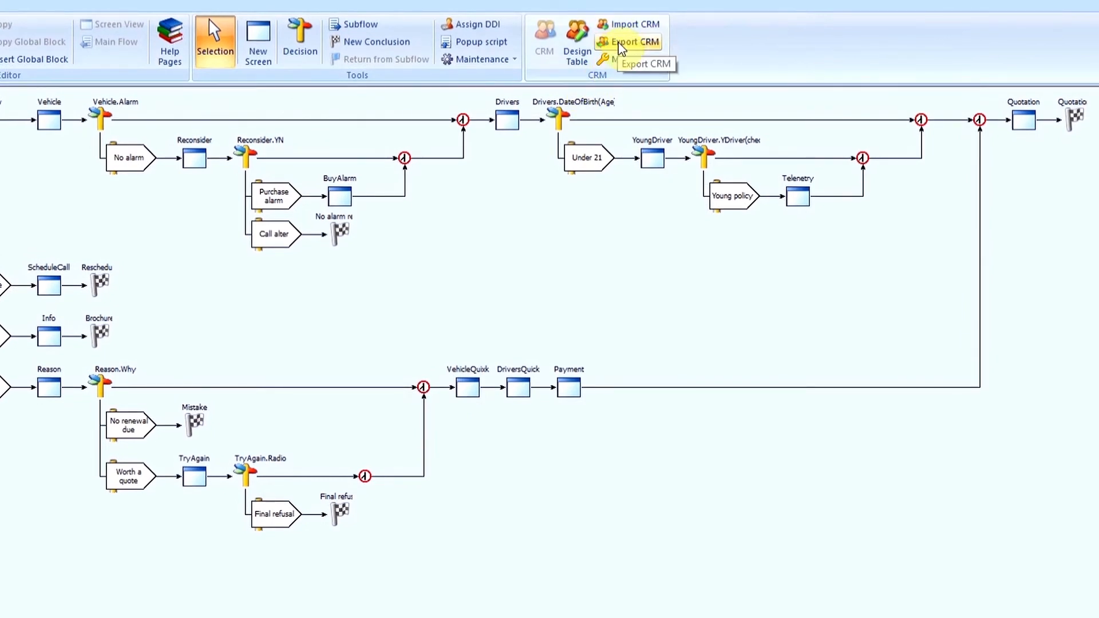
mouse_move(629, 24)
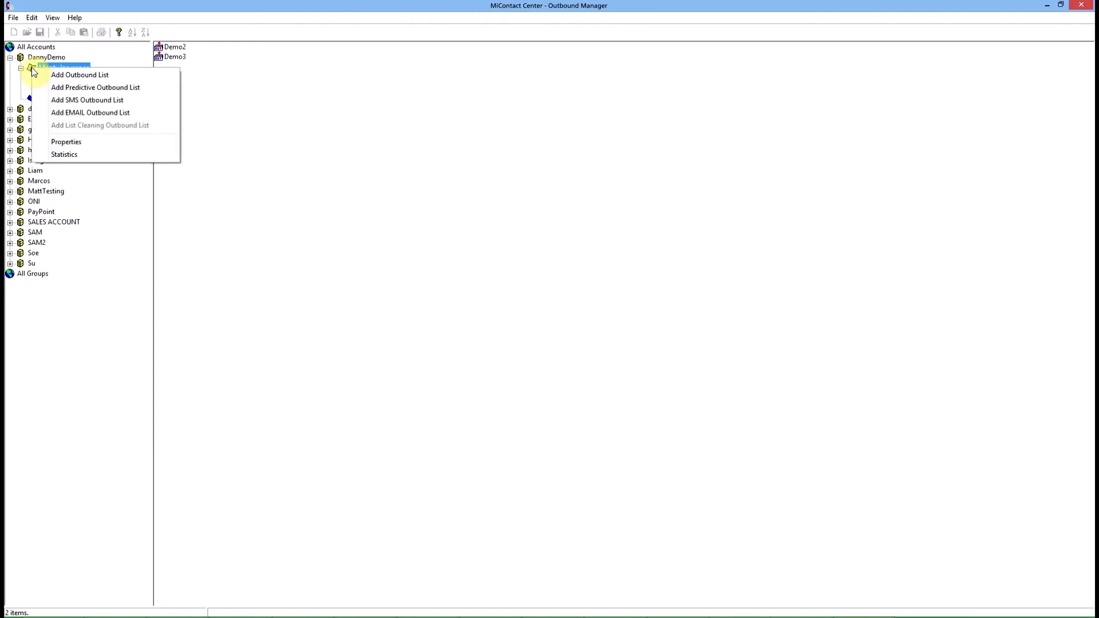
mouse_move(95, 87)
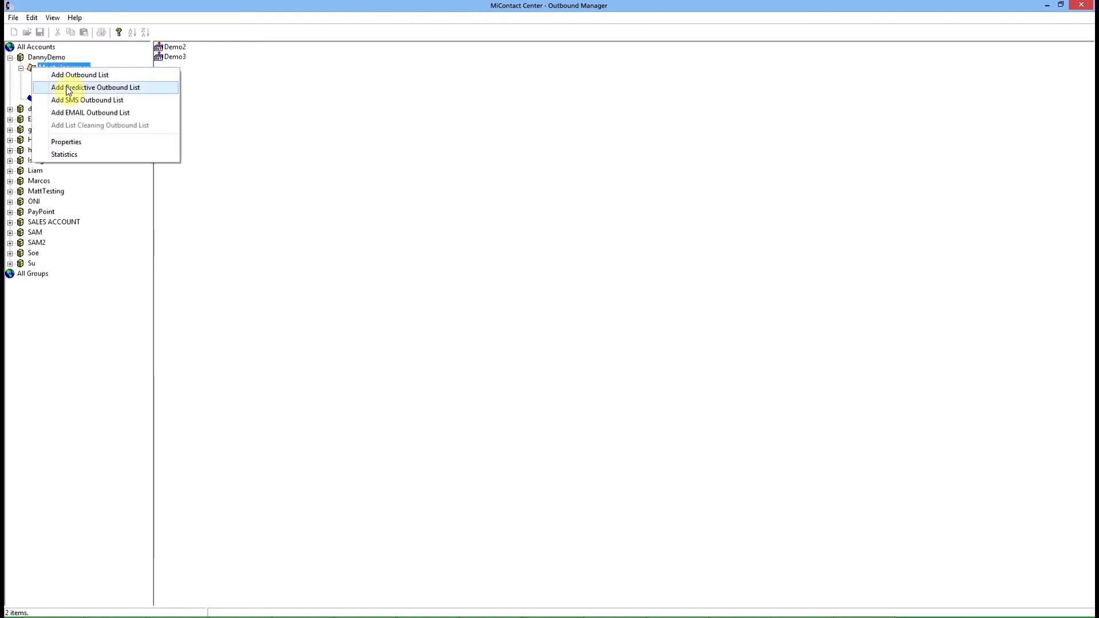
Add a predictive outbound list named Demo1 with priority raised above normal.
click(79, 76)
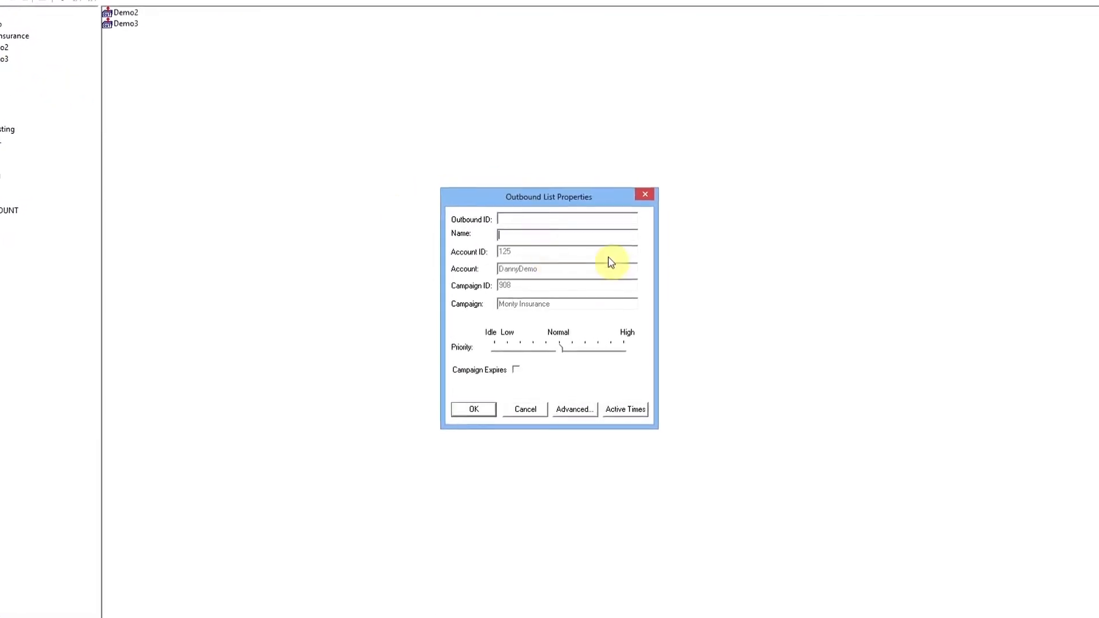
text(Demo1)
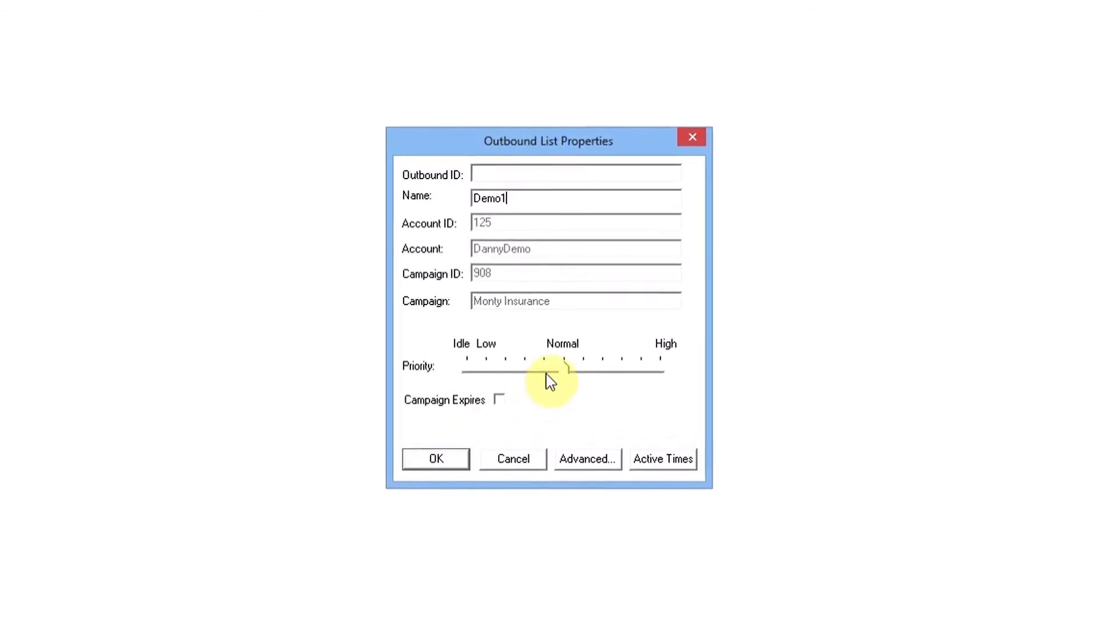
drag(564, 370, 628, 370)
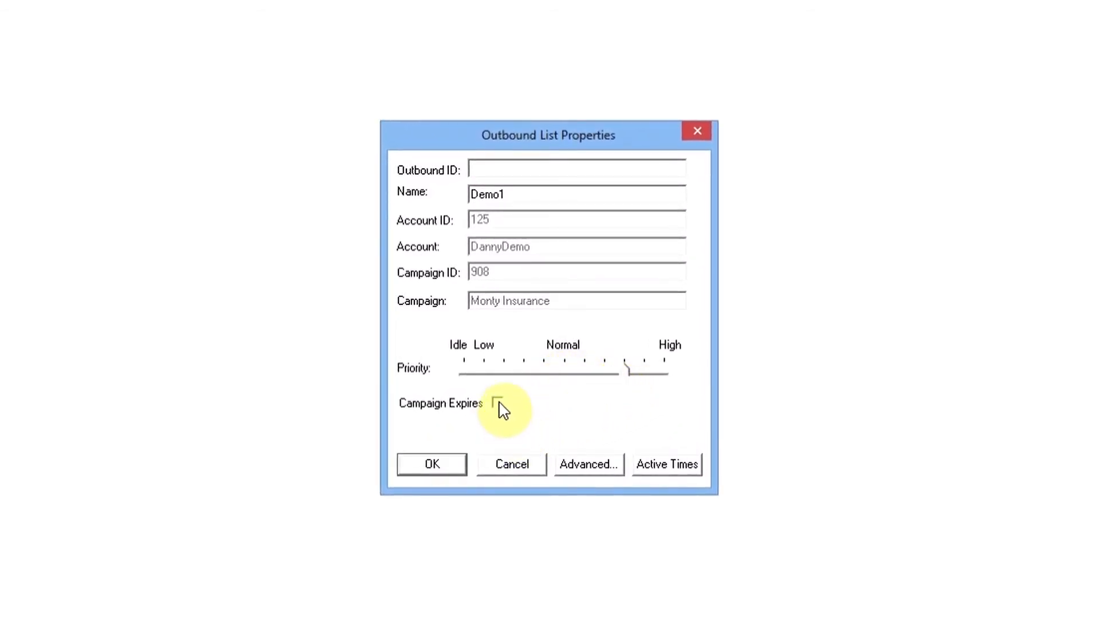
Make the campaign expire between set dates, starting 13 December.
click(498, 403)
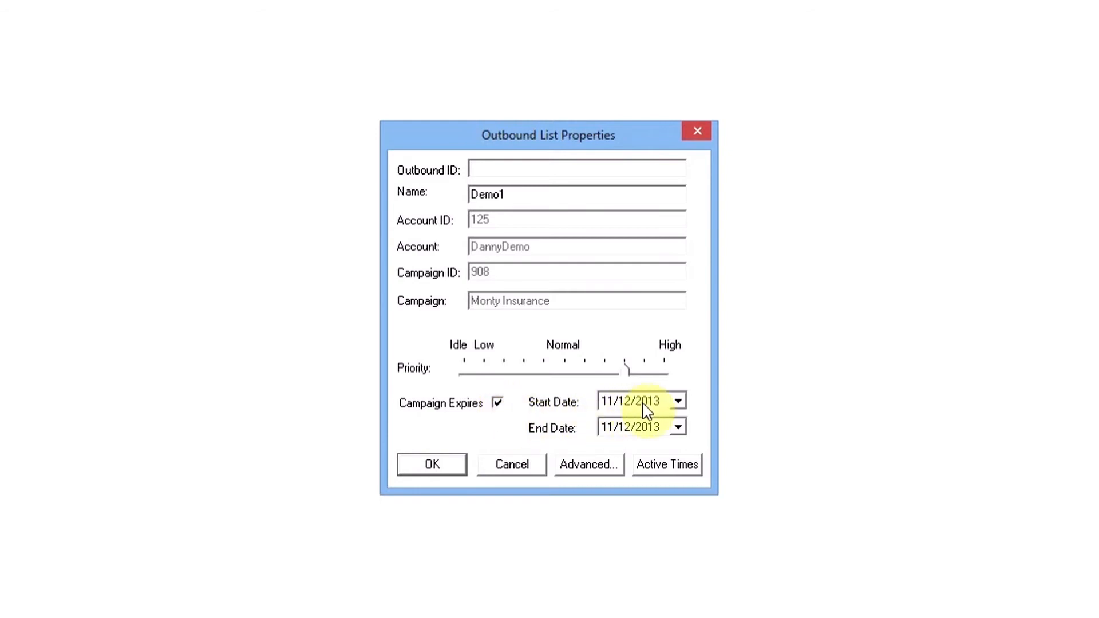
click(676, 400)
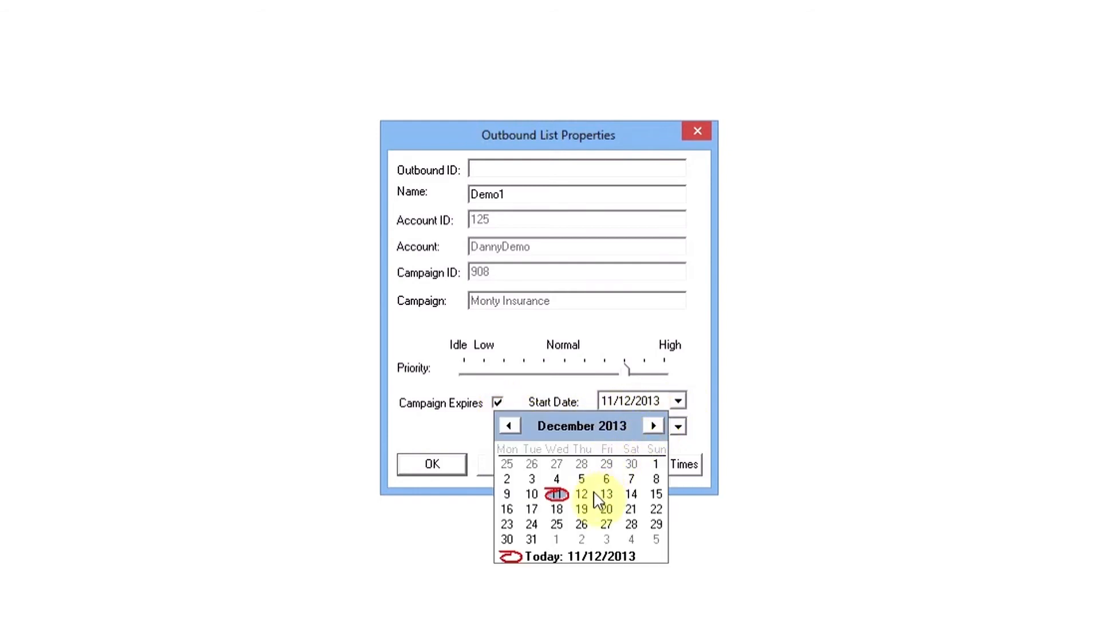
click(605, 494)
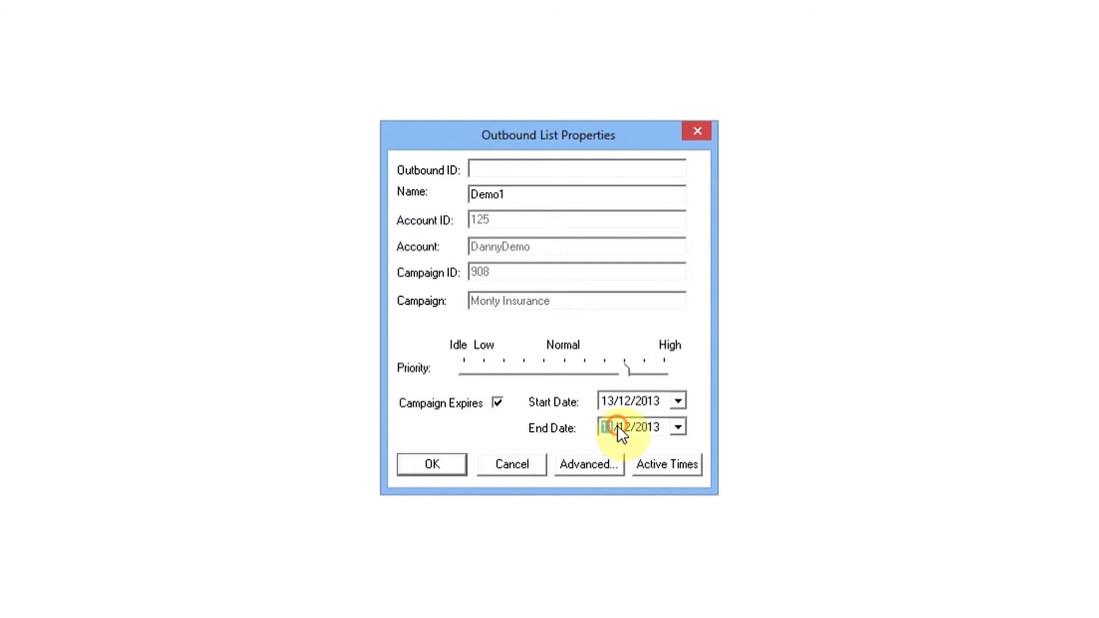
click(676, 427)
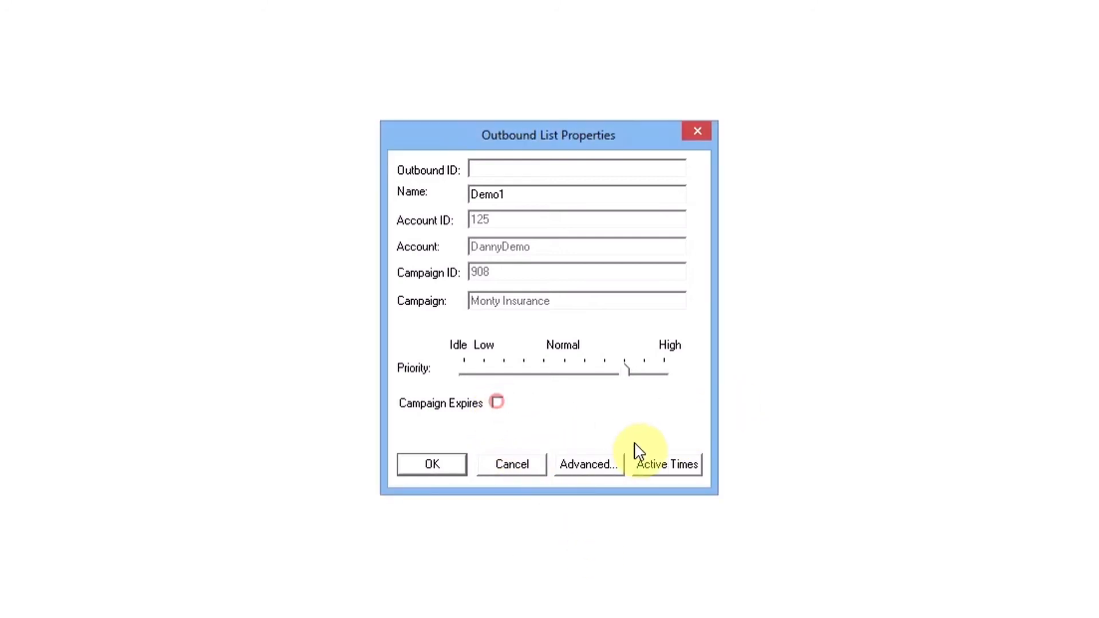
Review the active calling times unchanged and move to the advanced dialling options.
click(666, 464)
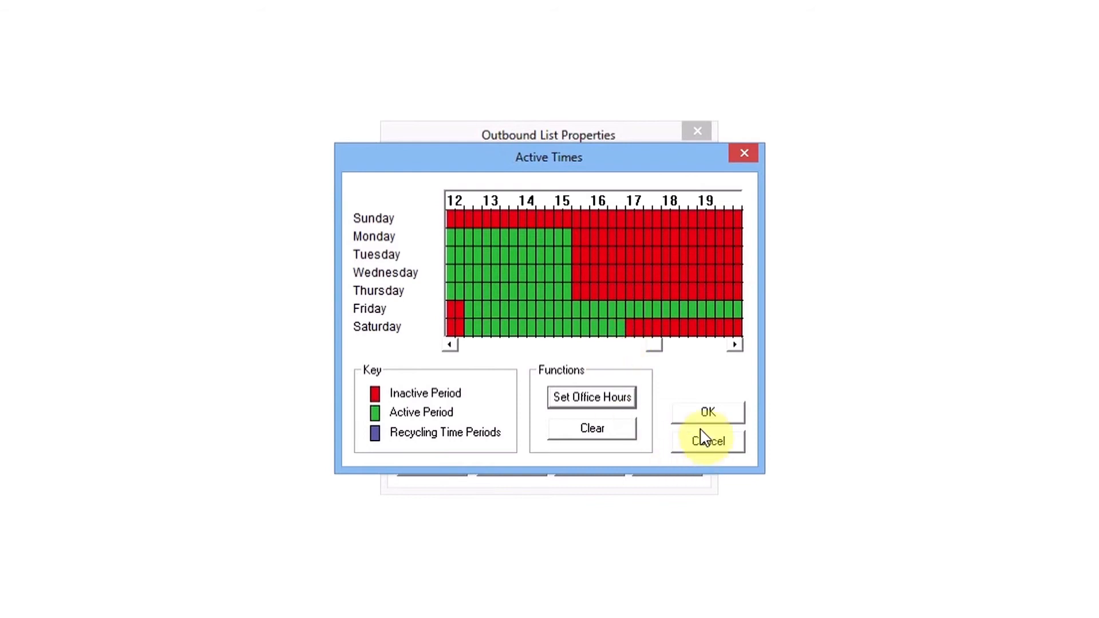
click(707, 411)
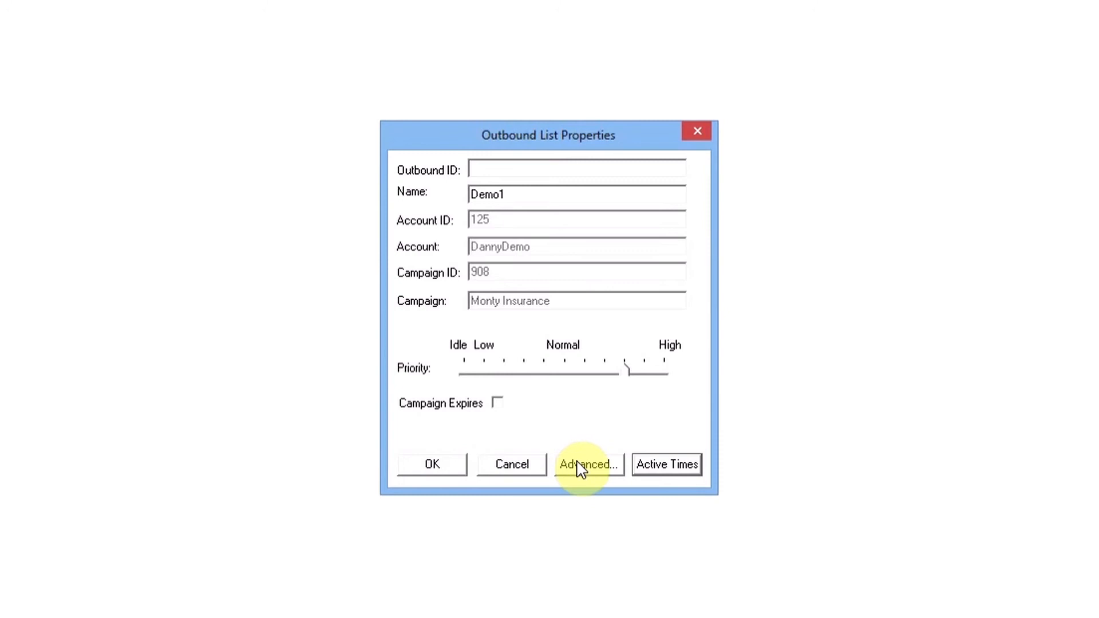
click(588, 463)
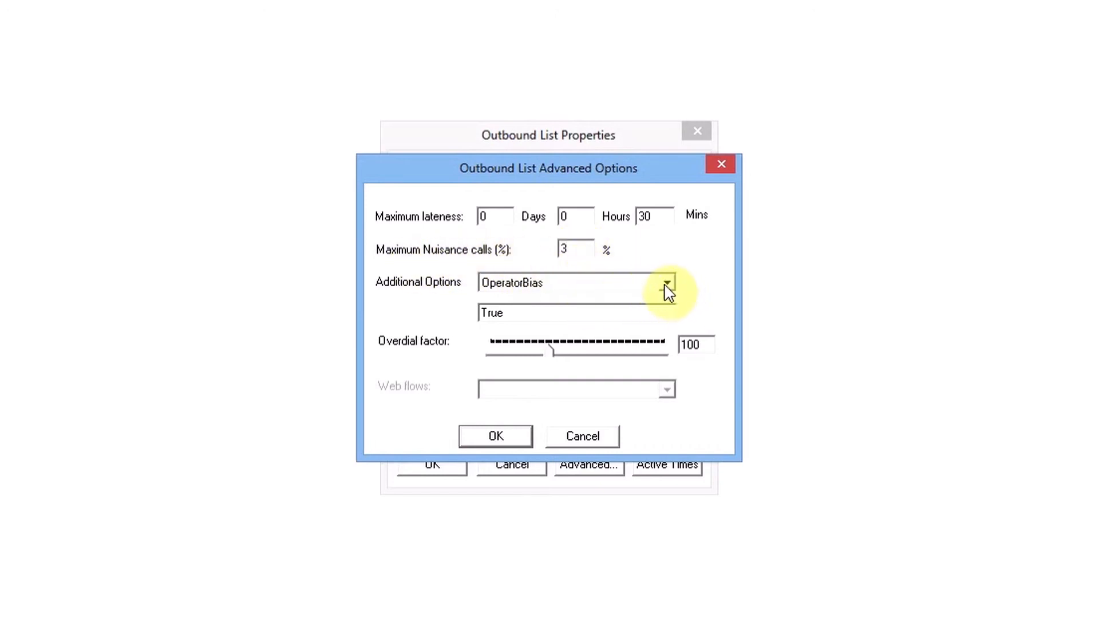
click(667, 282)
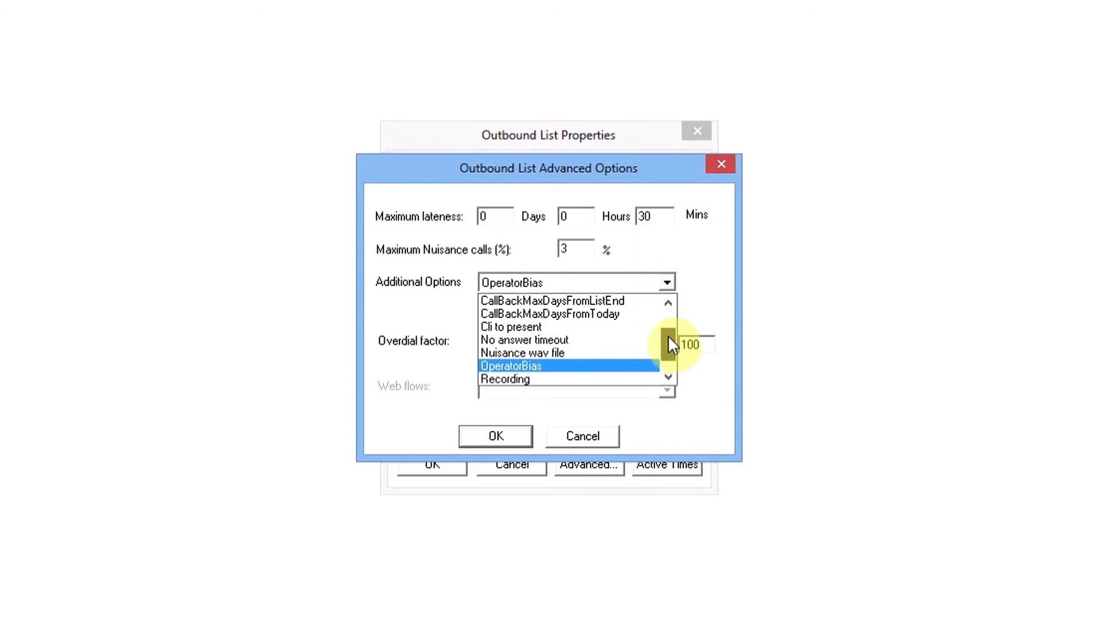
click(668, 302)
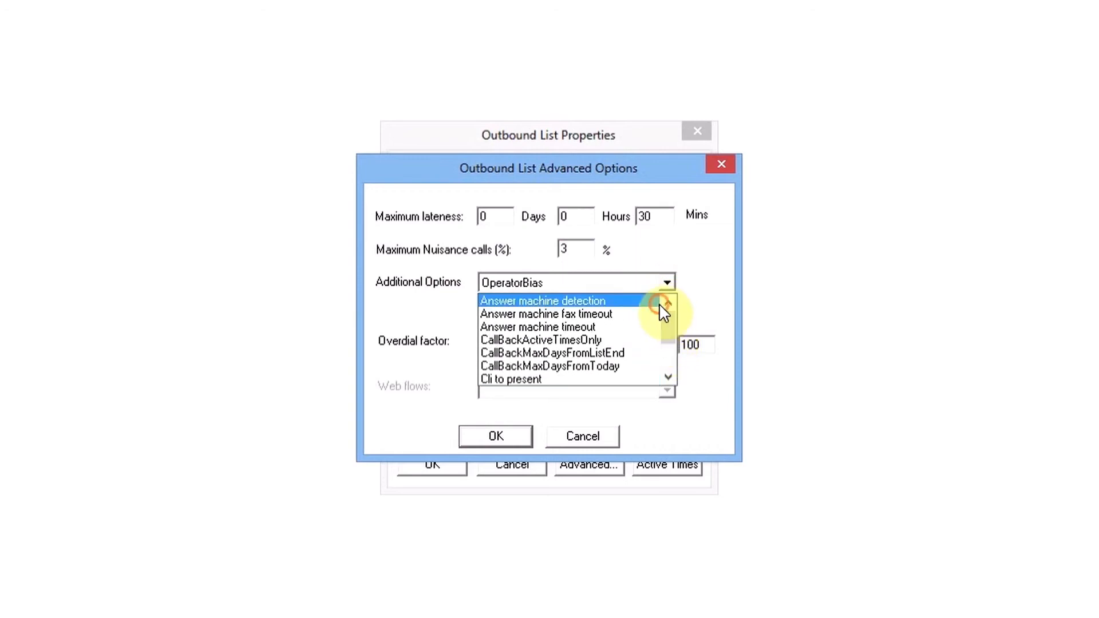
click(540, 340)
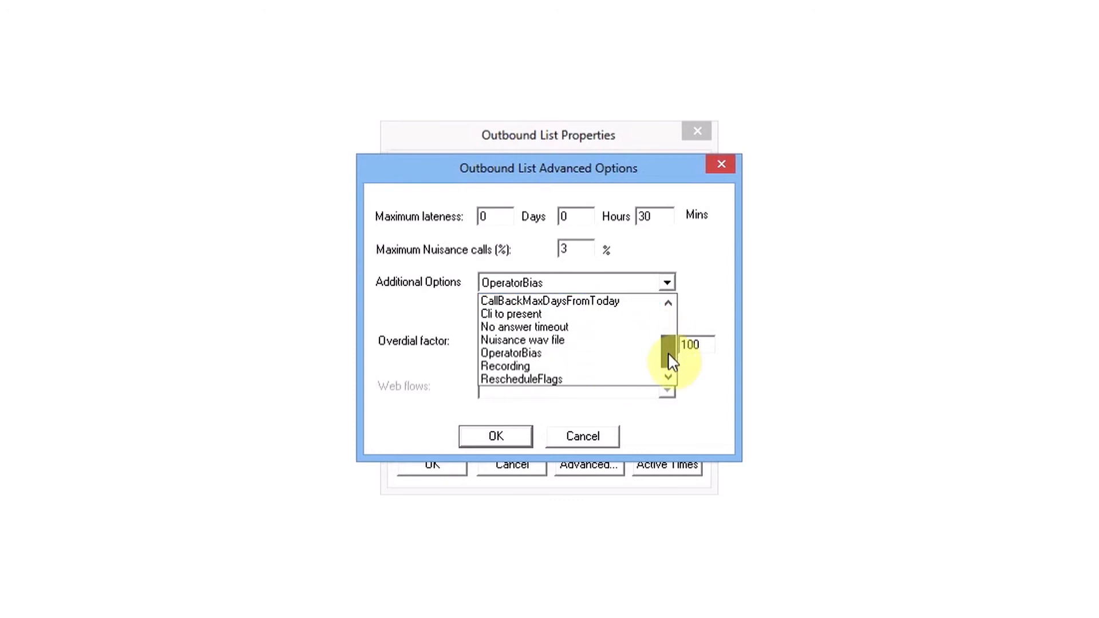
click(523, 379)
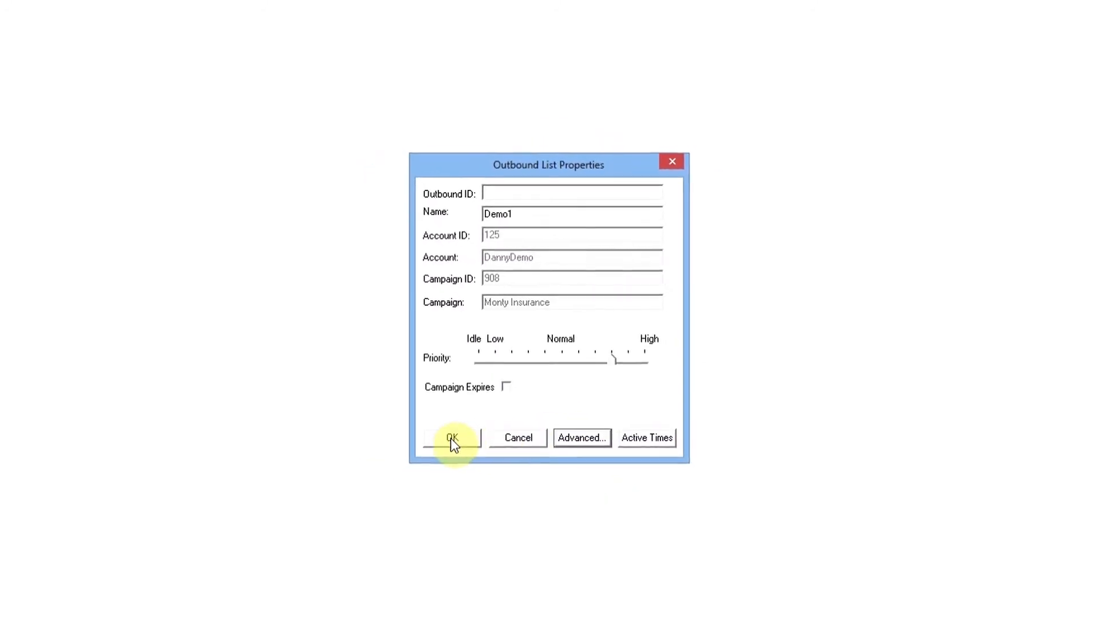
click(451, 437)
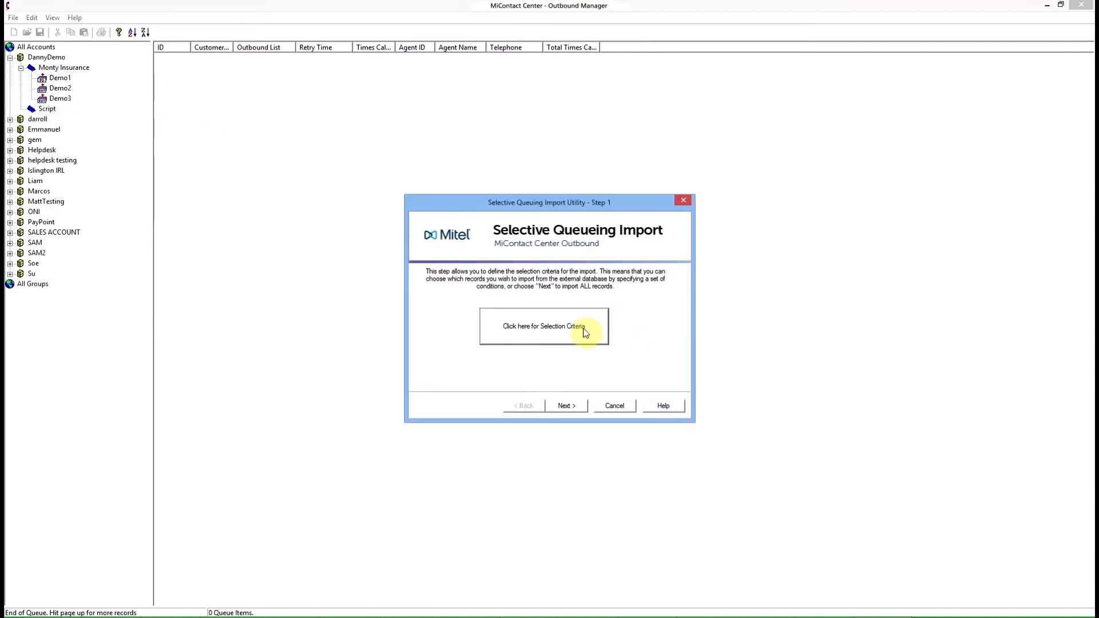
Begin the import's selection criteria and start creating a new condition.
click(544, 327)
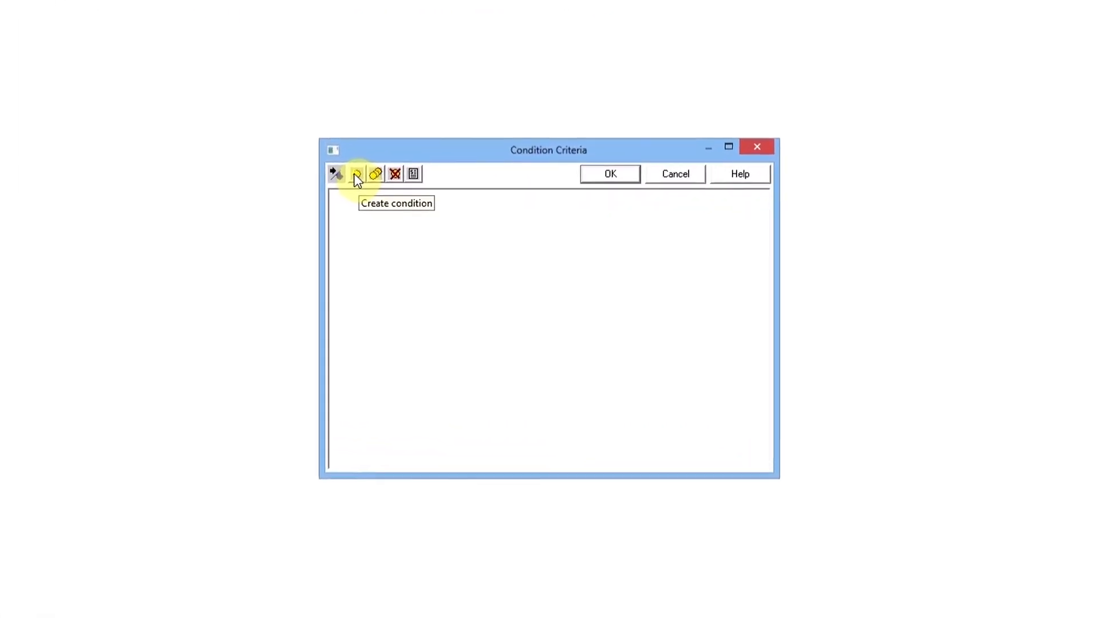
click(333, 174)
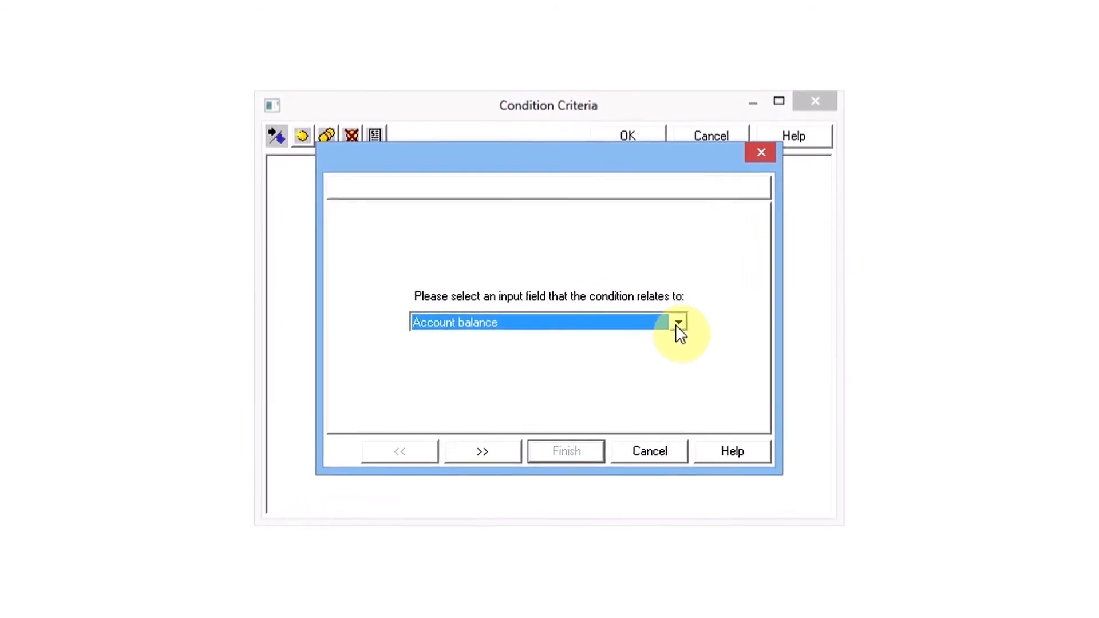
Define an SW London condition for Postcode alphabetically prefixed with SW.
click(678, 323)
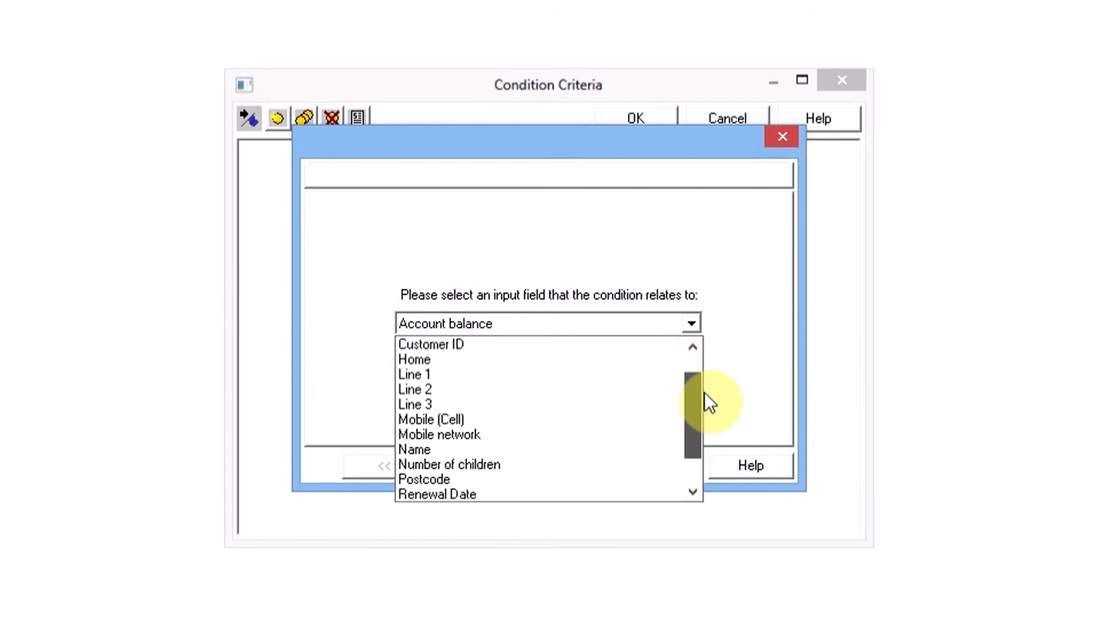
scroll(down, 3)
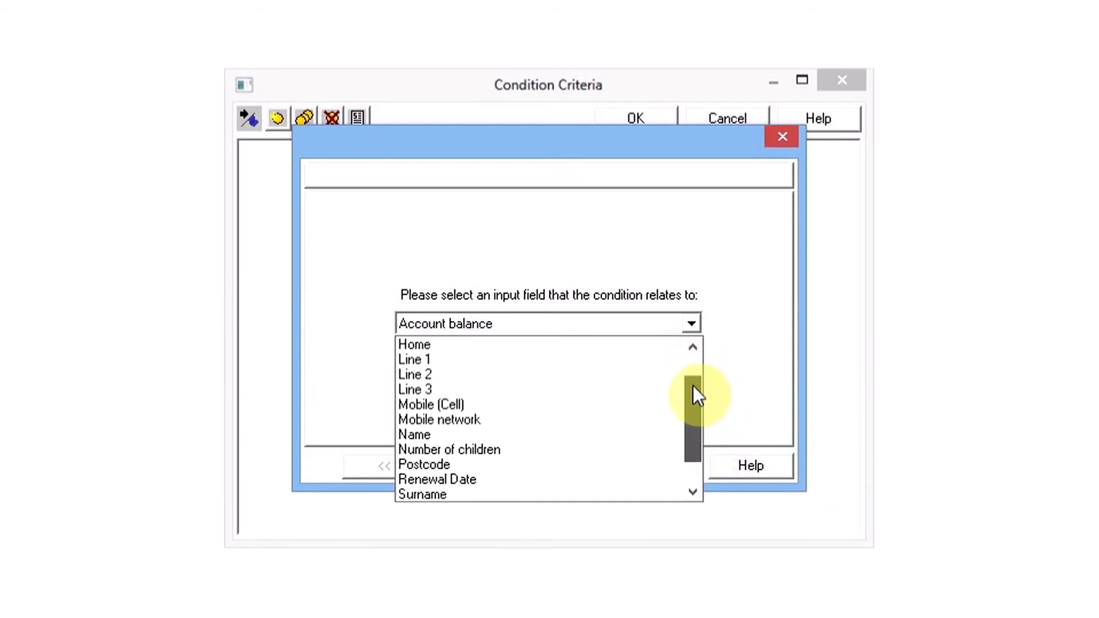
drag(693, 393, 693, 427)
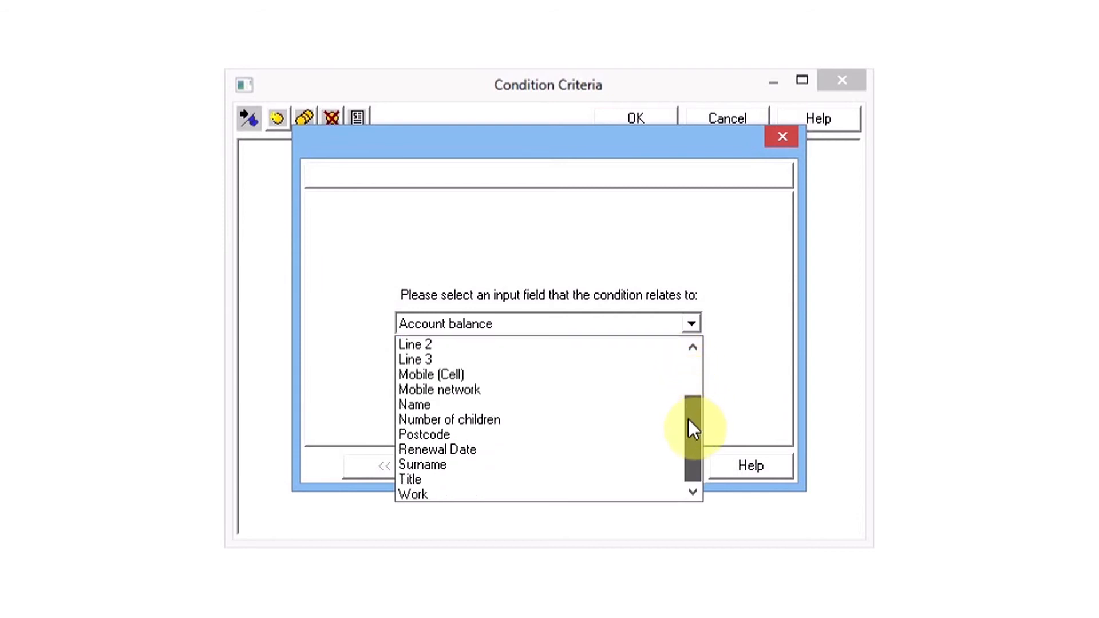
click(423, 435)
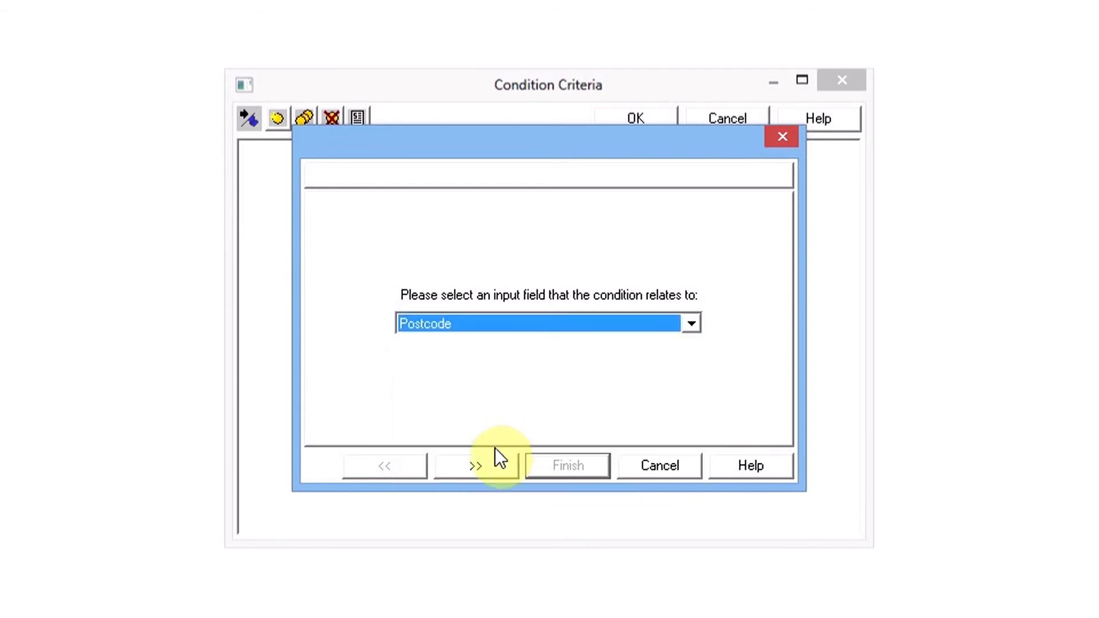
click(475, 464)
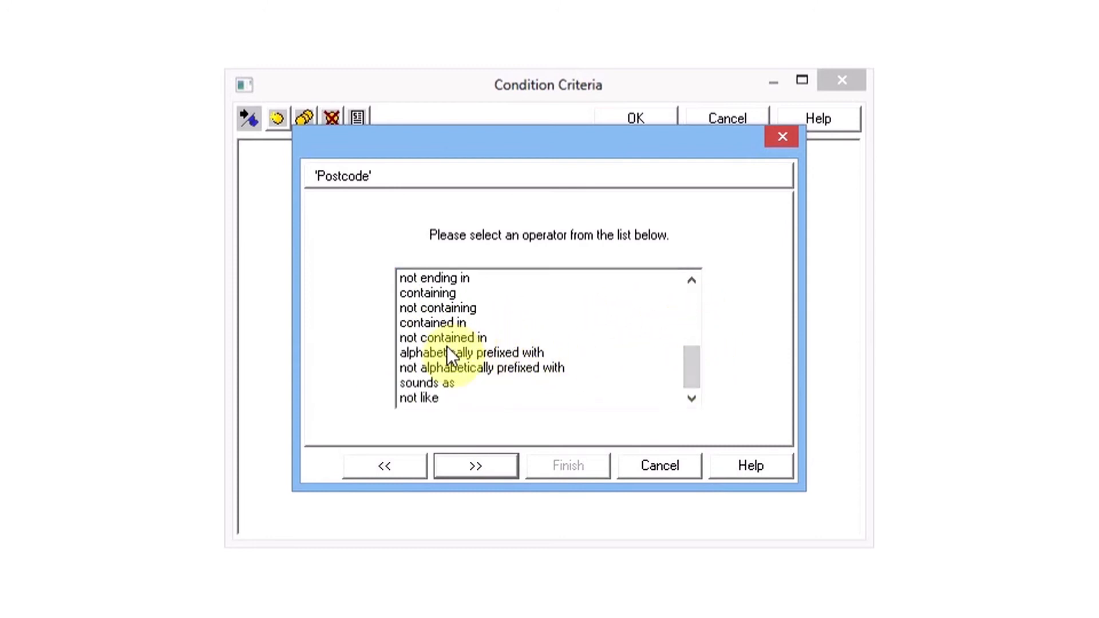
click(475, 466)
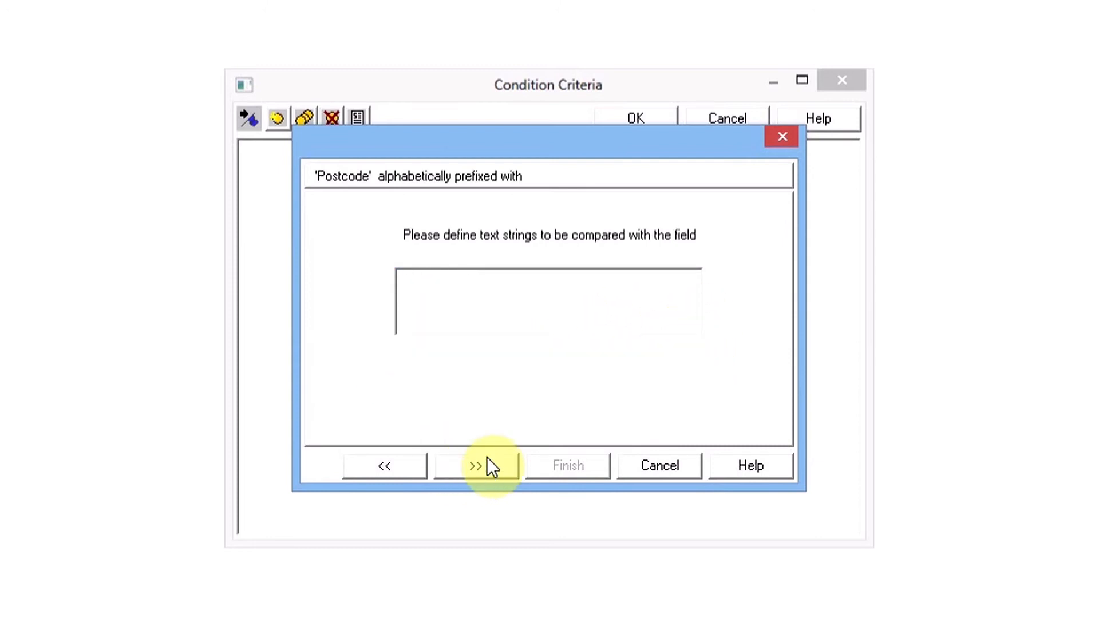
text(SW)
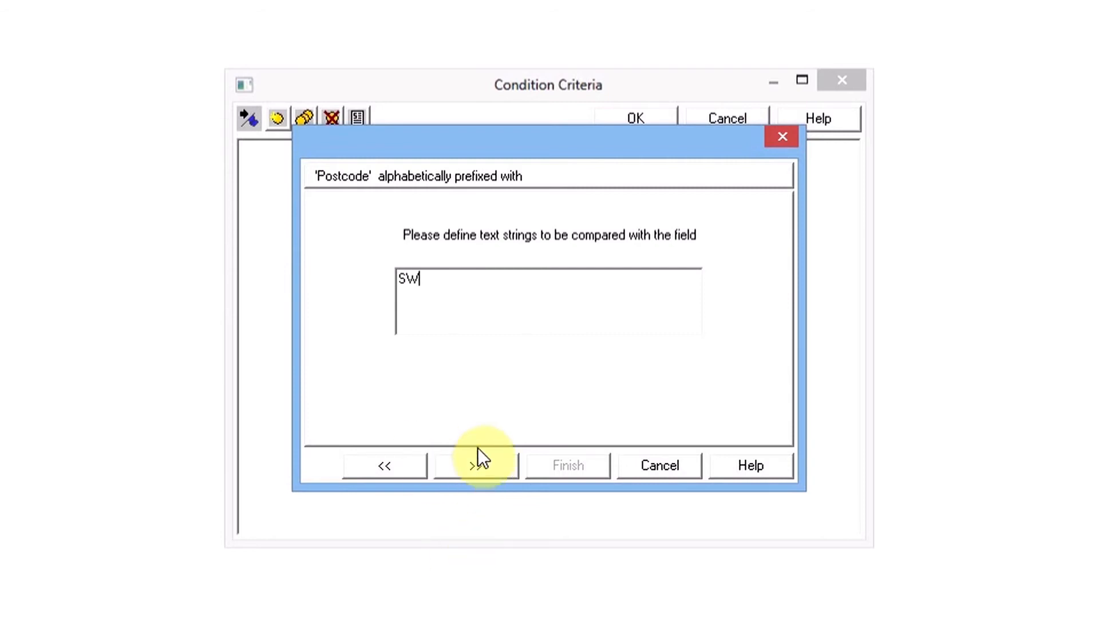
click(475, 466)
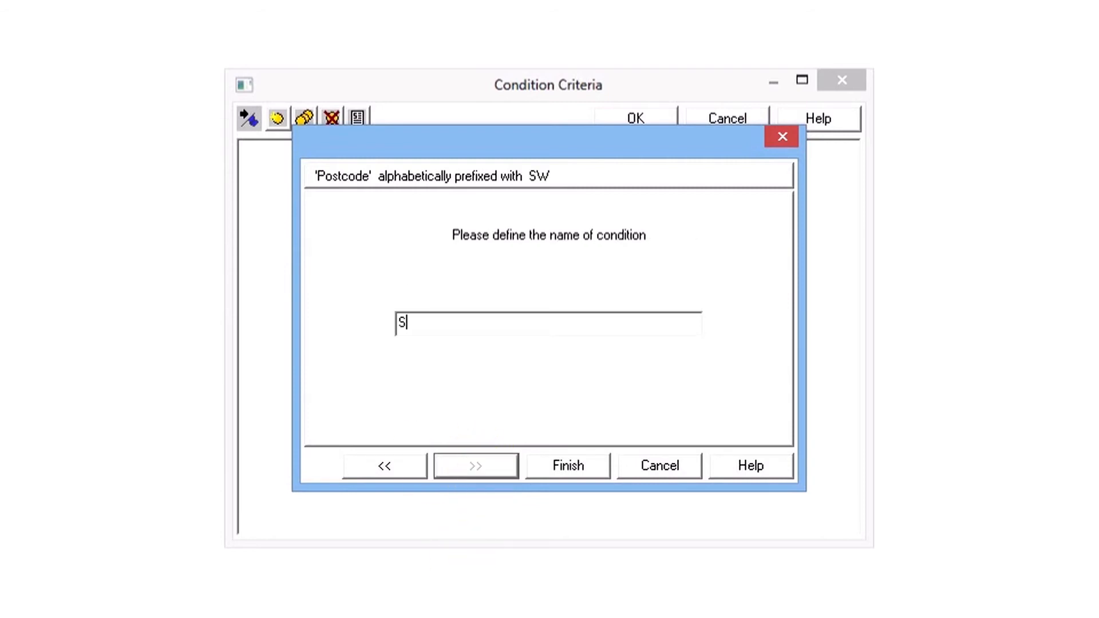
text(W London)
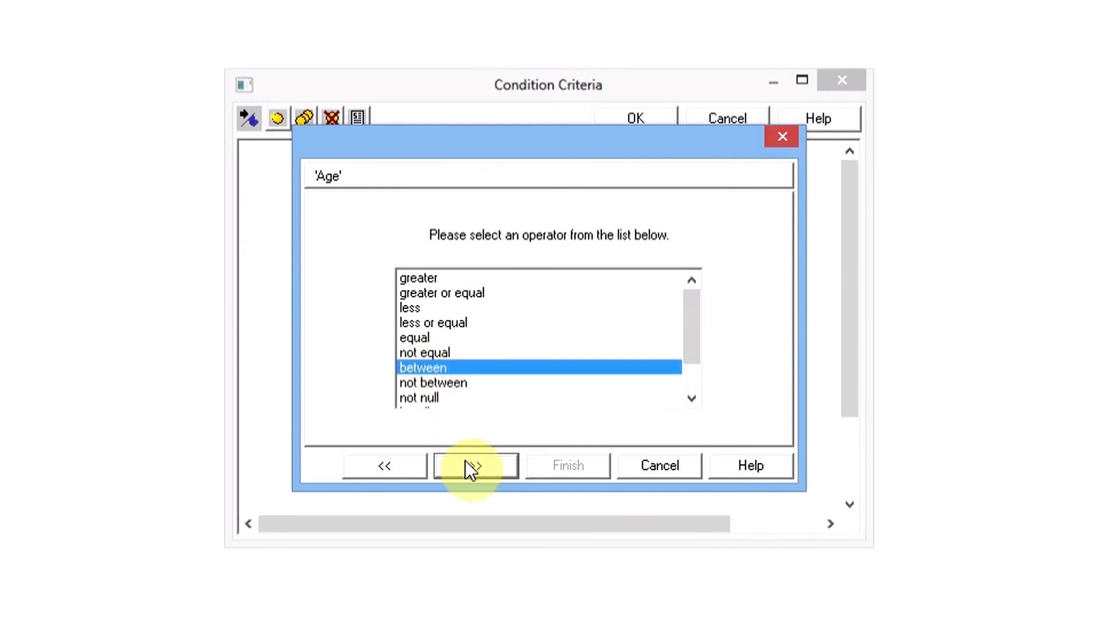
Enter the Age condition's range as between 20 and 40.
click(474, 466)
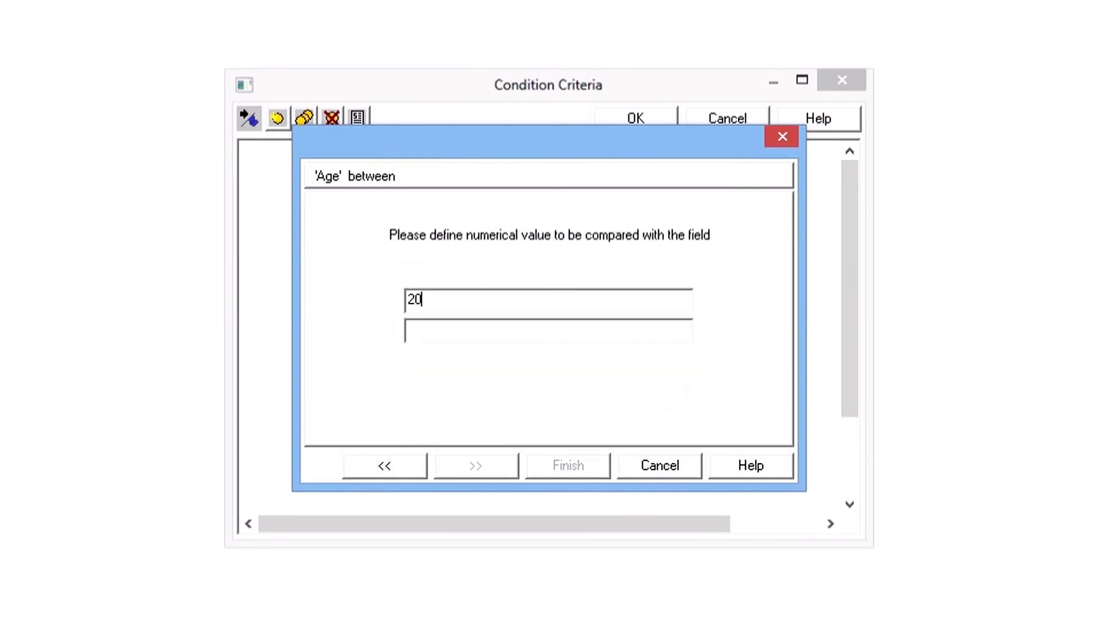
text(40)
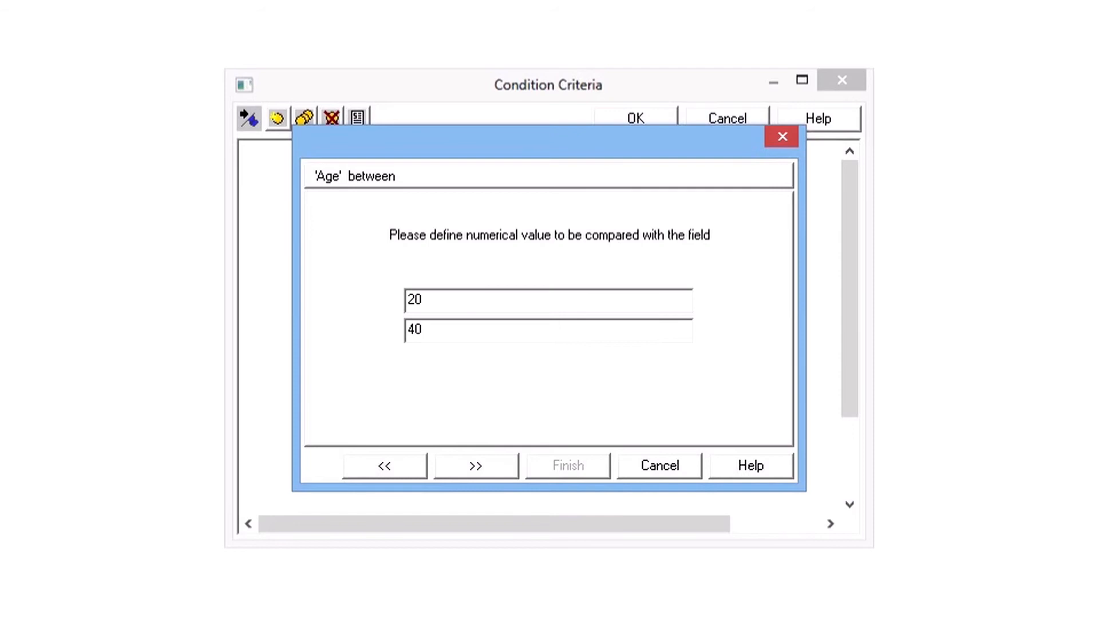
Finish the Young condition and overlap it with SW London to intersect them.
click(474, 466)
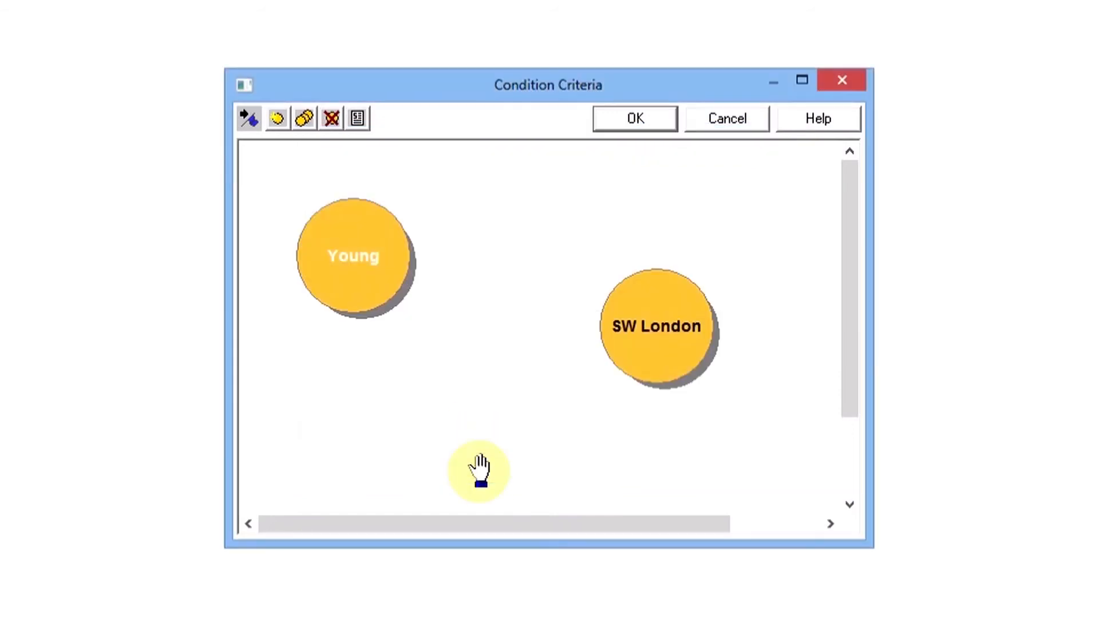
drag(353, 255, 489, 339)
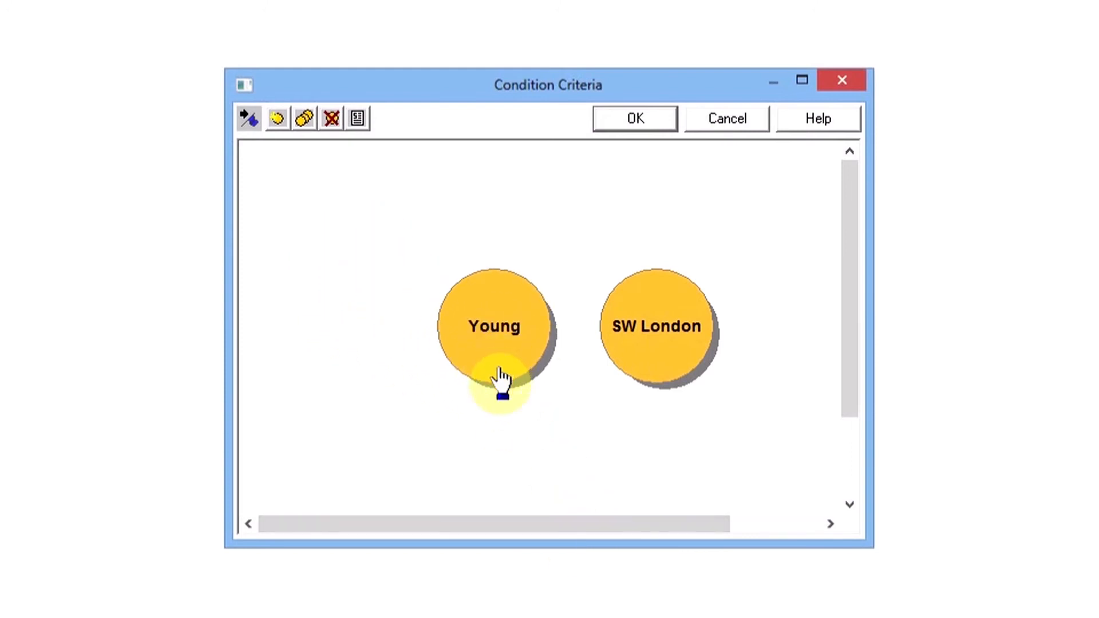
drag(495, 326, 565, 364)
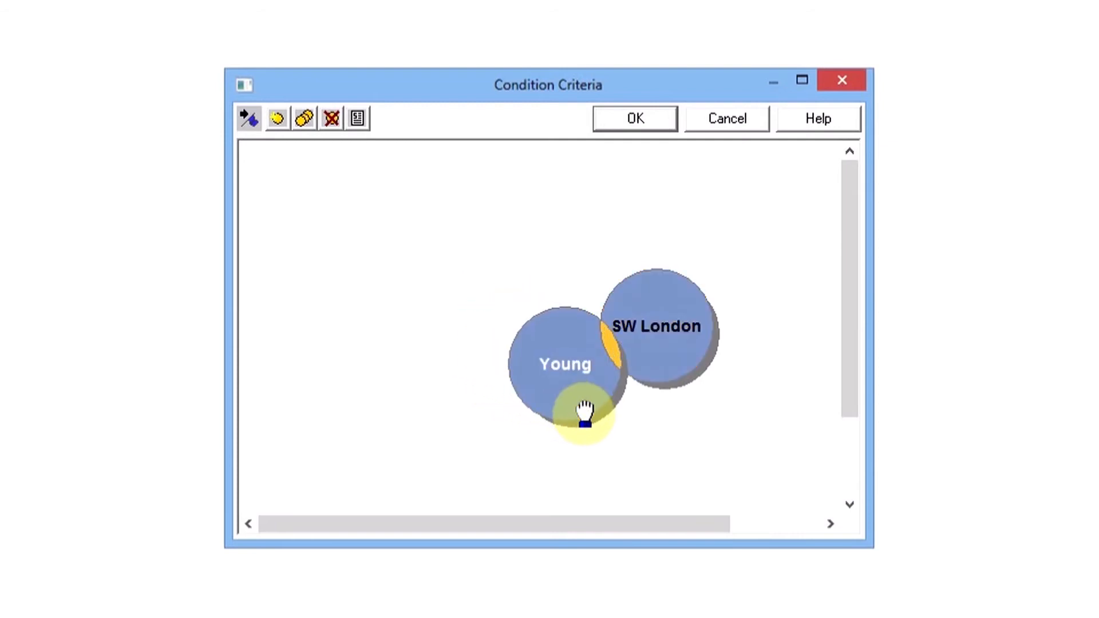
drag(584, 410, 719, 438)
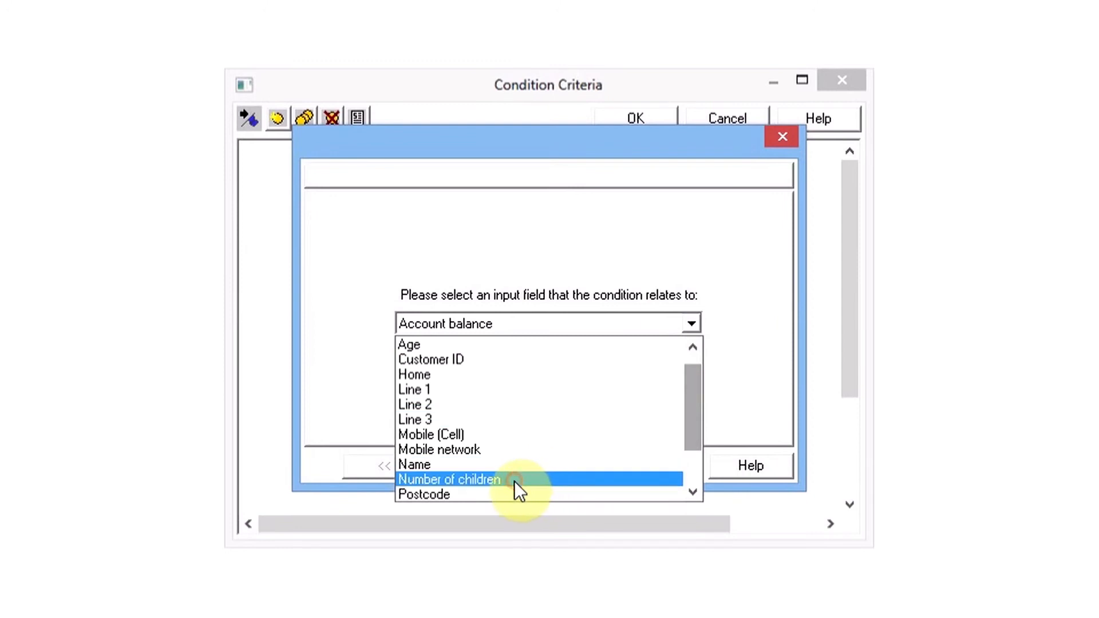
Define a Parents condition for Number of children greater than 0.
click(477, 466)
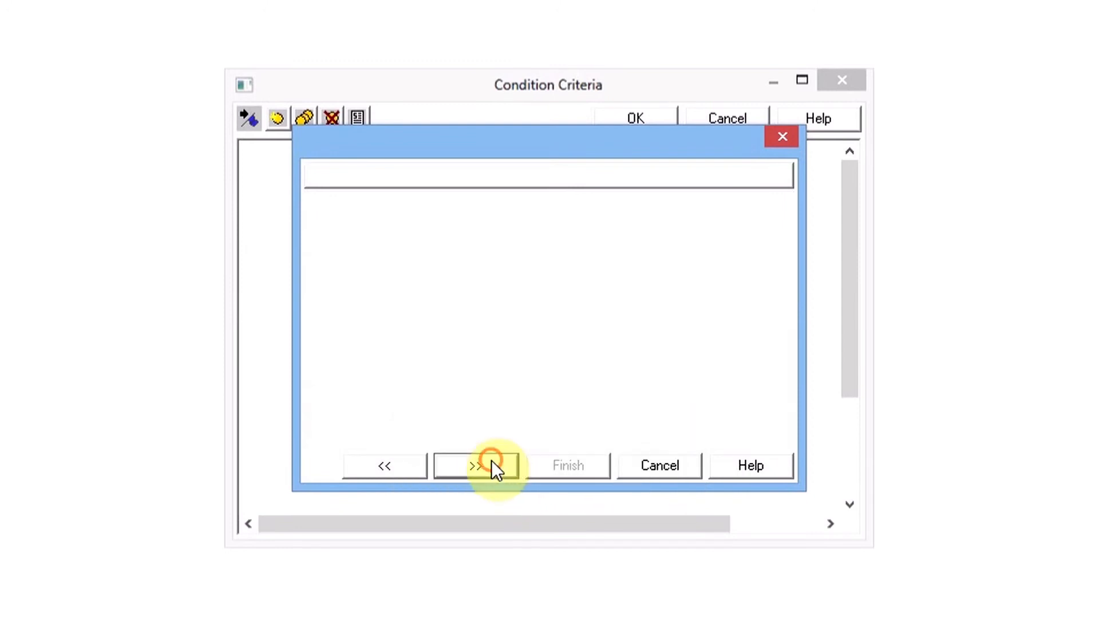
click(475, 466)
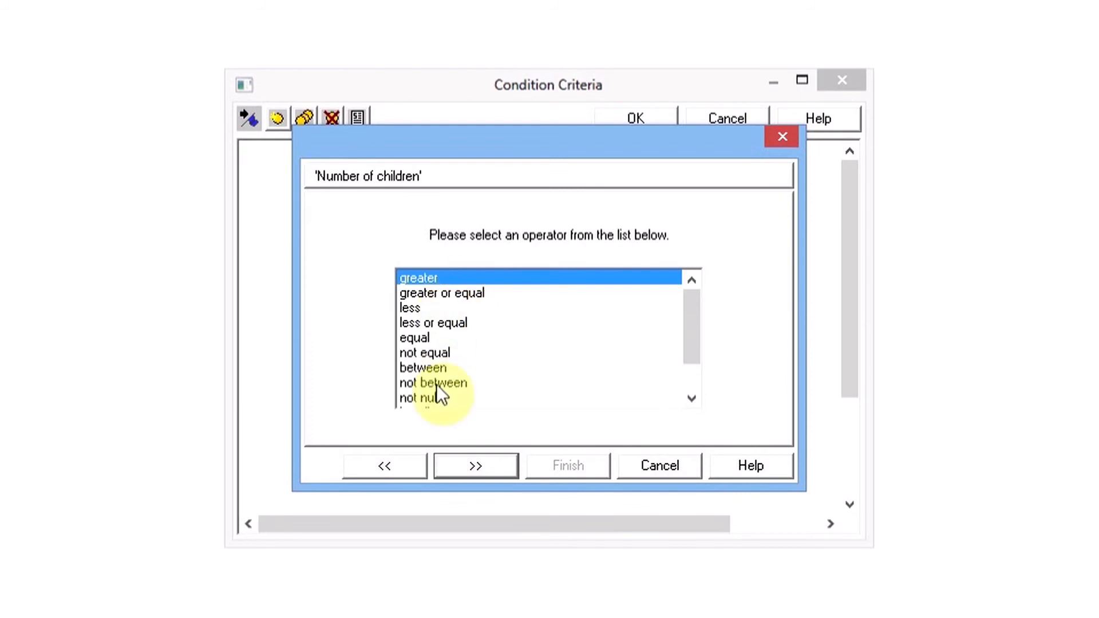
click(475, 466)
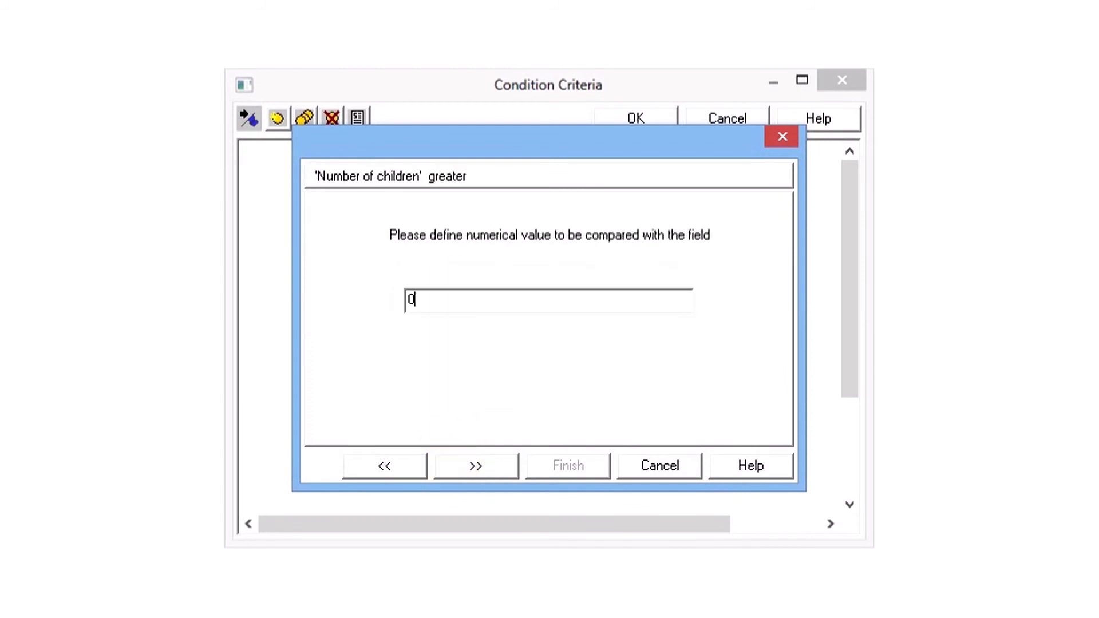
click(473, 466)
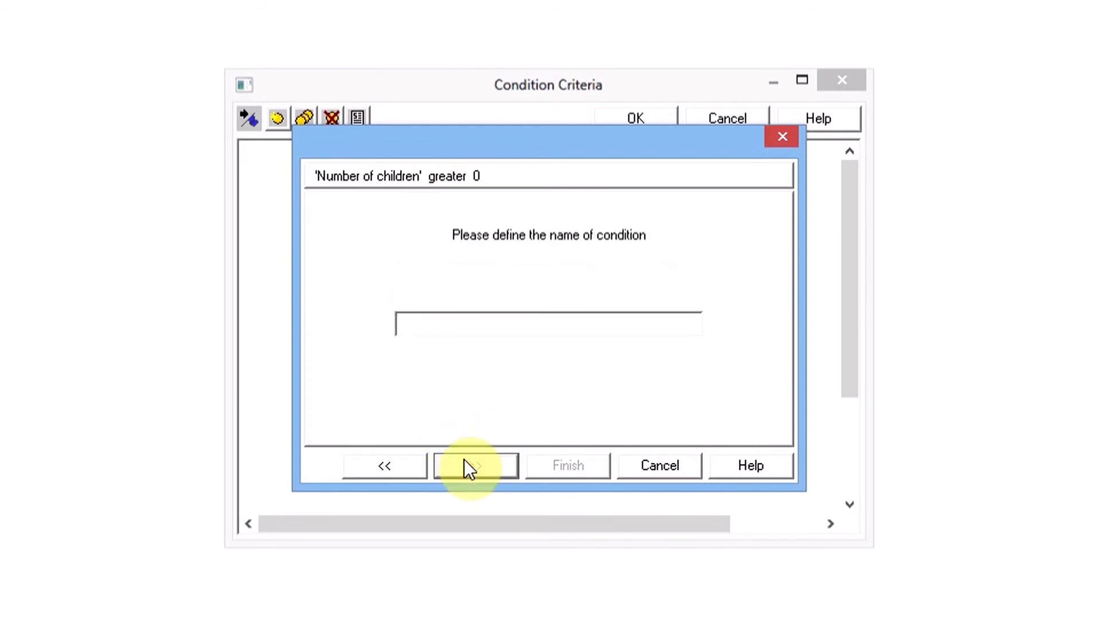
text(Parents)
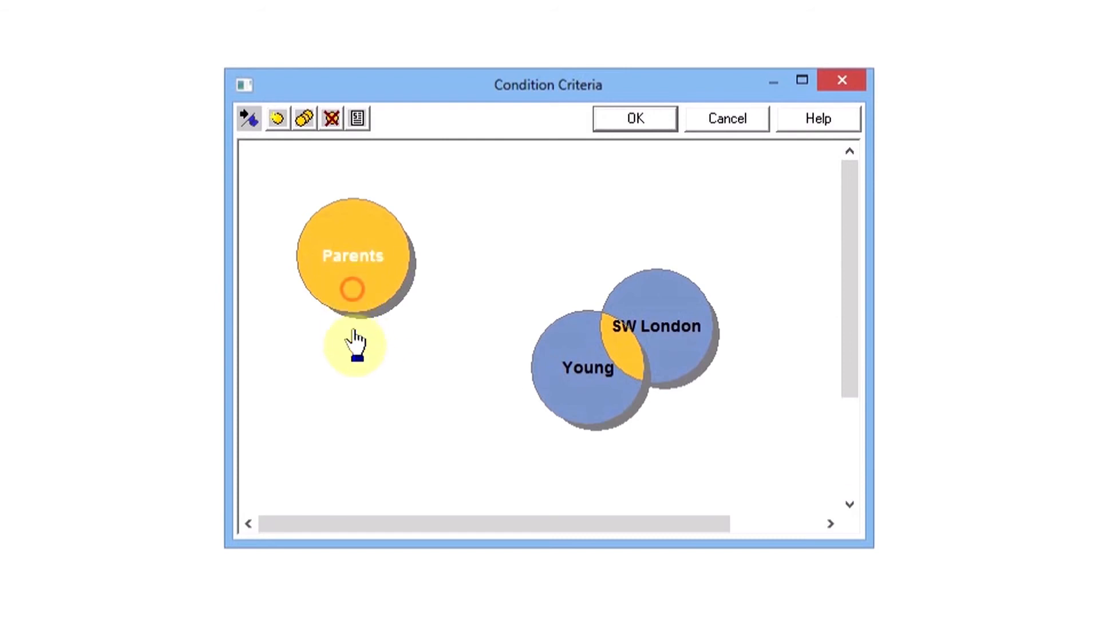
Overlap Parents with both Young and SW London to form a three-way intersection.
drag(353, 255, 414, 389)
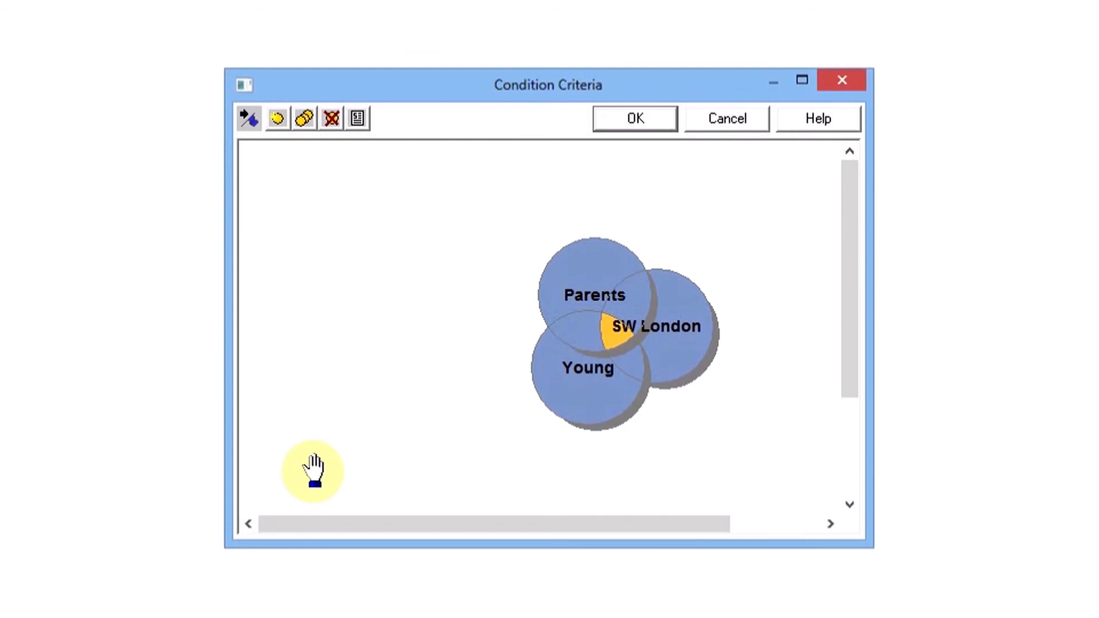
mouse_move(464, 469)
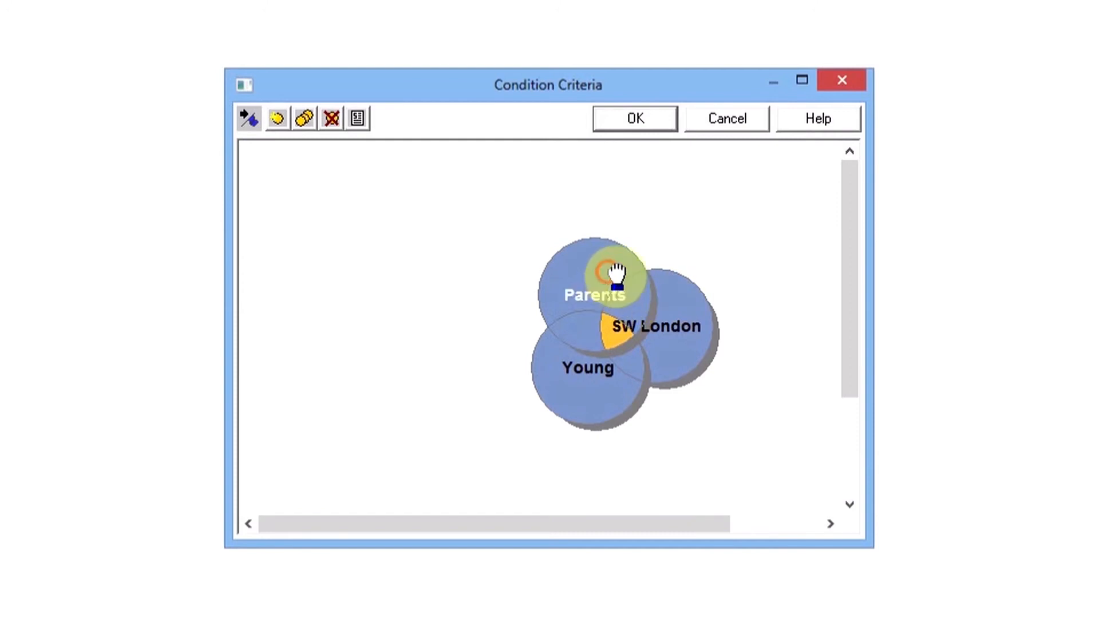
drag(614, 281, 722, 347)
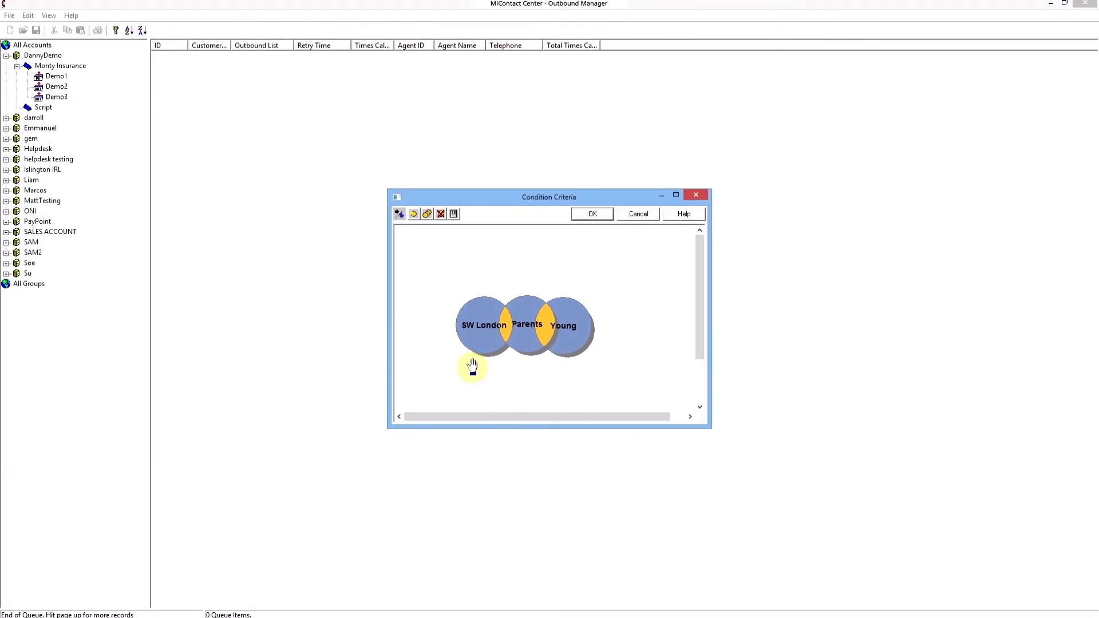
mouse_move(628, 273)
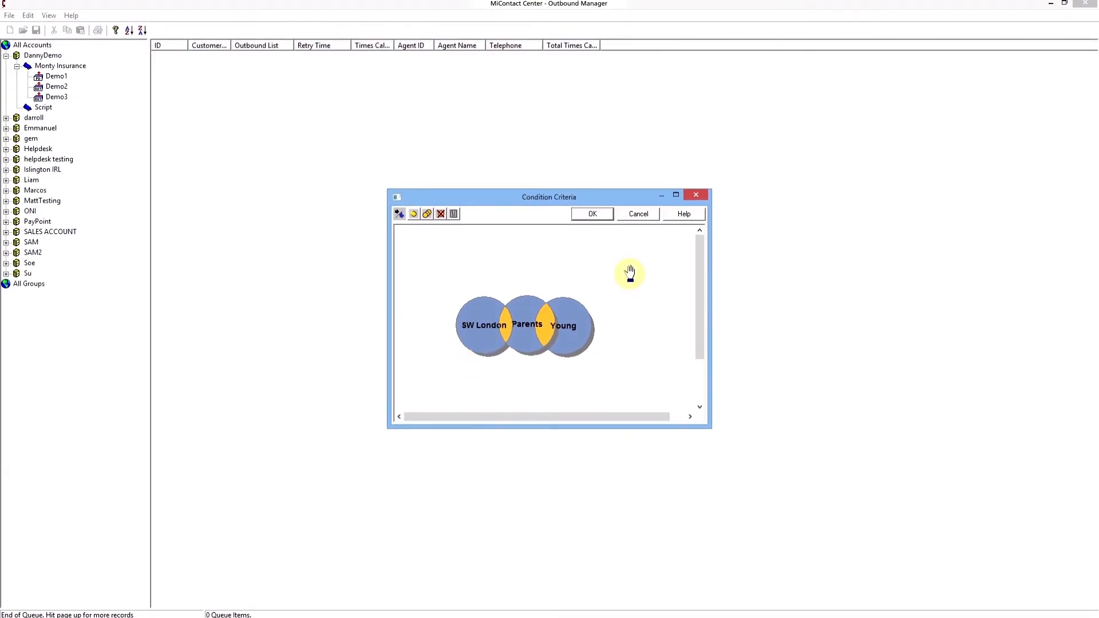
mouse_move(563, 352)
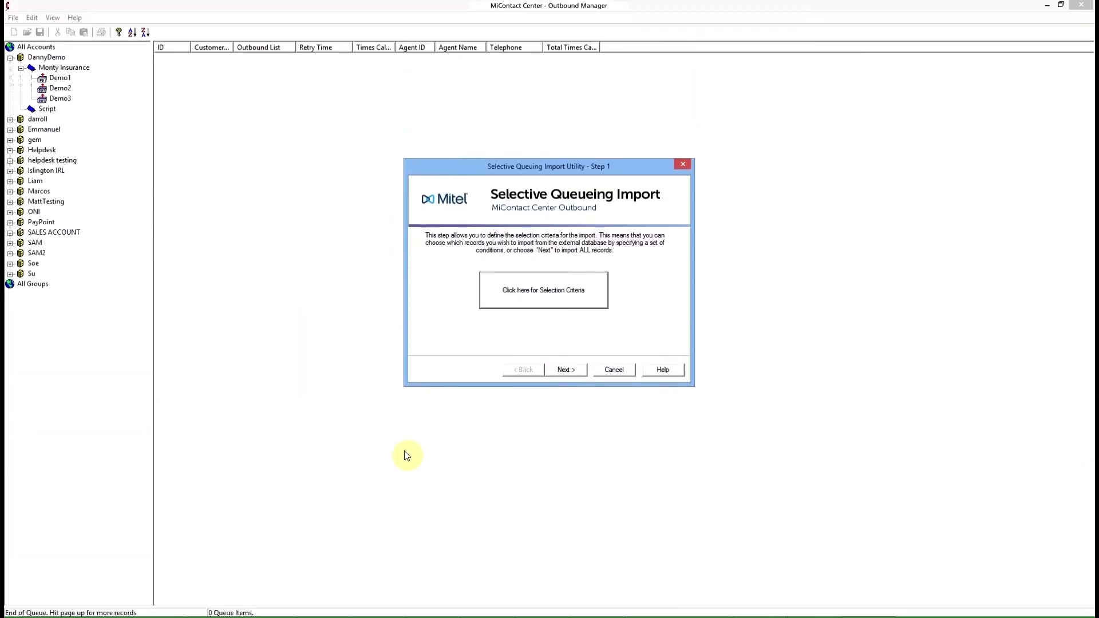
Keep Home[P003] as the dialling number, exclude do-not-call and unobtainable records, and run the import.
click(564, 370)
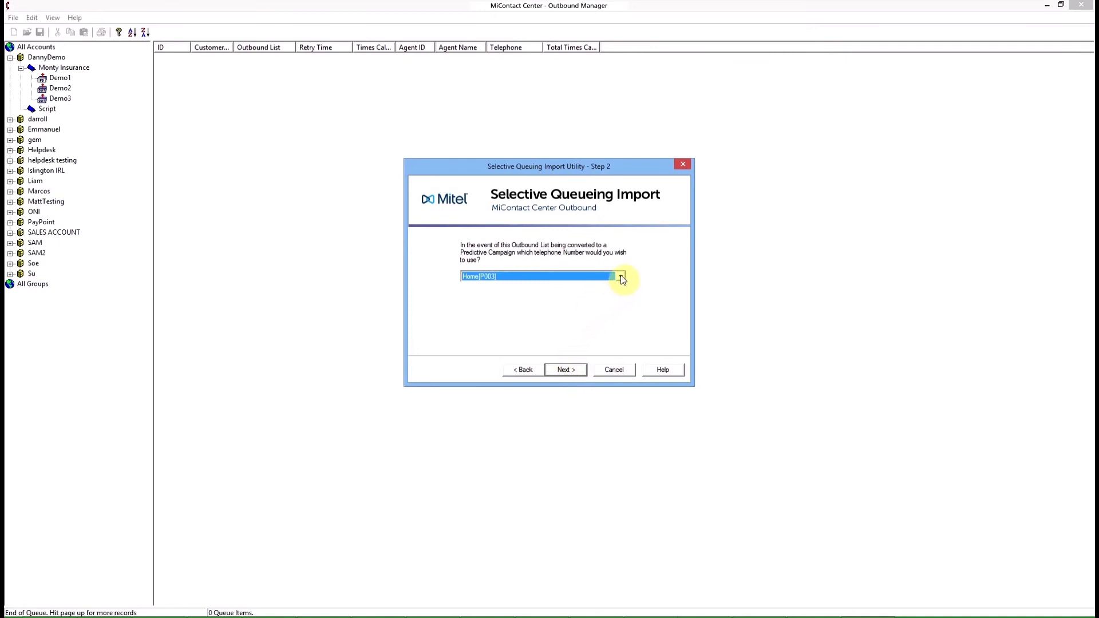
click(619, 276)
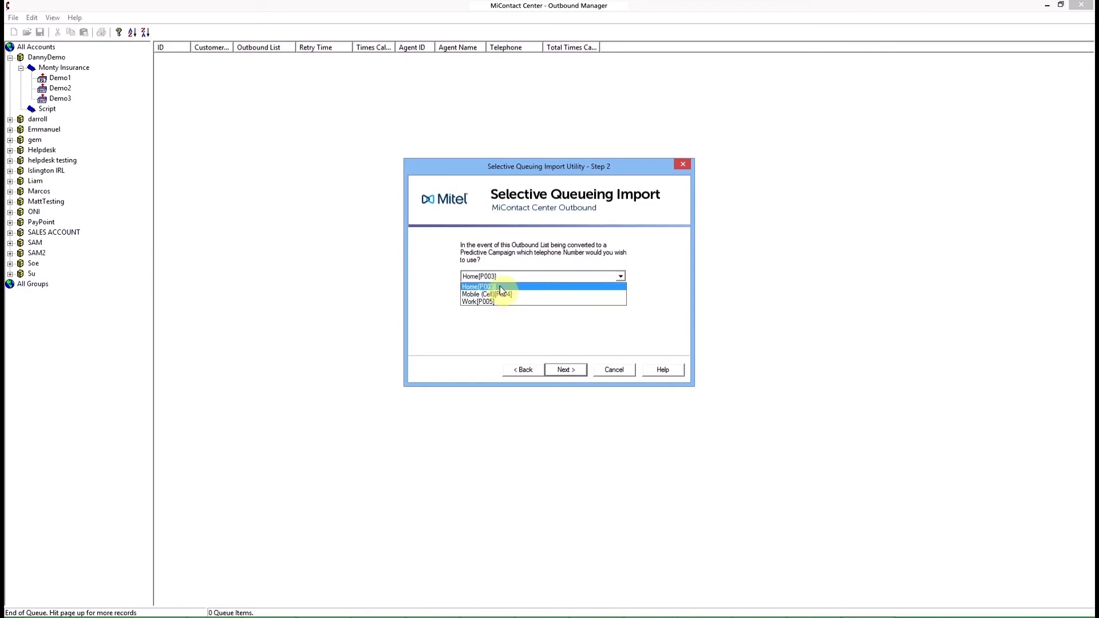
click(478, 287)
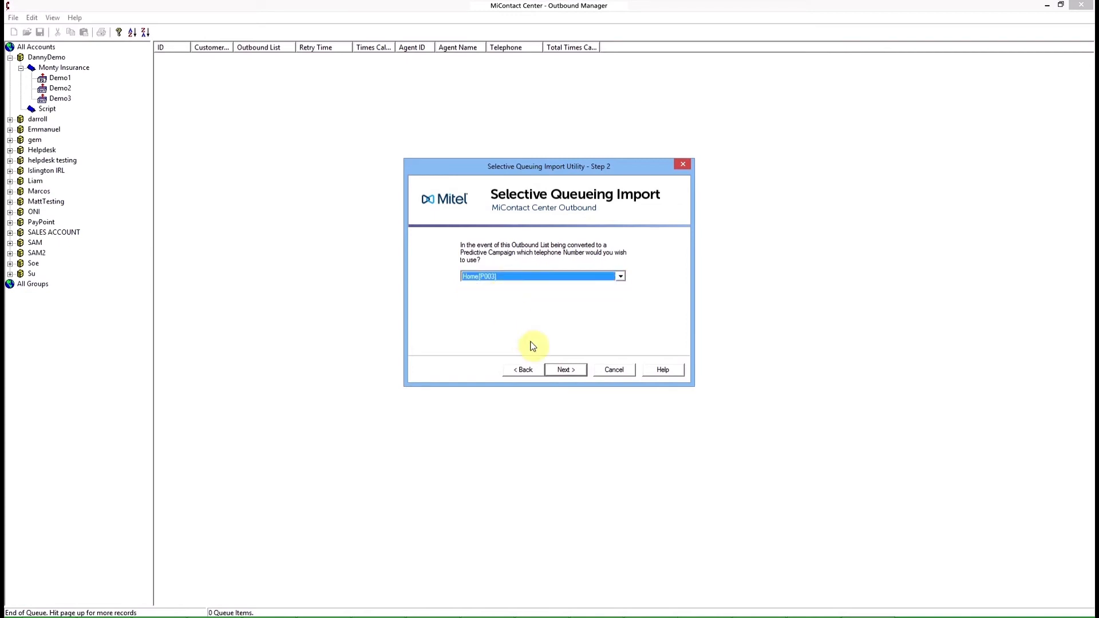
click(565, 370)
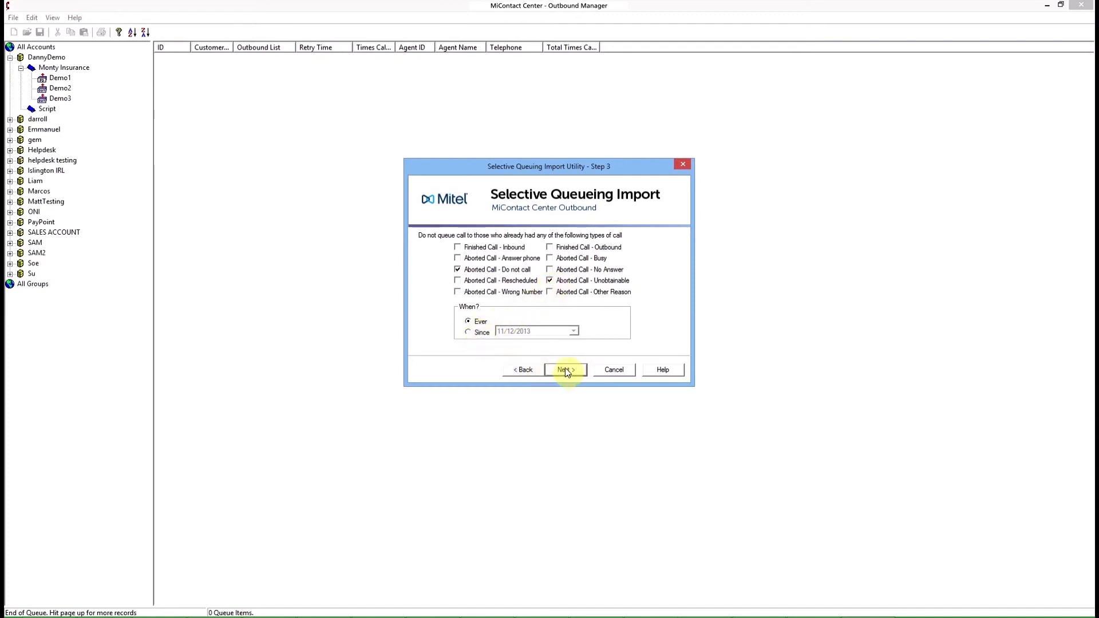
click(564, 370)
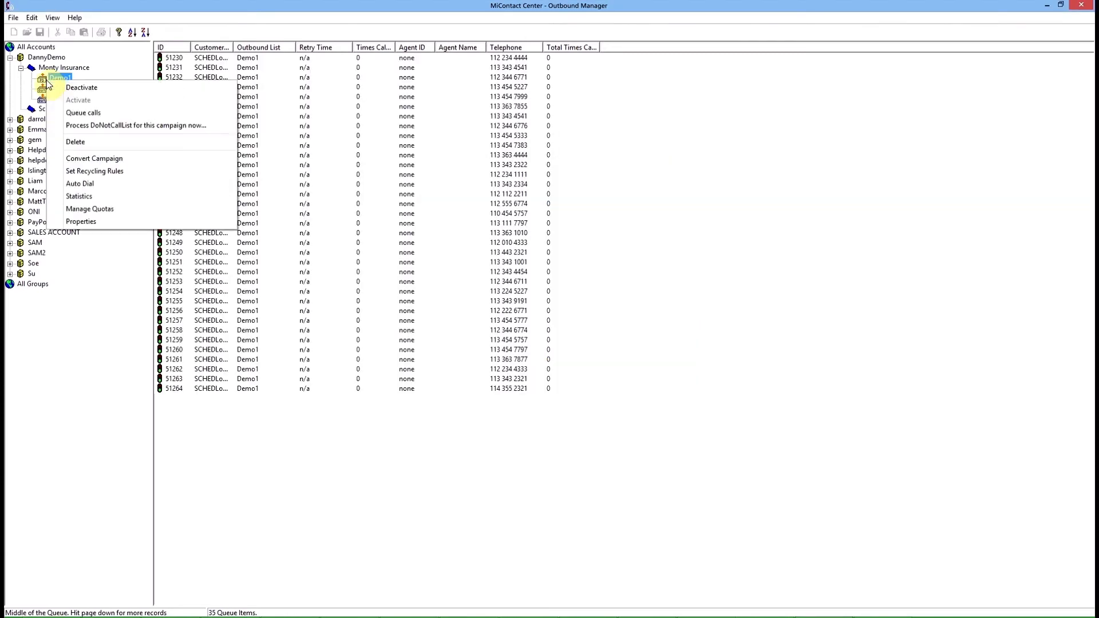
mouse_move(94, 171)
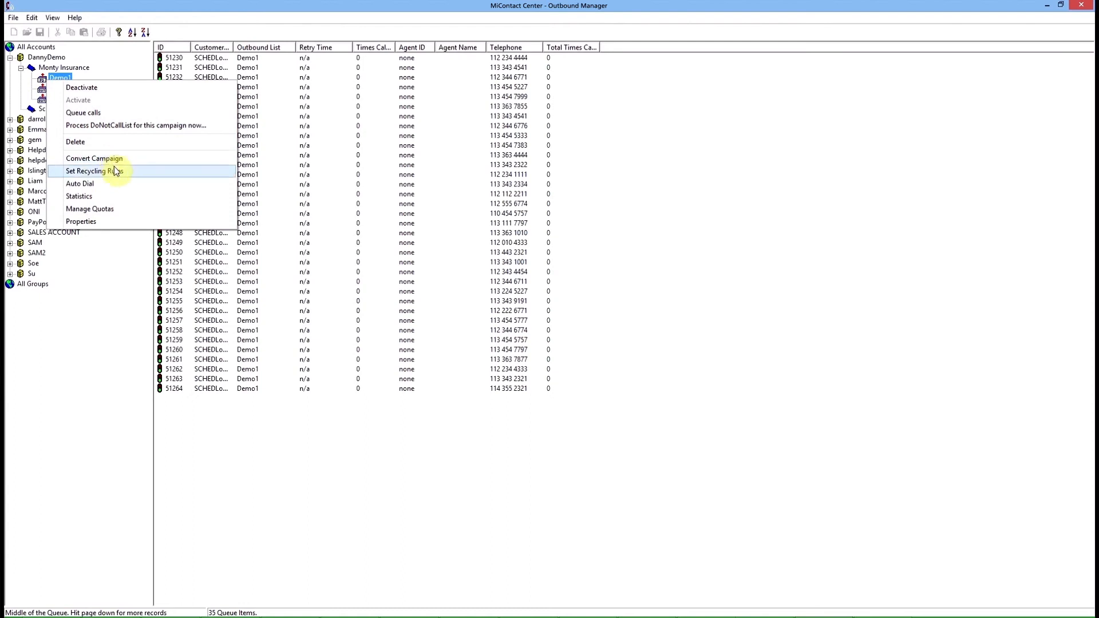
Place a new Decision node at the head of the Demo1 recycling flow.
click(95, 171)
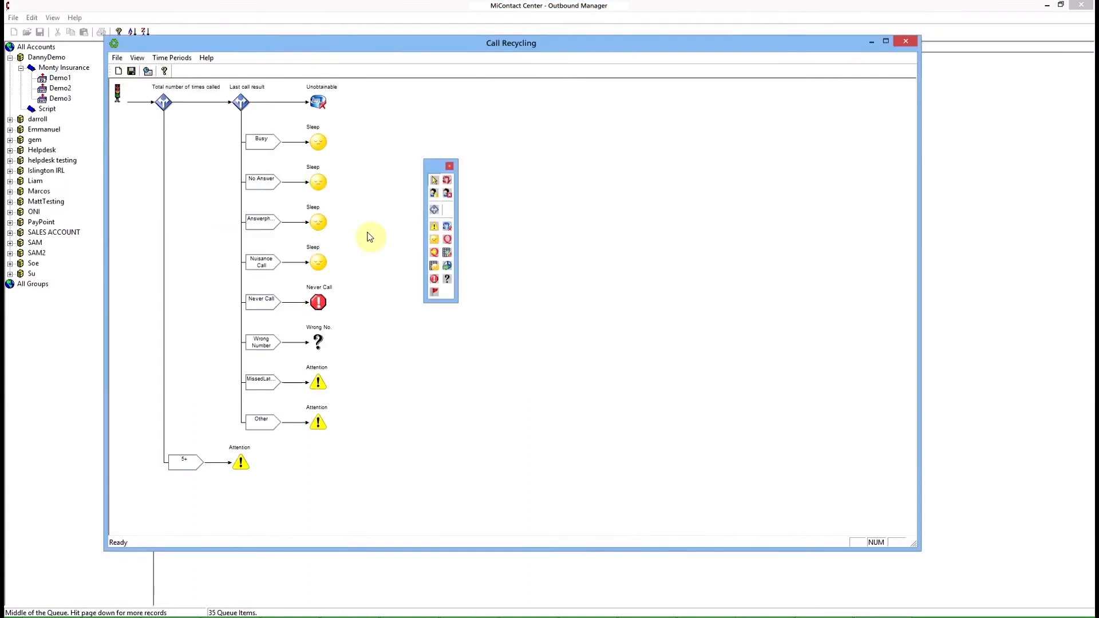
mouse_move(984, 489)
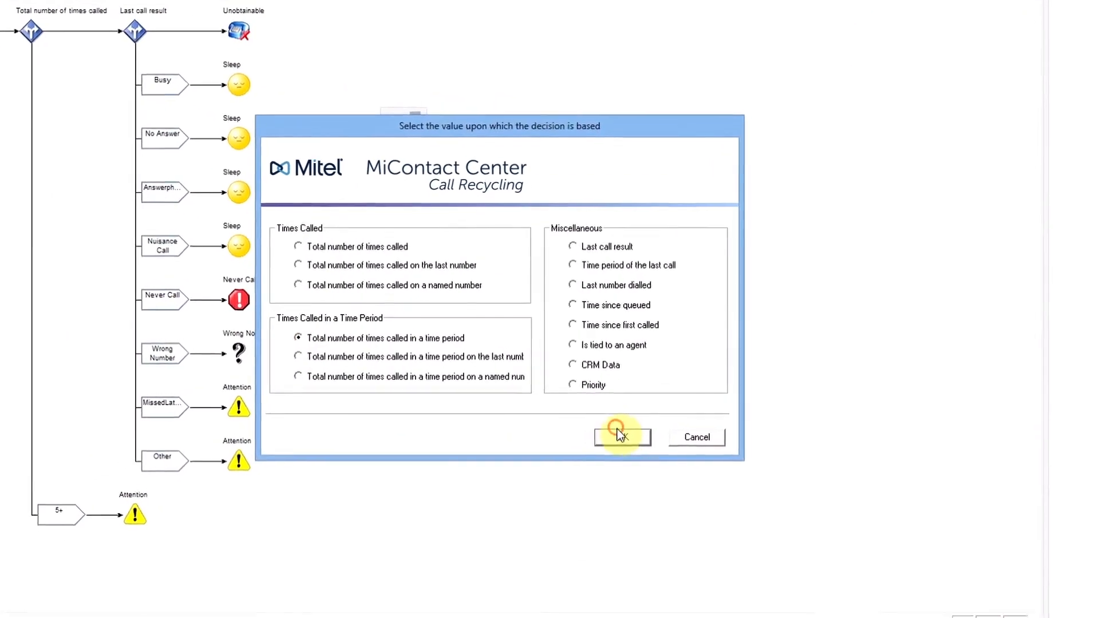
Create a 'Weekday mornings' time period covering Monday to Thursday, 9 to 12, for the decision.
click(620, 436)
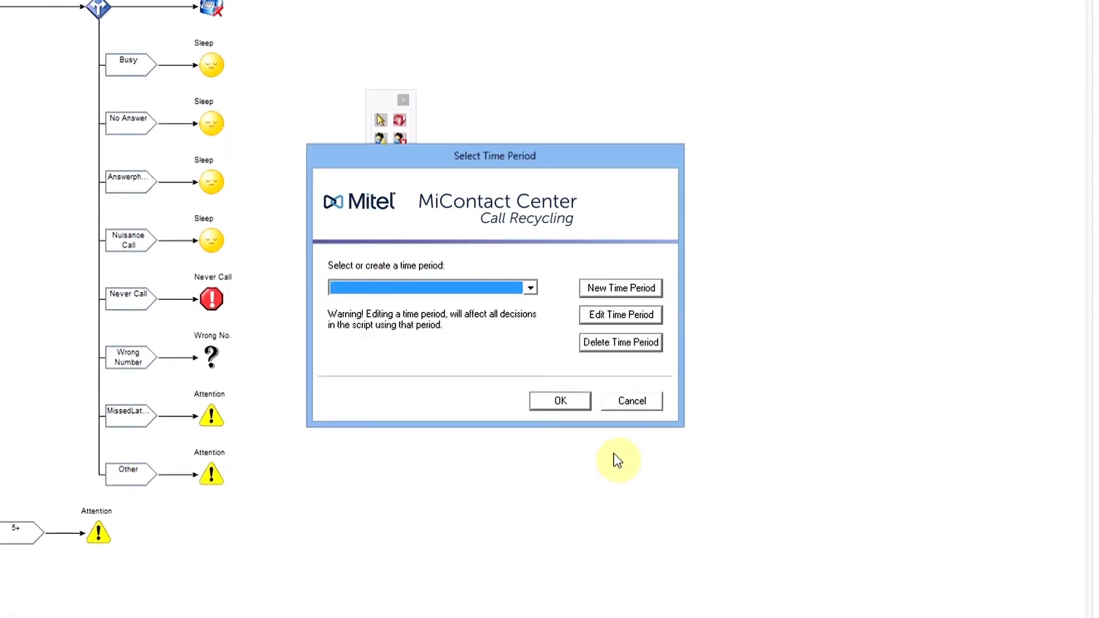
click(620, 288)
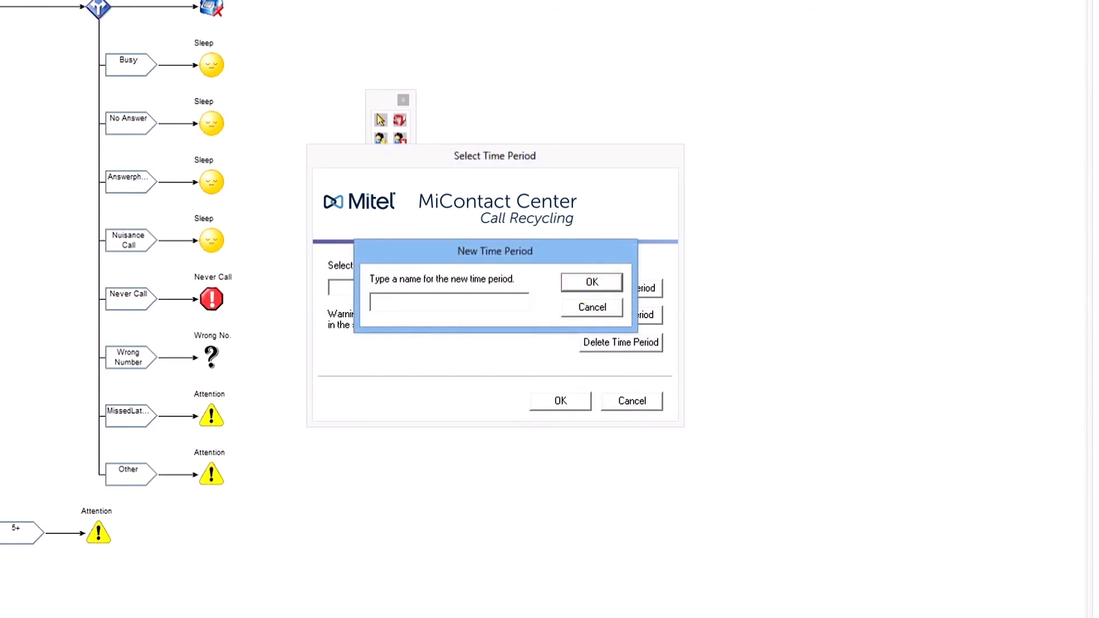
text(Weekd)
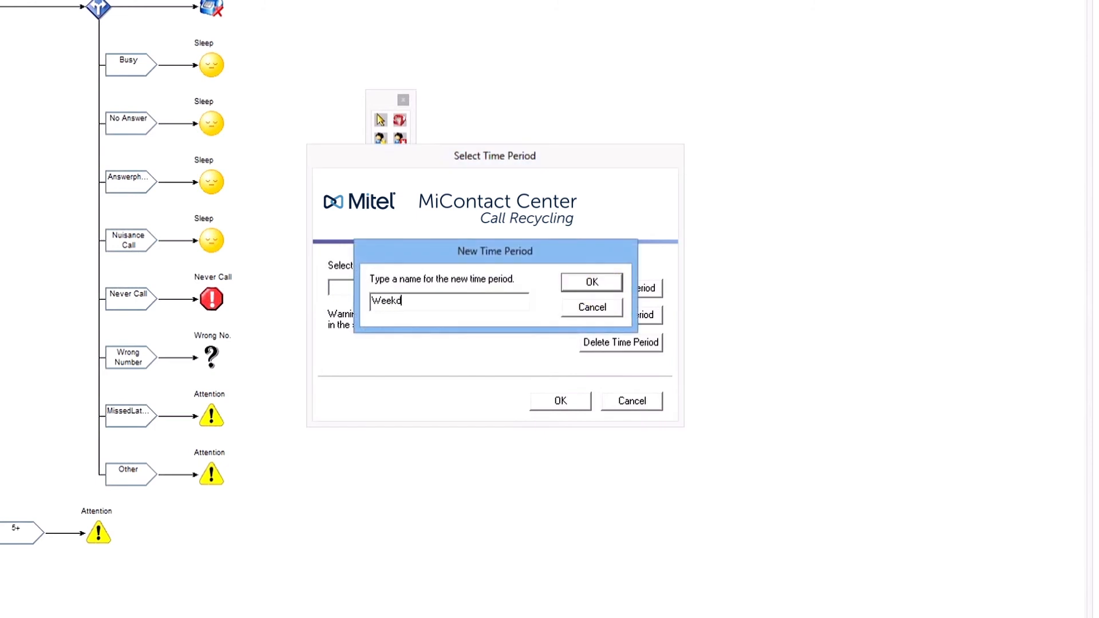
text(ay morning)
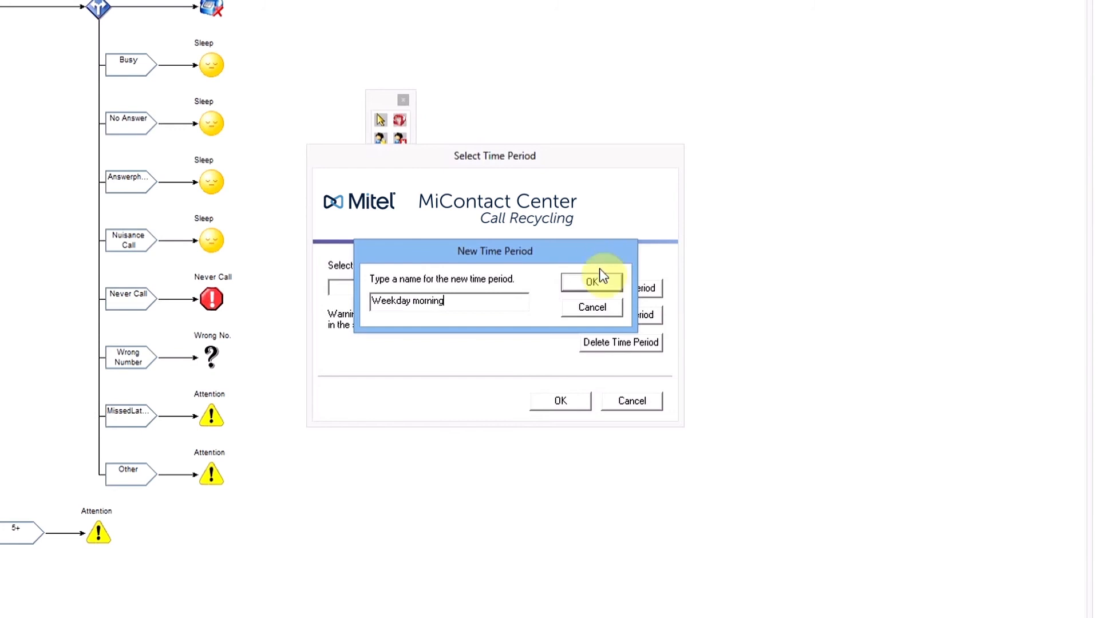
click(592, 282)
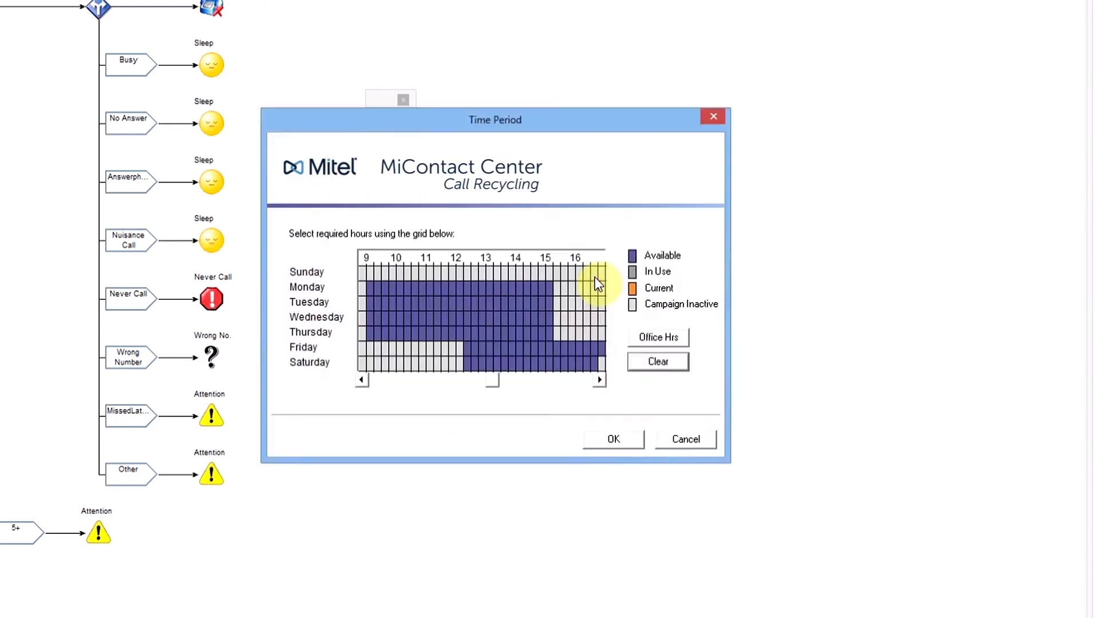
mouse_move(375, 291)
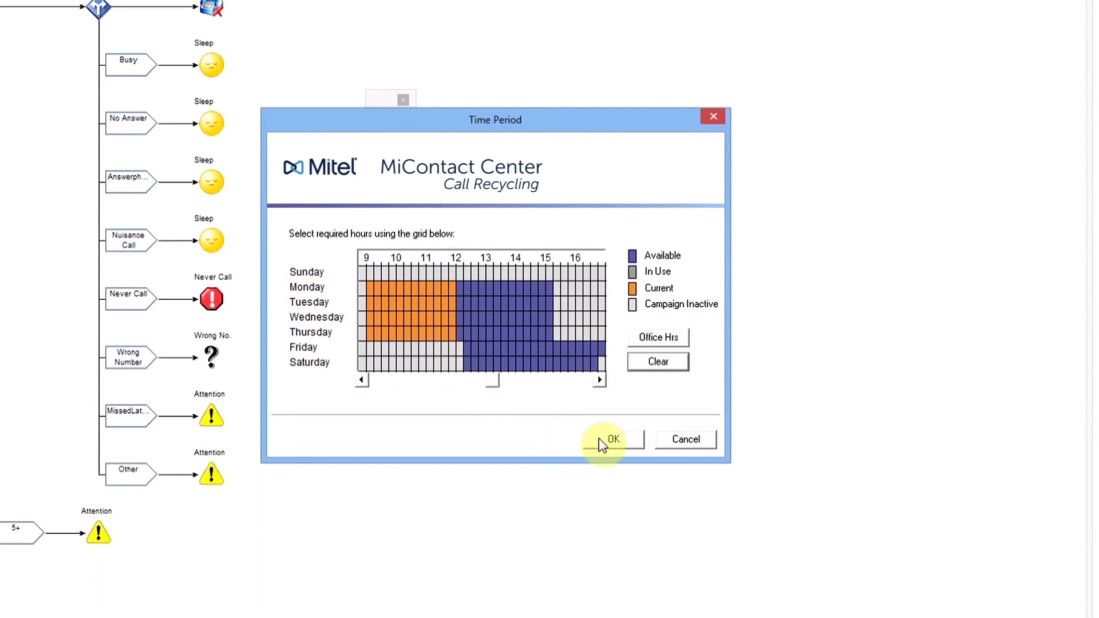
click(612, 439)
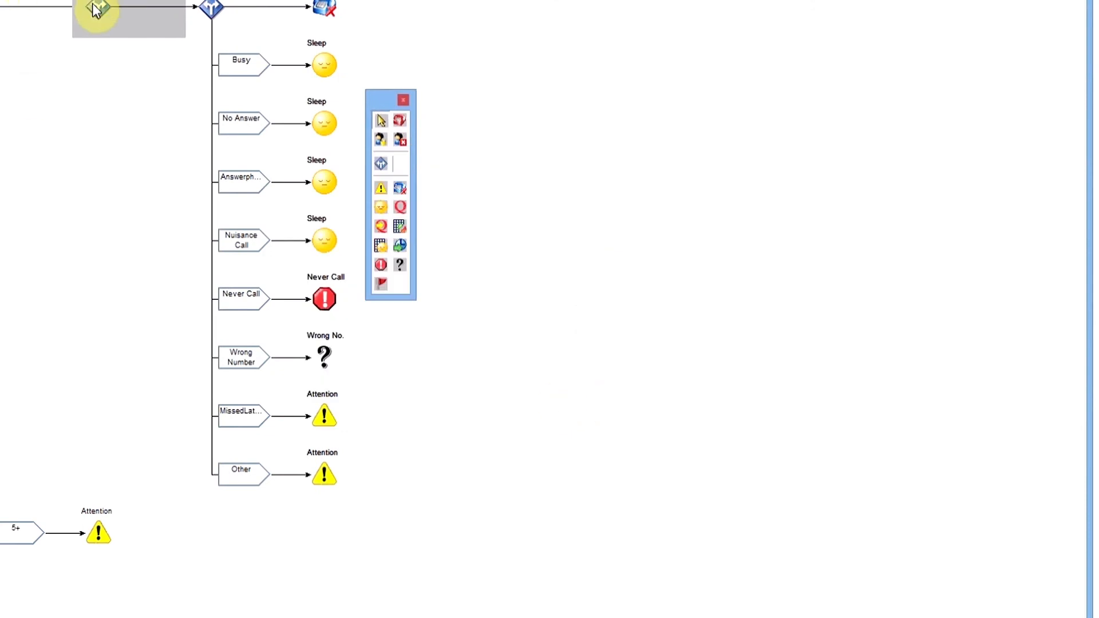
Add a 'Too many times' branch with a Greater than 2 condition on the decision.
double_click(96, 9)
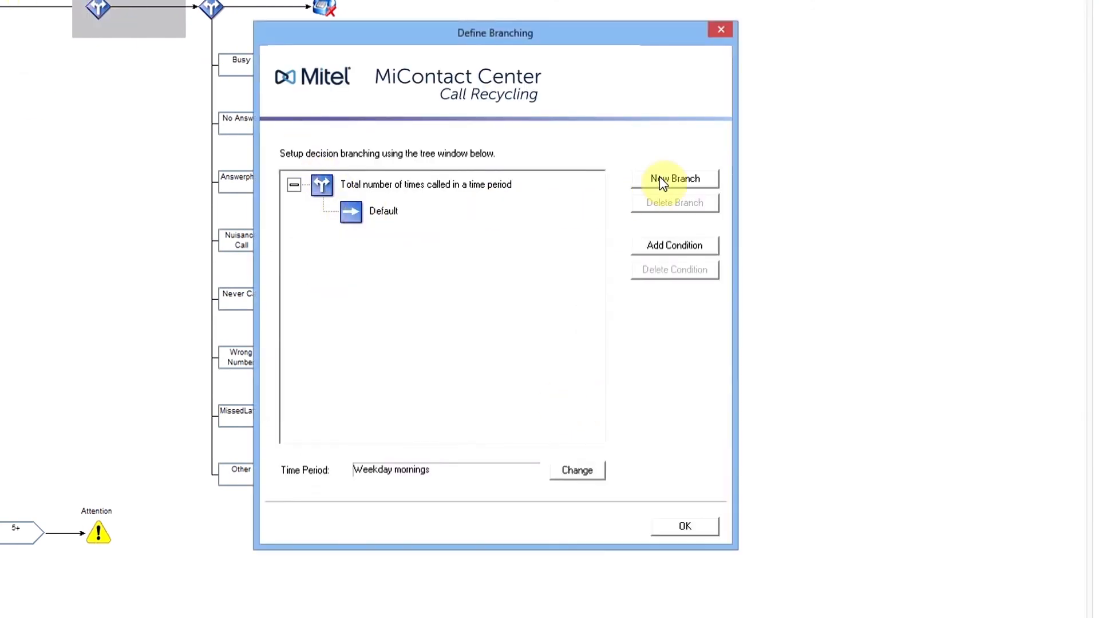
click(673, 178)
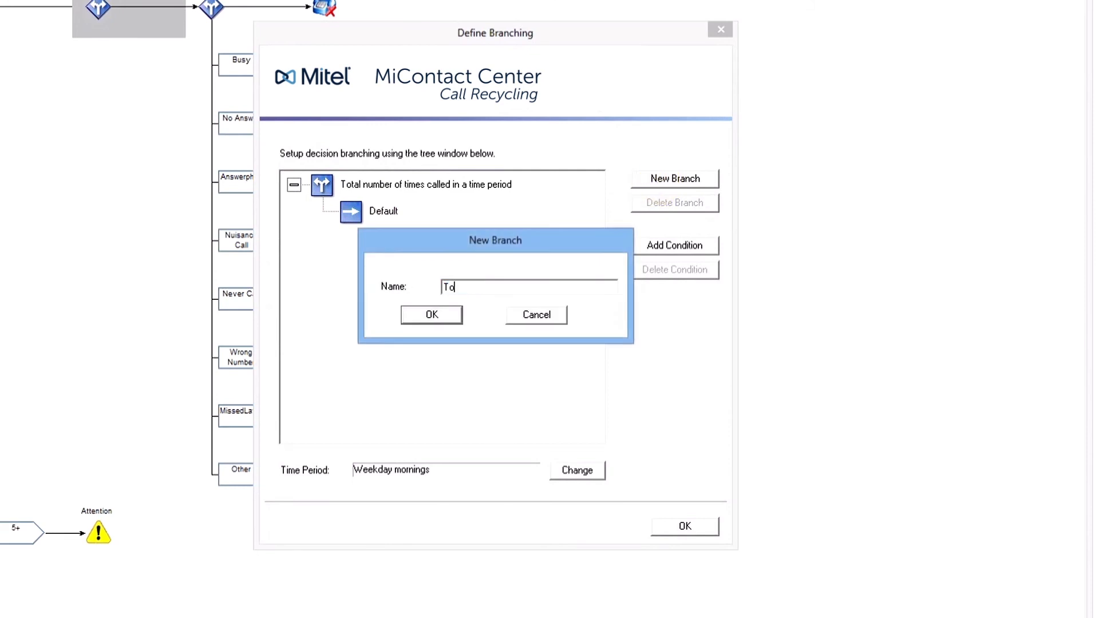
text(oo many t)
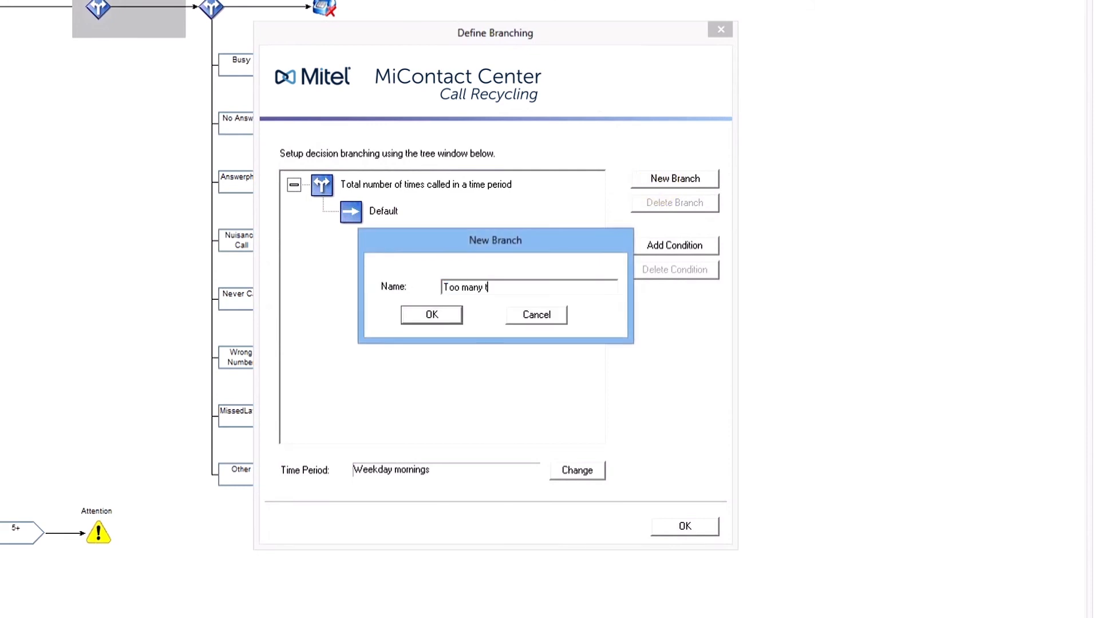
click(432, 313)
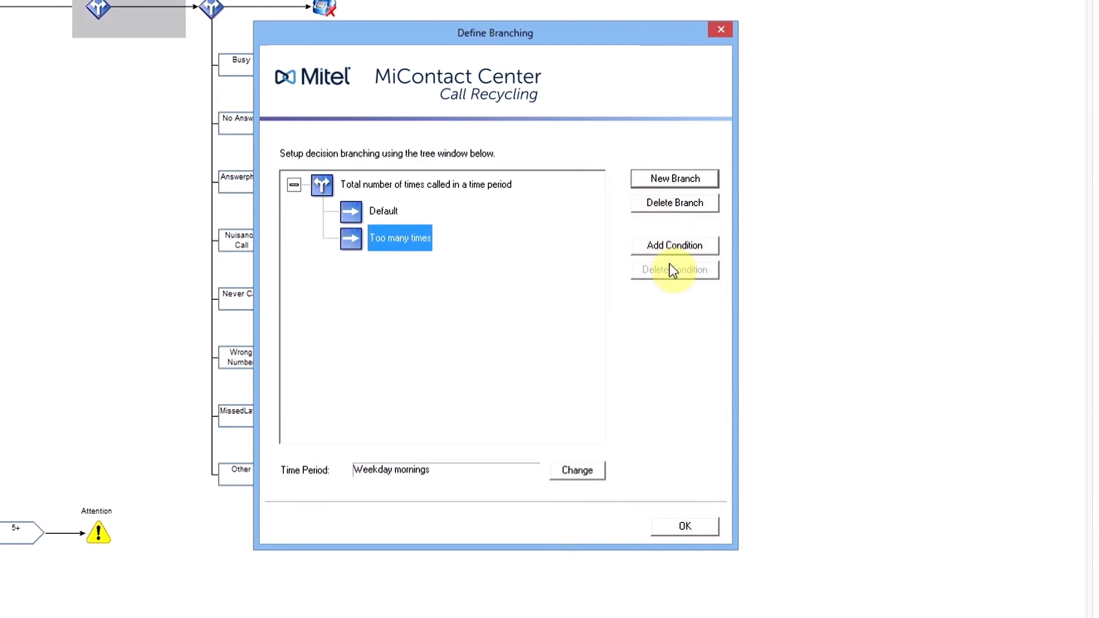
click(674, 245)
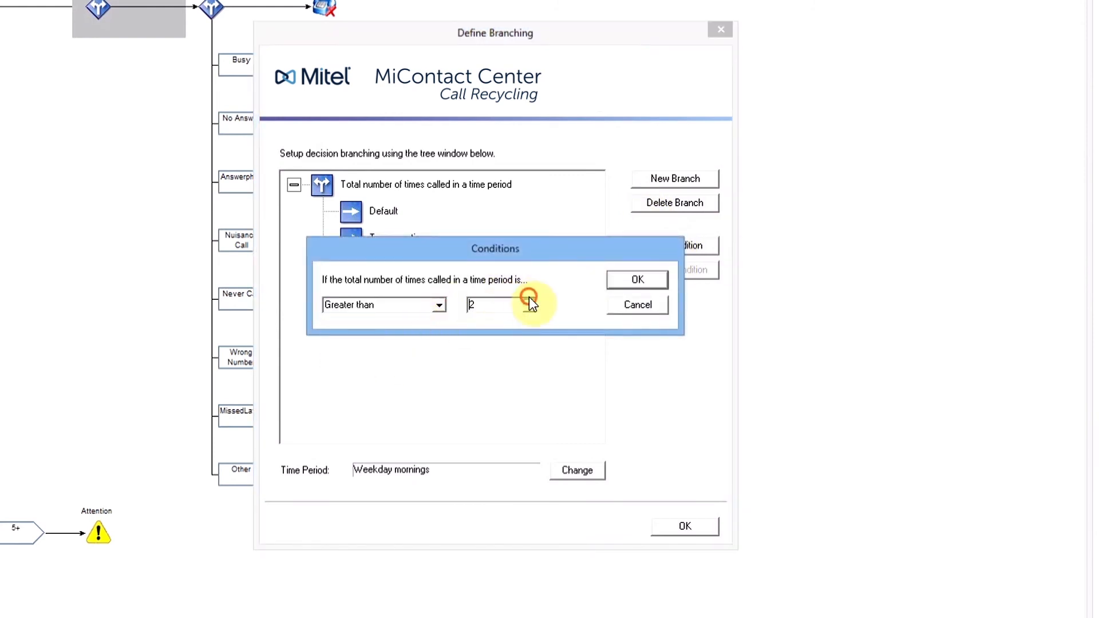
click(637, 280)
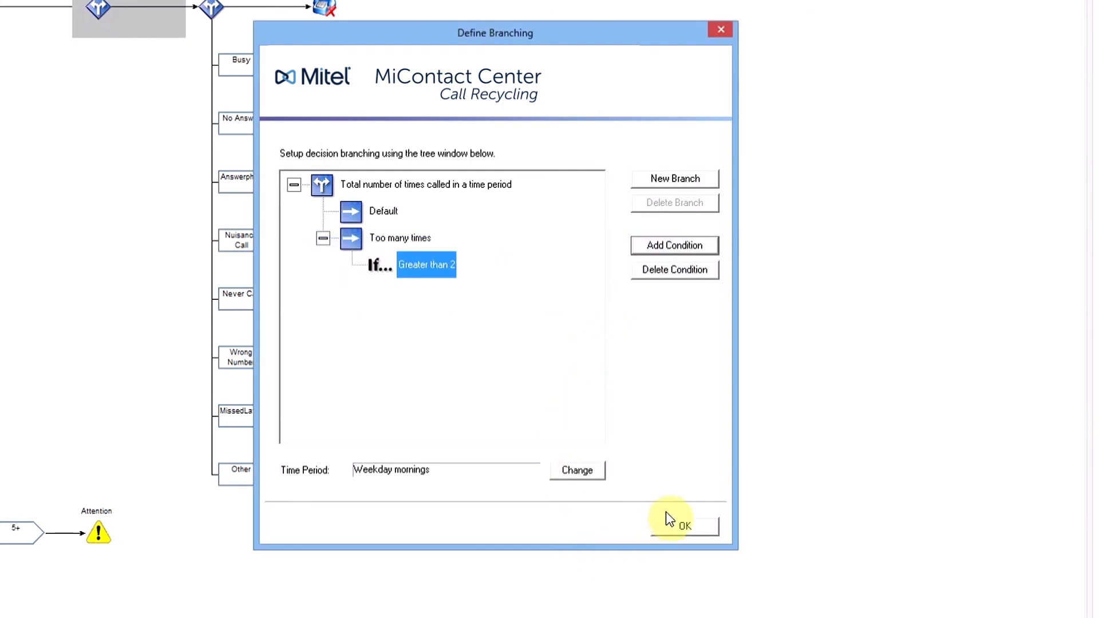
click(683, 525)
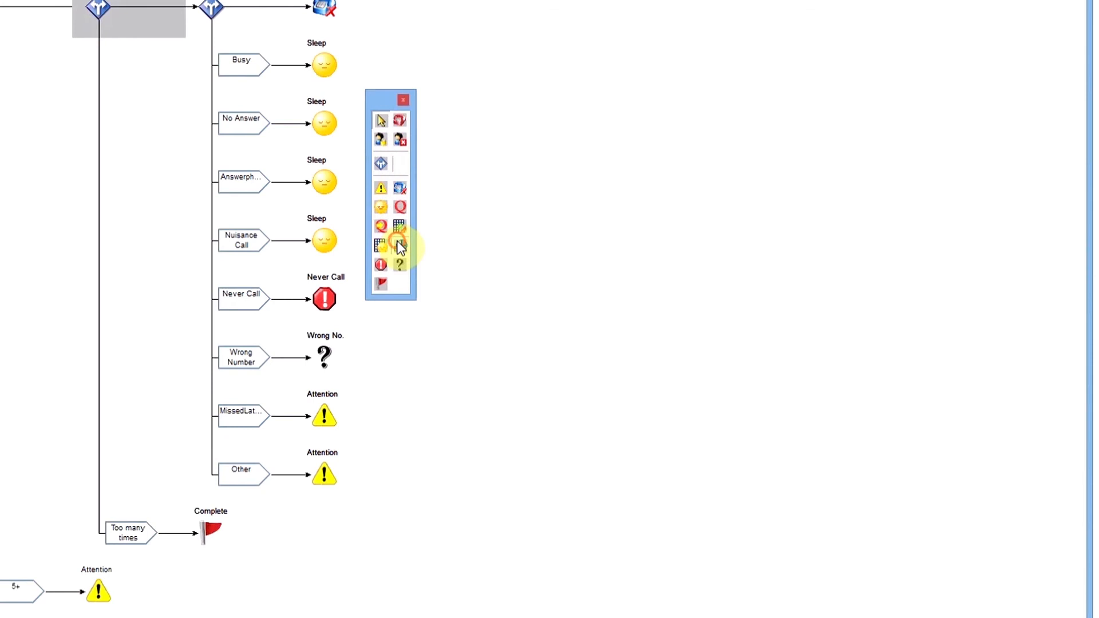
Add a Retime node on the branch using a new 'Weekday afternoons' time period.
click(398, 245)
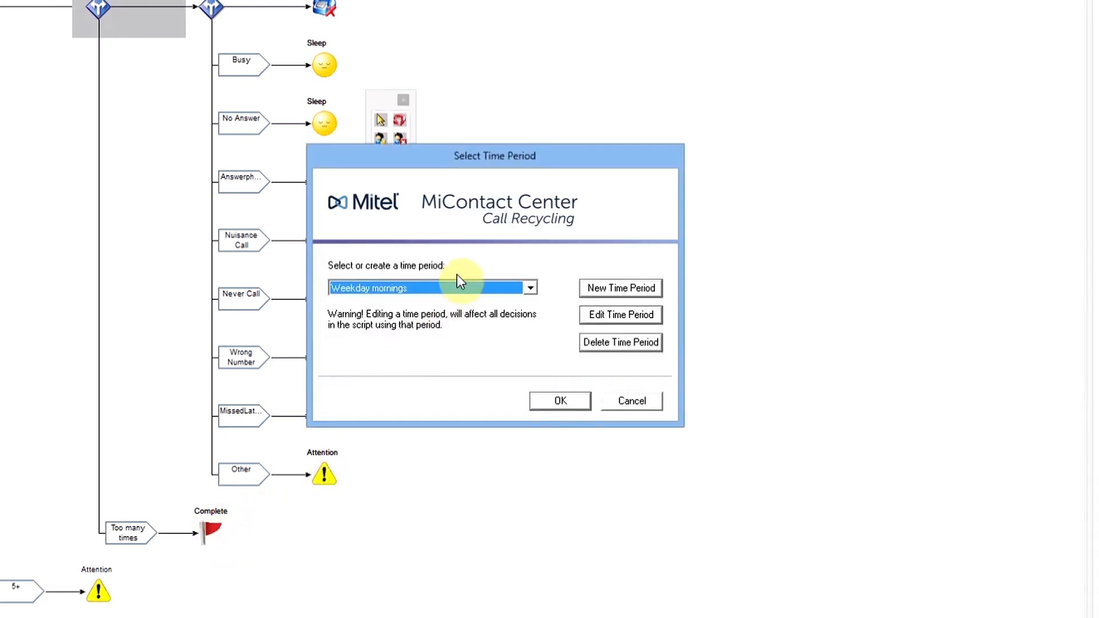
click(619, 288)
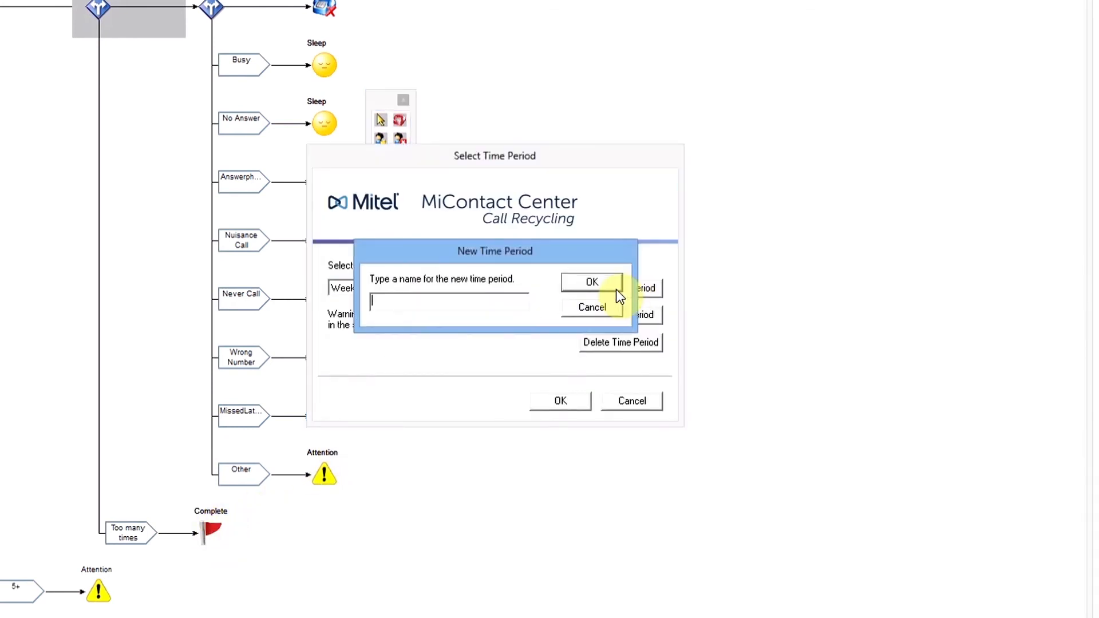
text(Weekday)
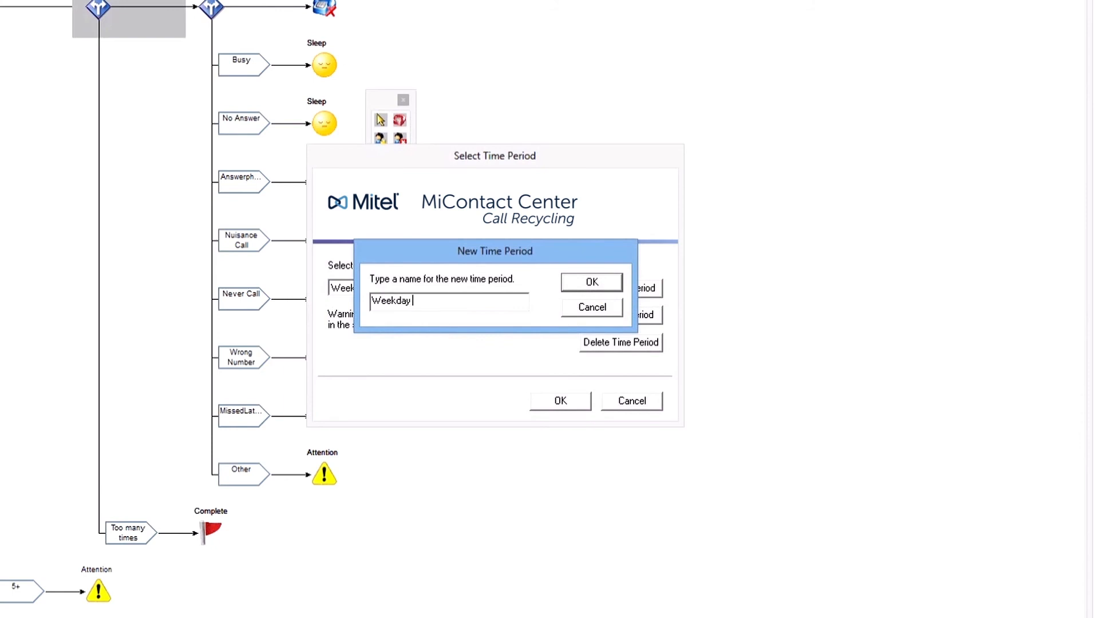
text(afternoons)
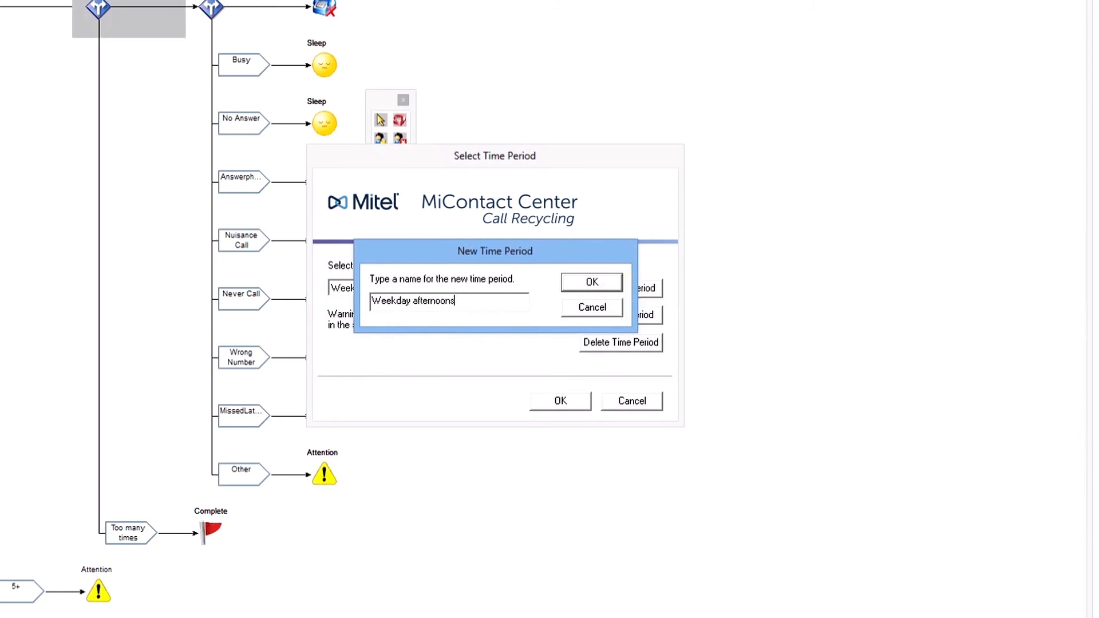
click(590, 282)
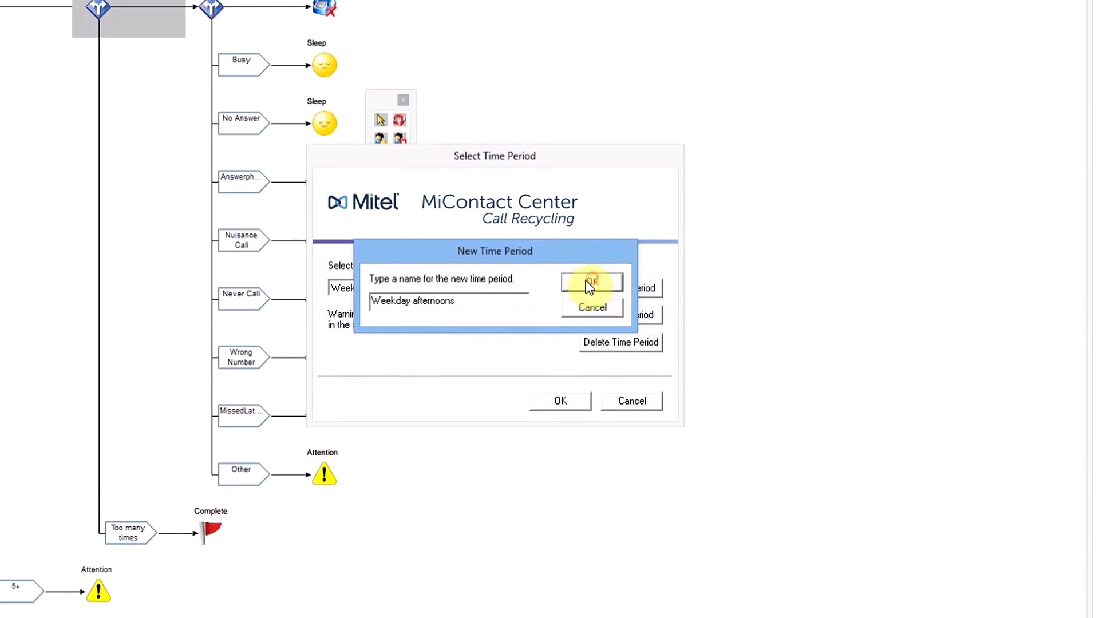
click(592, 281)
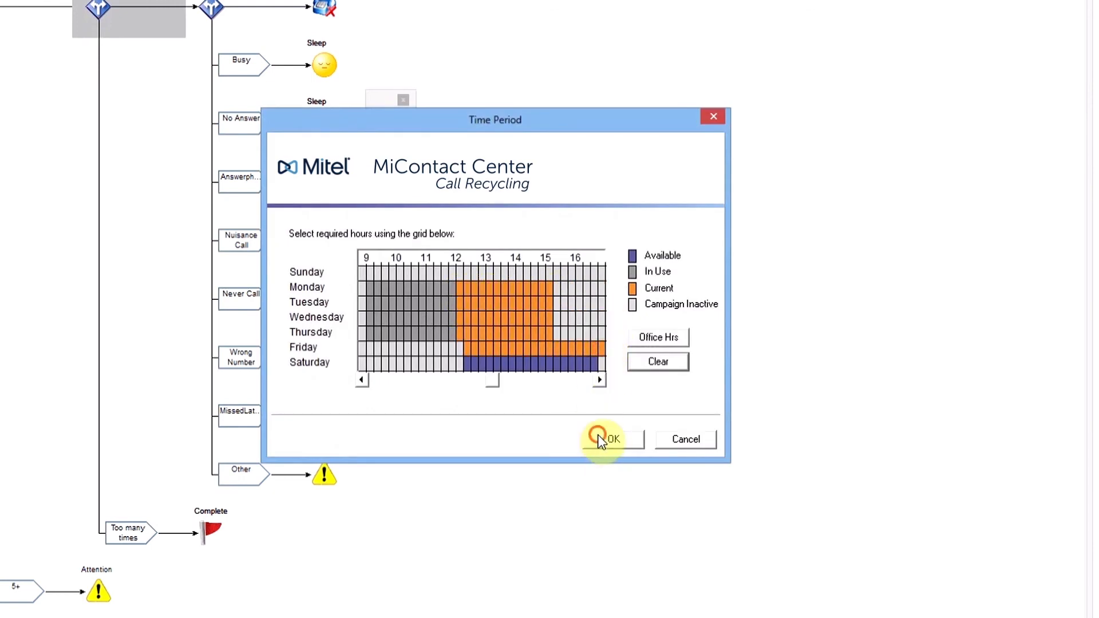
click(610, 439)
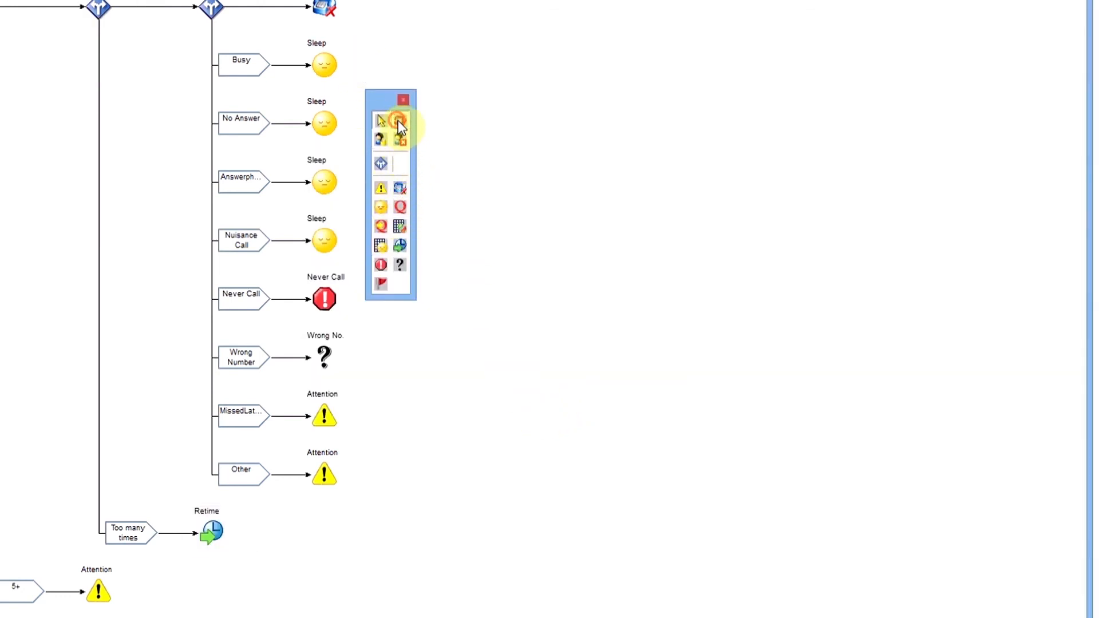
Insert a Change Tel node set to Mobile (Cell) before the Retime node.
click(399, 126)
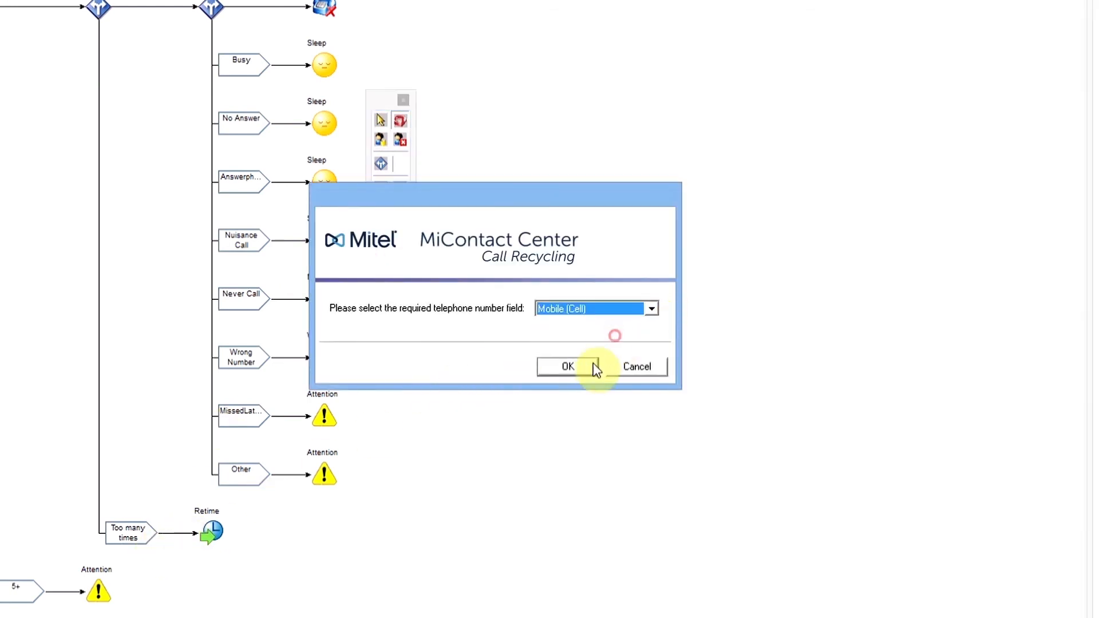
click(567, 366)
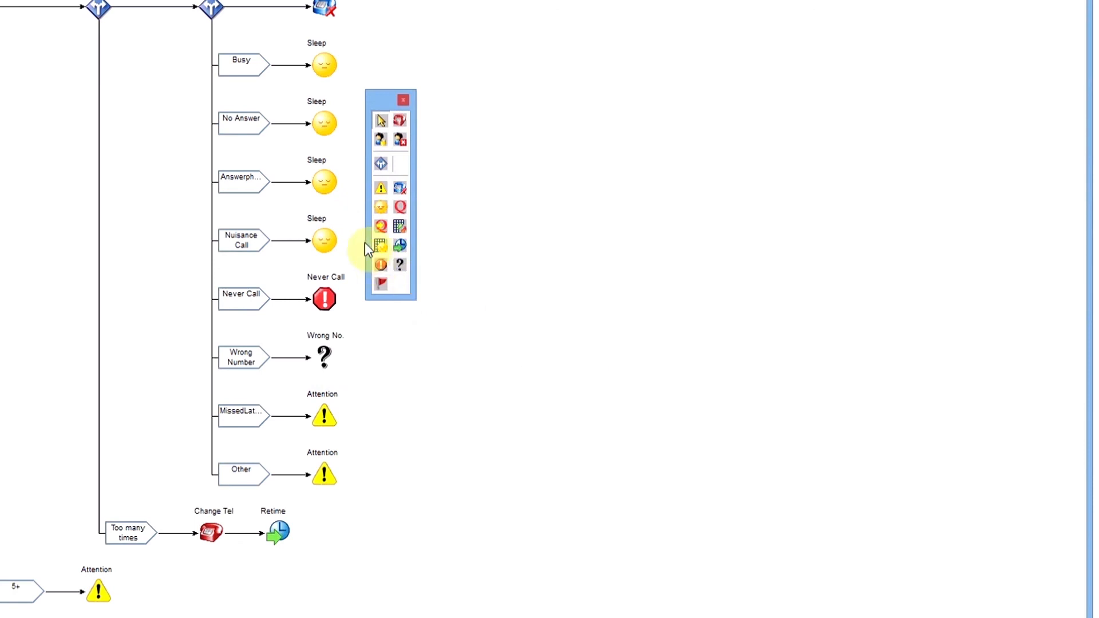
mouse_move(380, 245)
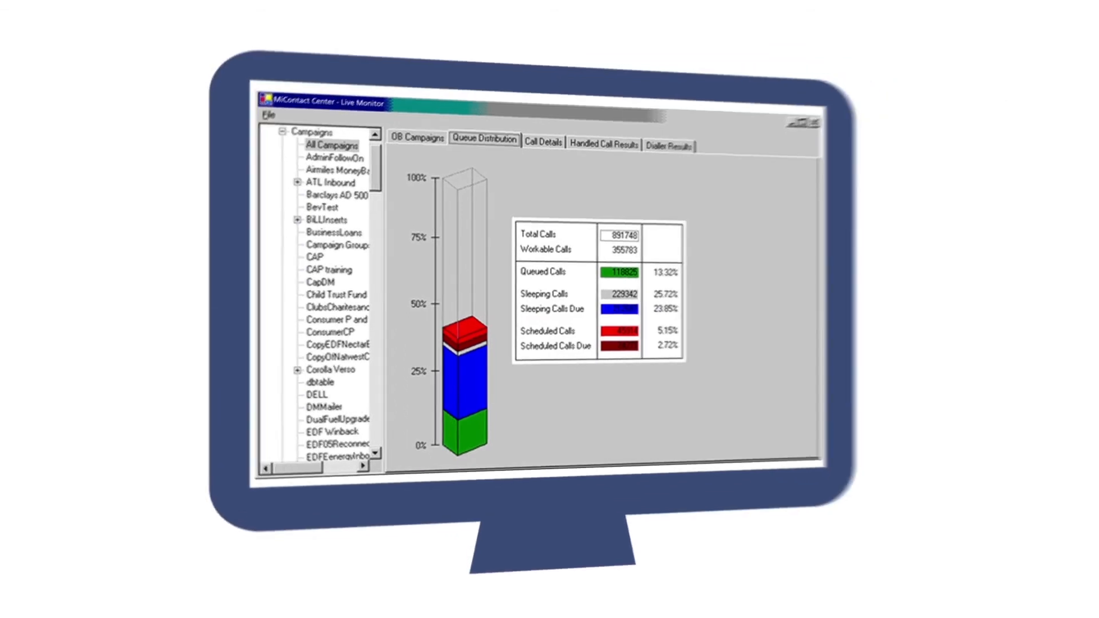
View the Dialler Results breakdown, then the OB Campaigns statistics table.
click(547, 141)
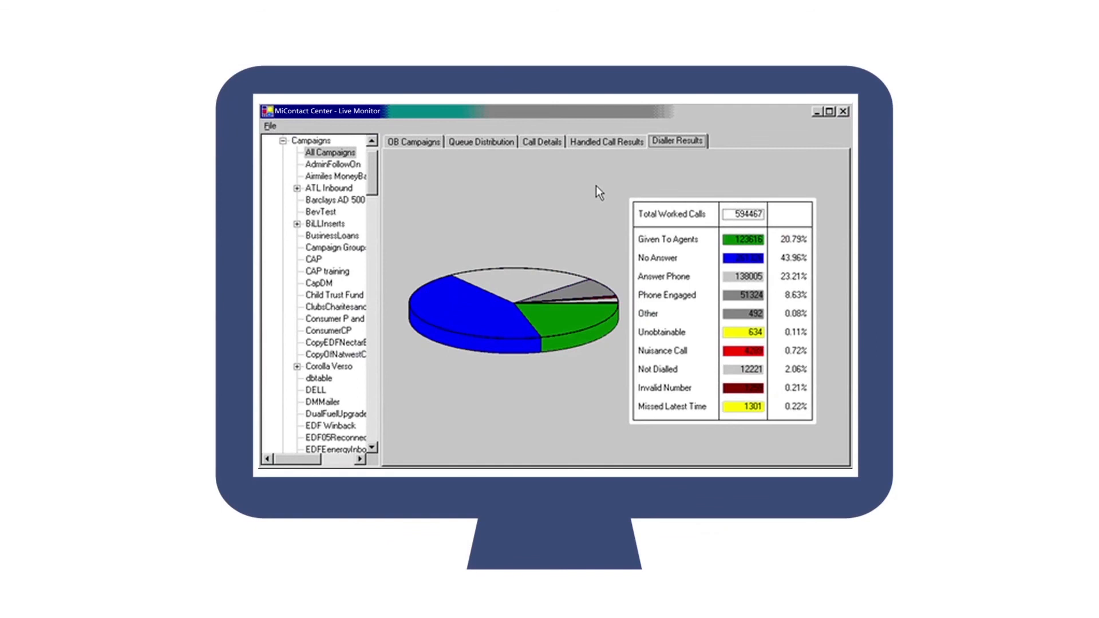
click(414, 141)
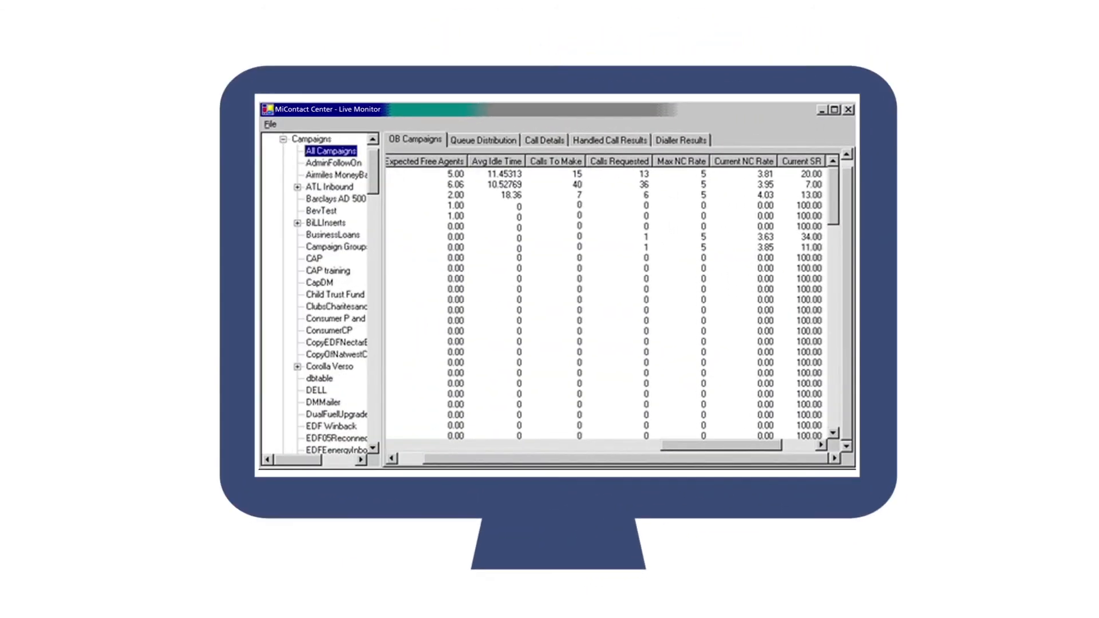